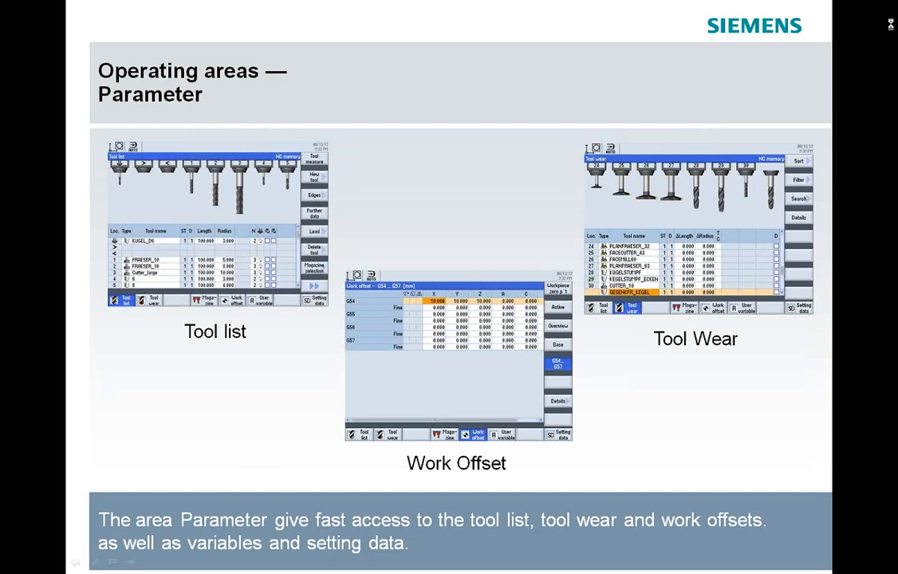
Advance the slideshow from the Parameter slide to the Diagnostics slide
key("right")
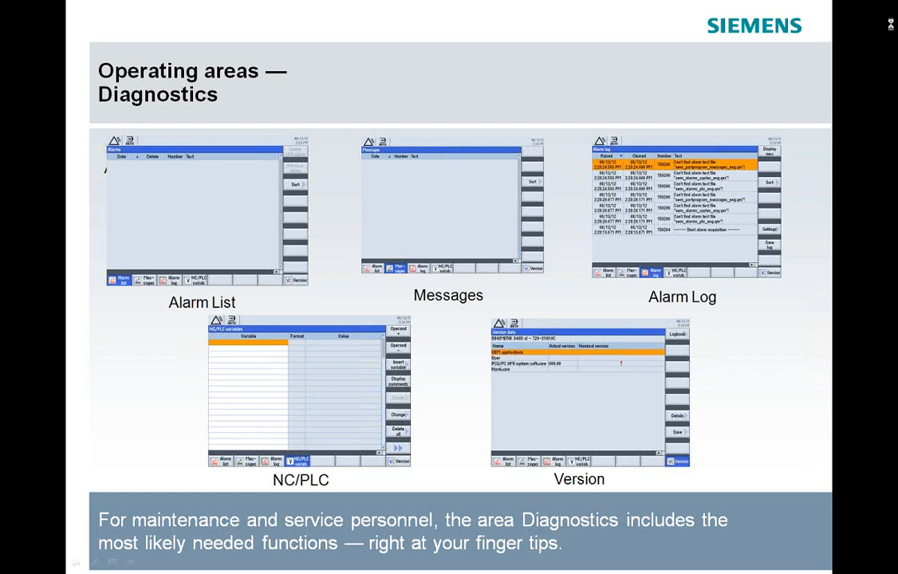
Advance the slideshow past Diagnostics to the 'demo' title slide
key("Right")
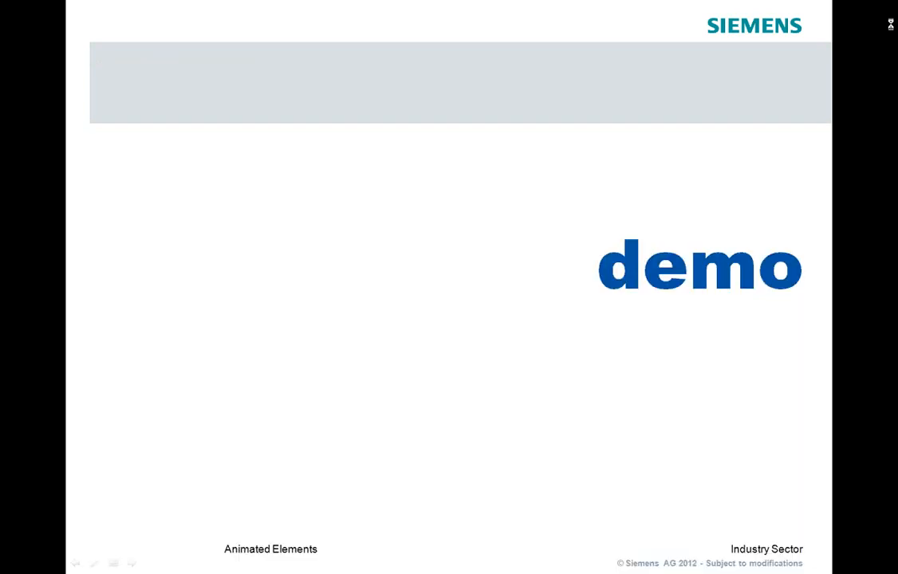
Leave the slideshow and switch to SinuTrain's machine screen with 5 Axis Workshop loaded
key("alt+tab")
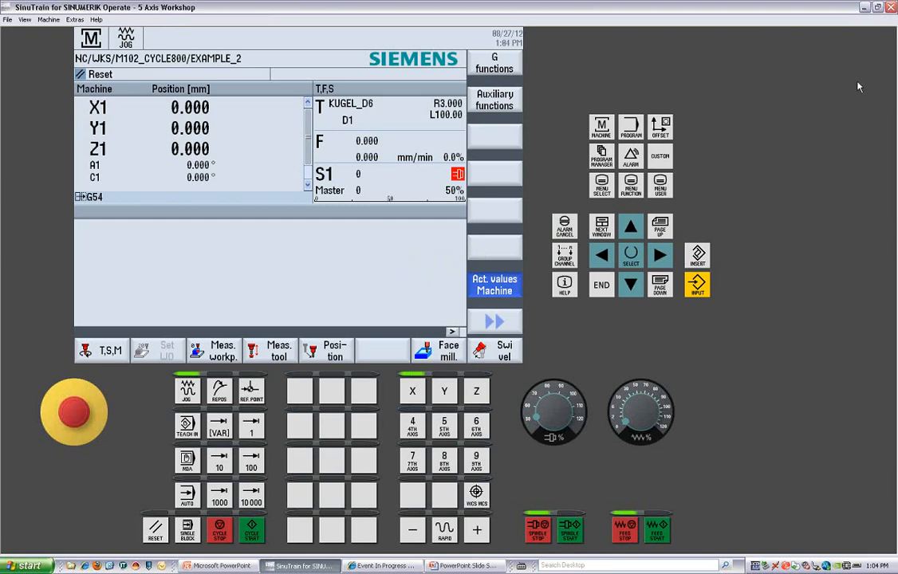
mouse_move(702, 263)
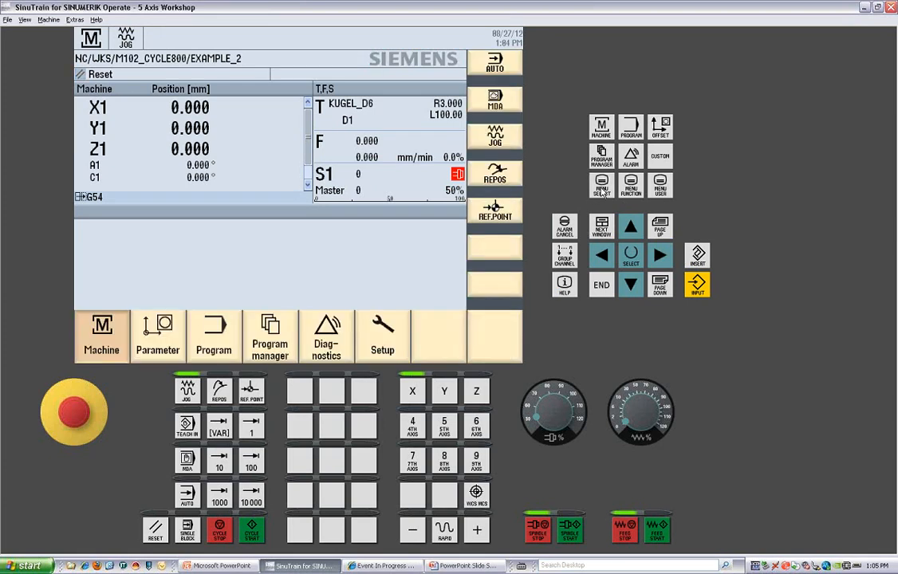
mouse_move(169, 364)
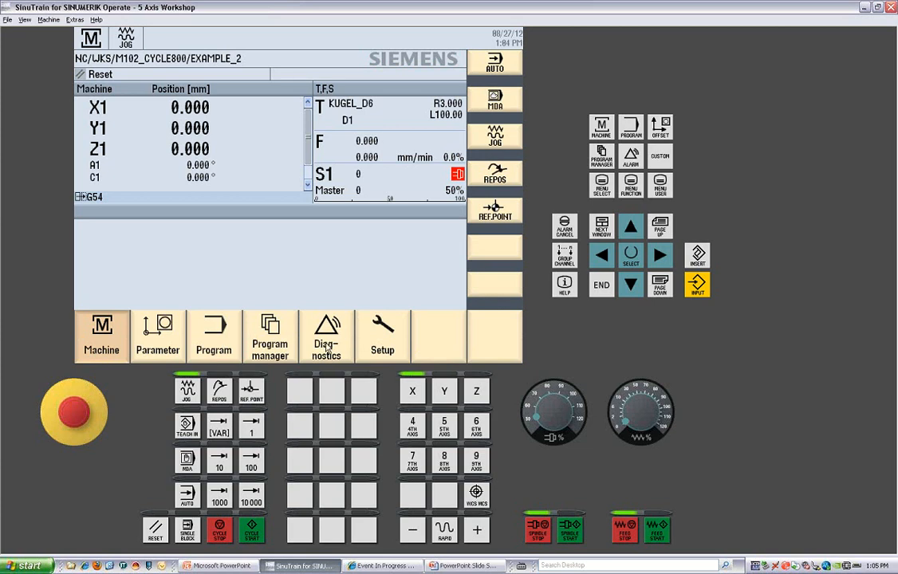
mouse_move(383, 351)
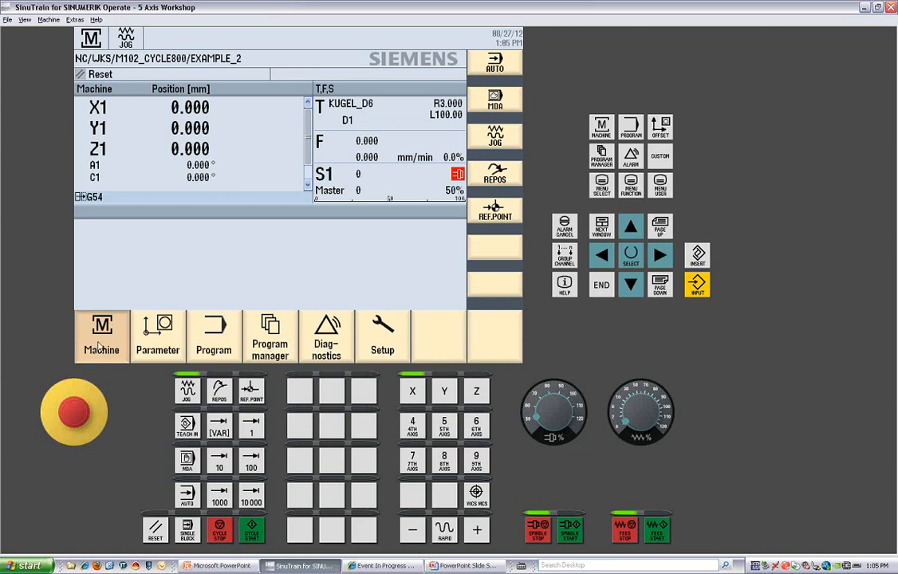
Dismiss the operating area bar, returning to the Machine position display
left_click(103, 335)
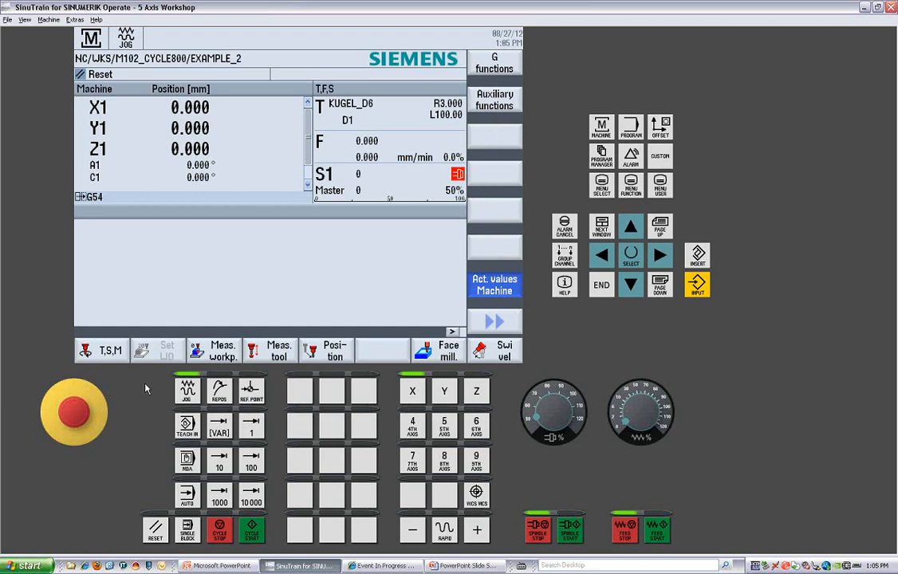
mouse_move(194, 421)
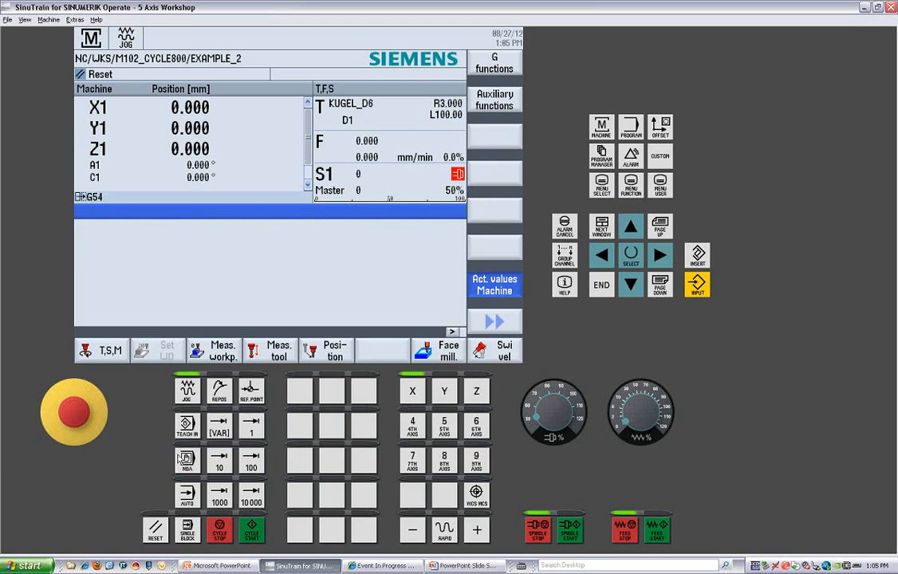
mouse_move(195, 462)
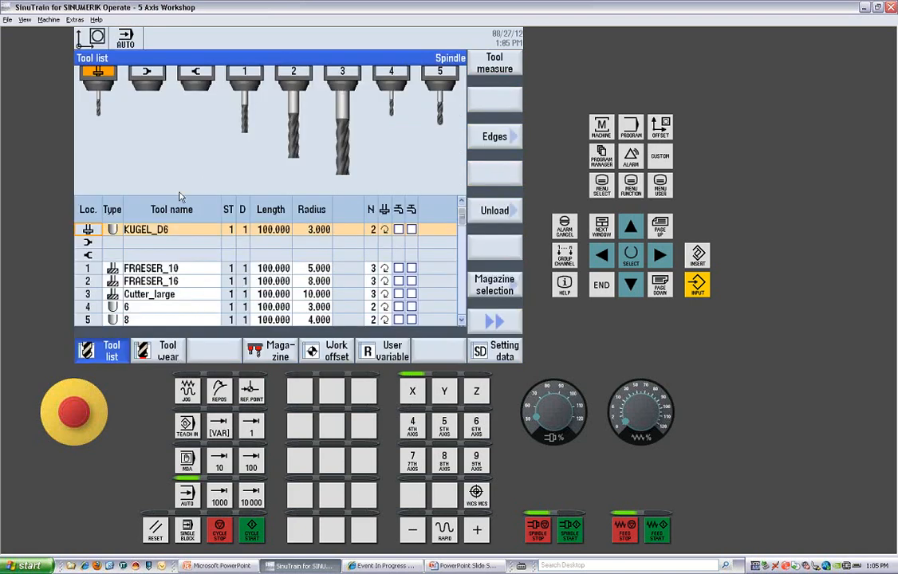
mouse_move(197, 259)
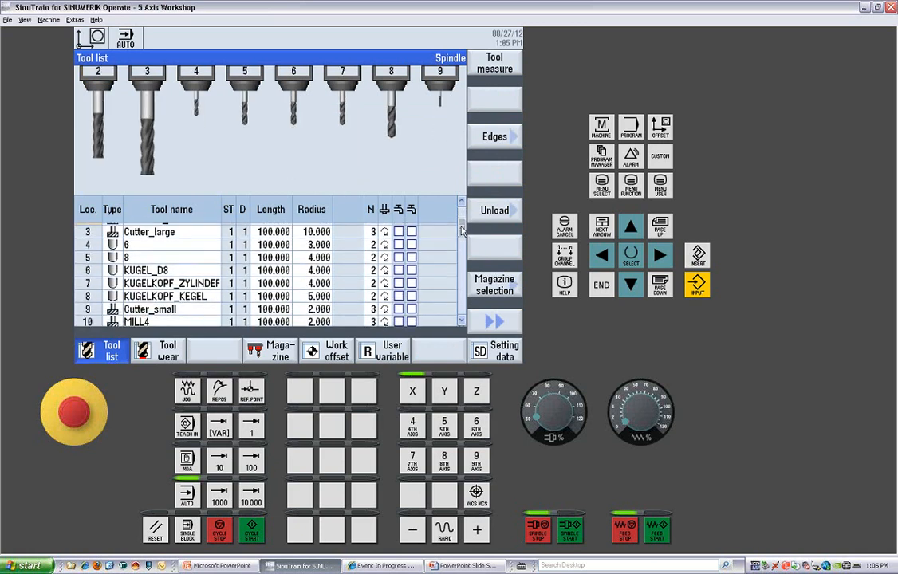
Scroll the tool list past KUGEL_D6 and FRESER_10, then return to its first softkey set
scroll("down", 3)
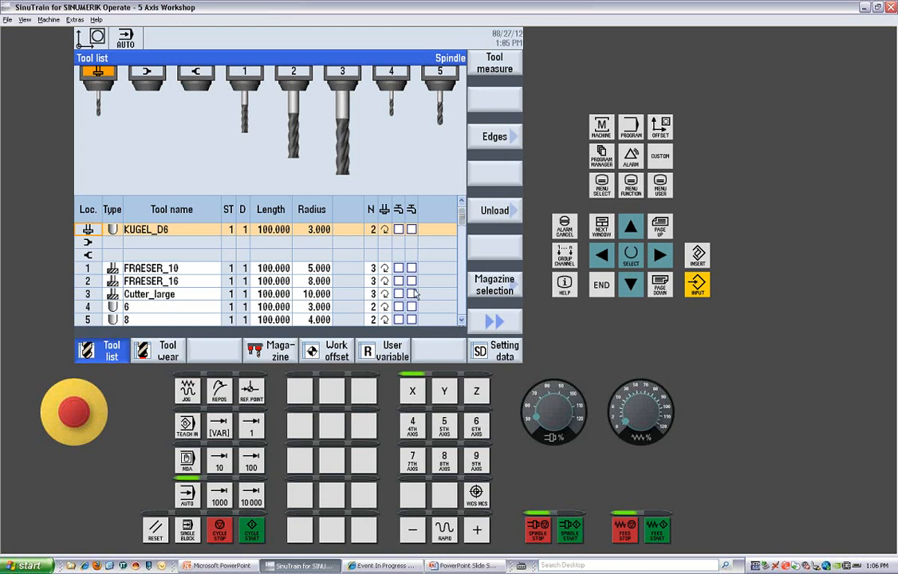
mouse_move(492, 322)
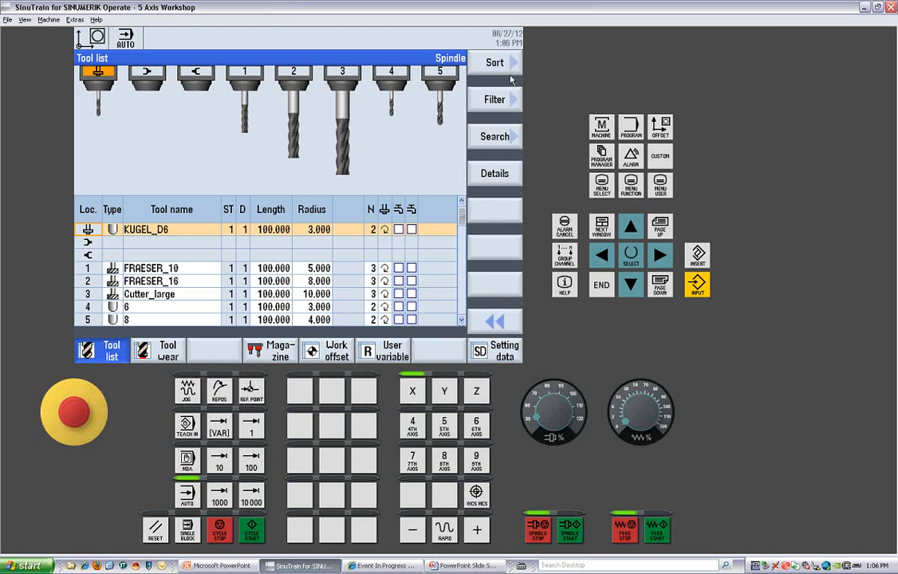
mouse_move(511, 184)
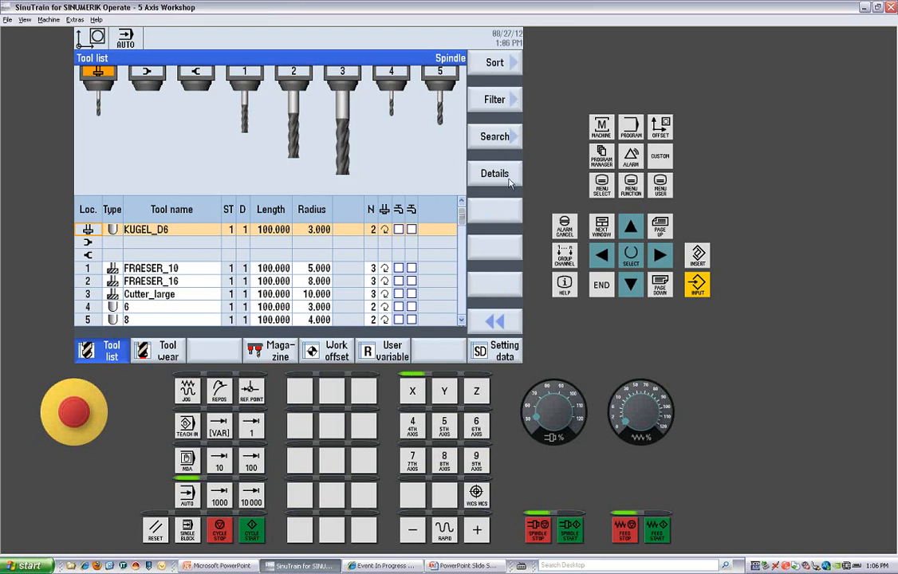
mouse_move(491, 329)
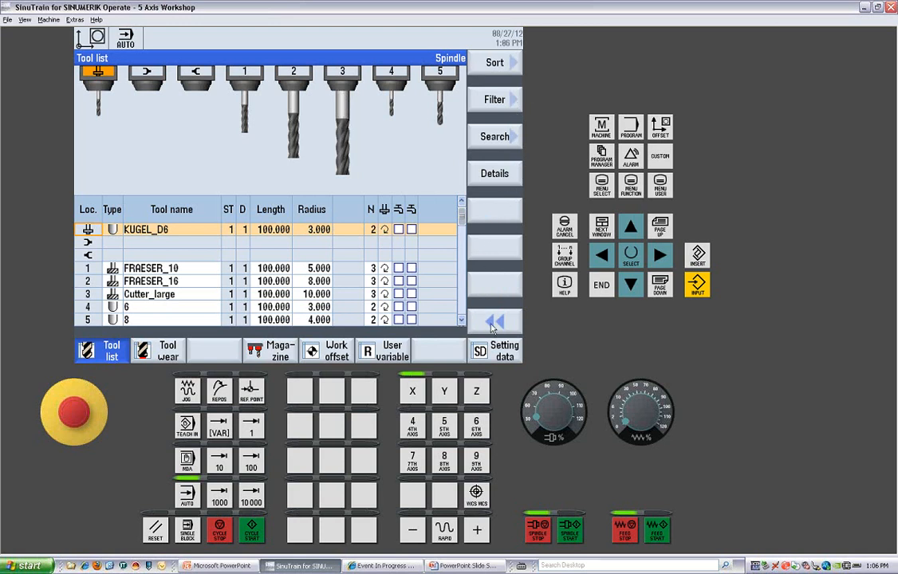
left_click(170, 351)
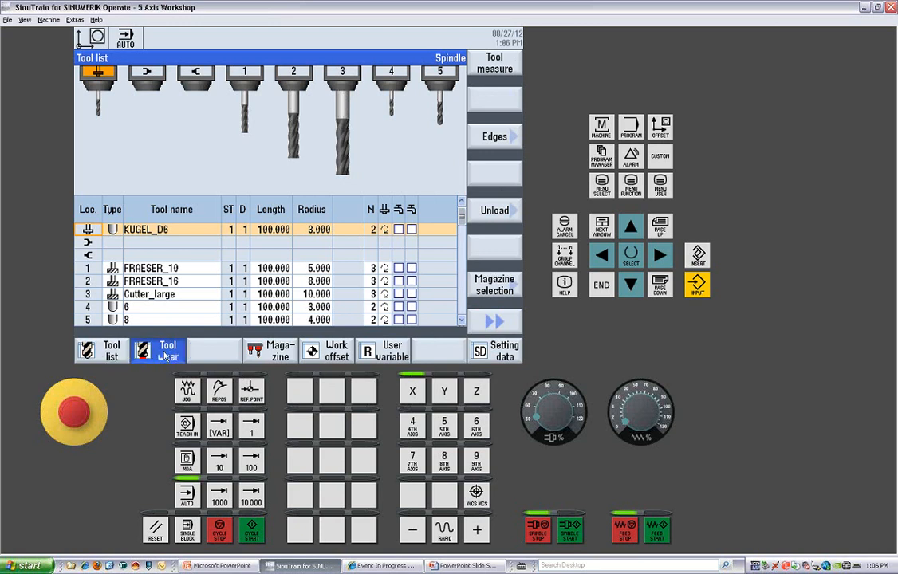
View the tool wear table with zero delta values, then the magazine list
left_click(169, 351)
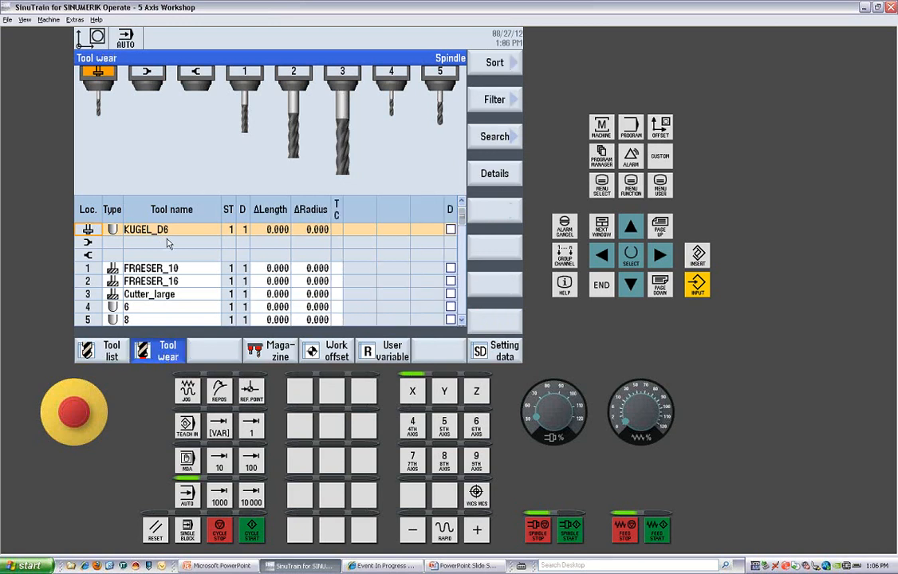
mouse_move(277, 230)
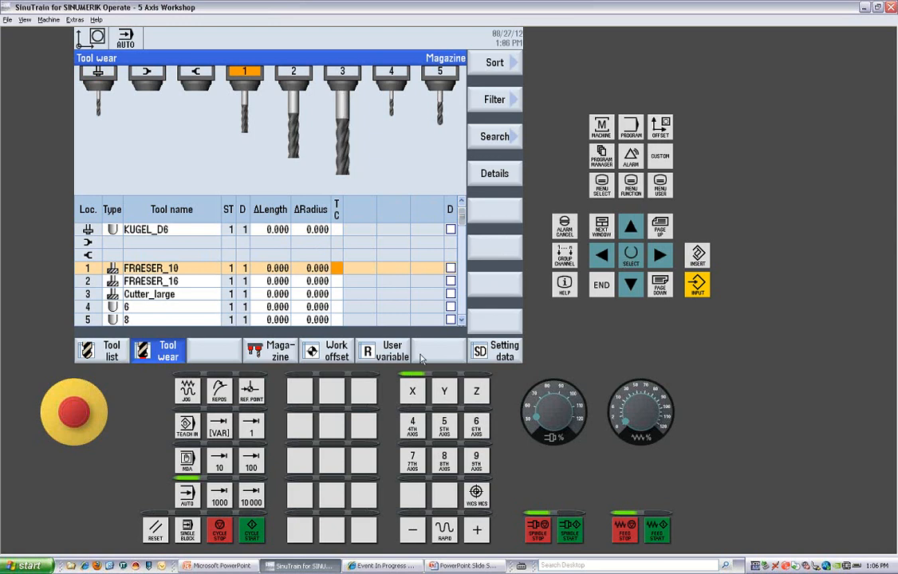
left_click(279, 351)
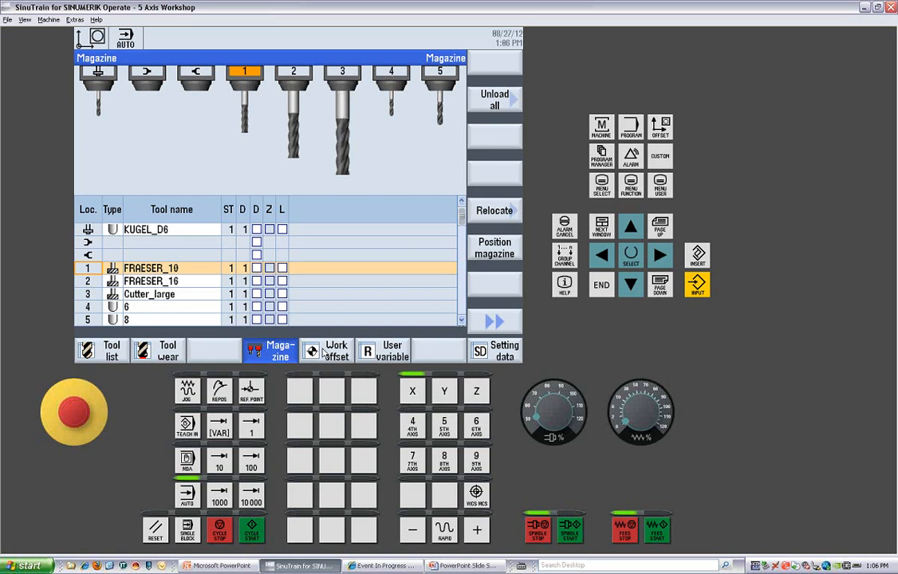
Show active work offset G54 at 10.000, the overview, and the G54–G57 table
left_click(335, 351)
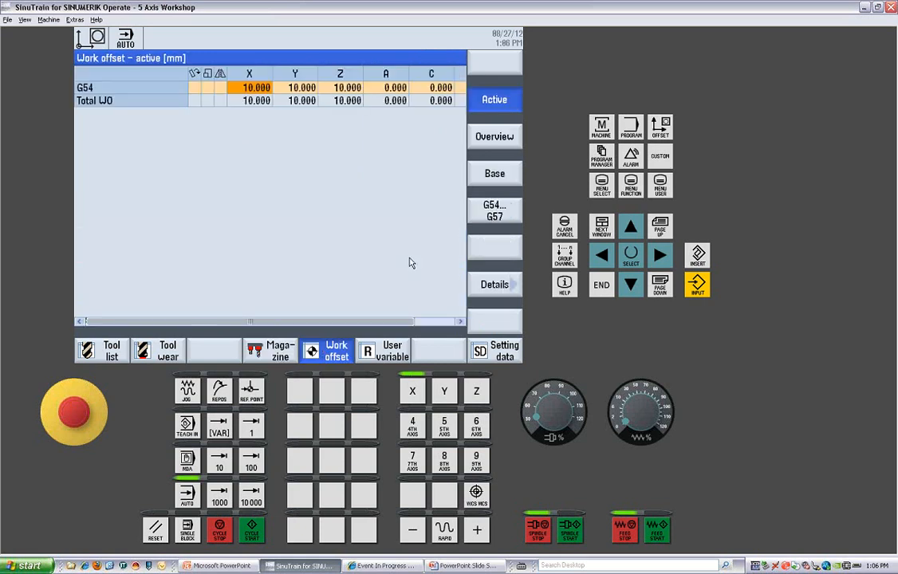
mouse_move(485, 156)
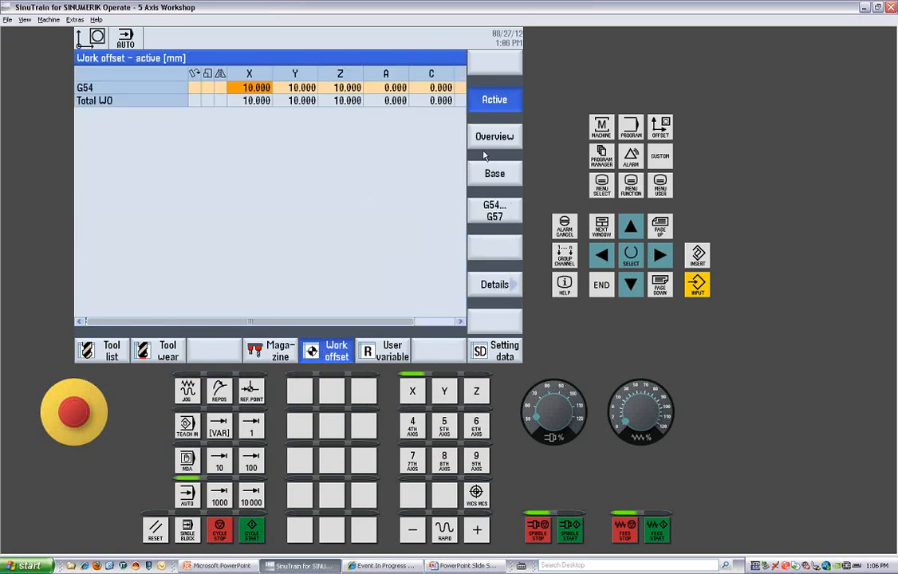
left_click(494, 137)
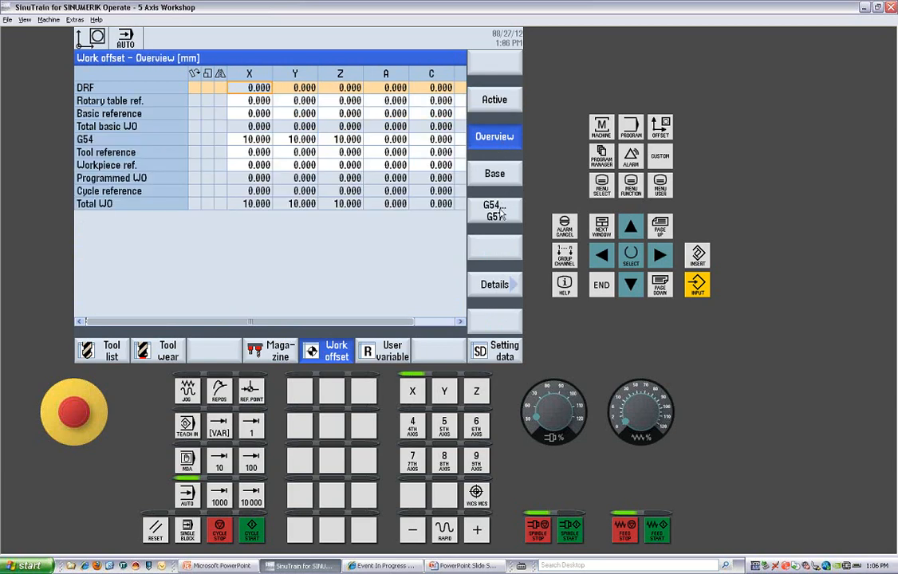
left_click(495, 211)
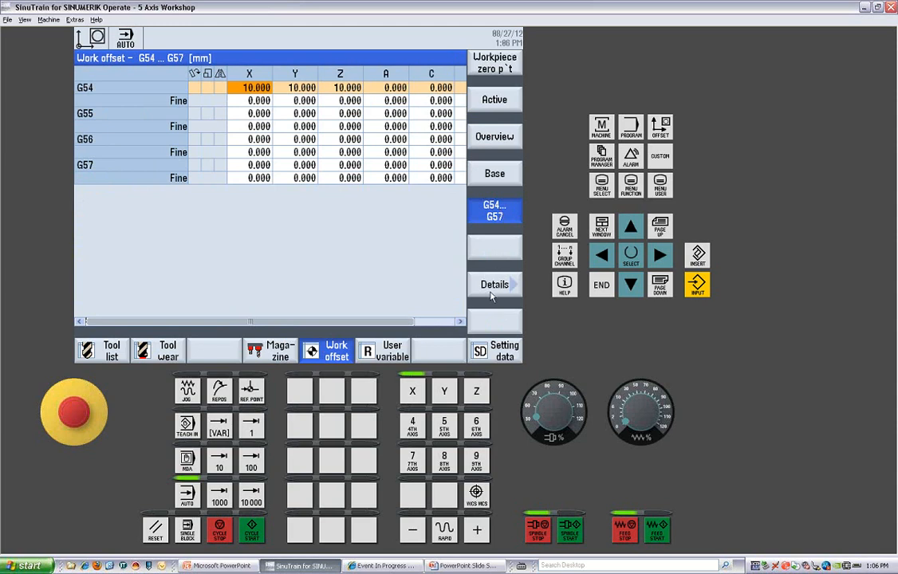
left_click(495, 284)
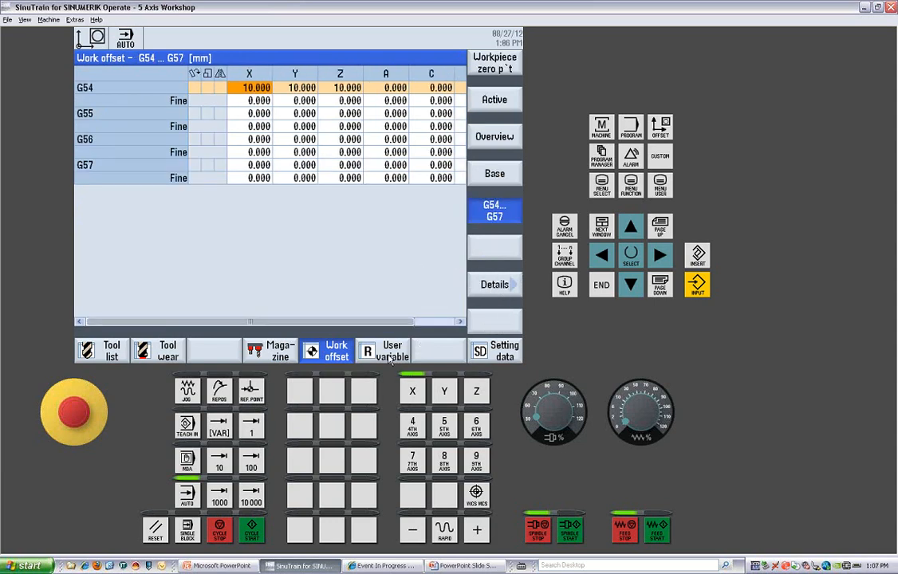
Display the R variables R0–R59, including R51=100 and R56=3000
left_click(393, 351)
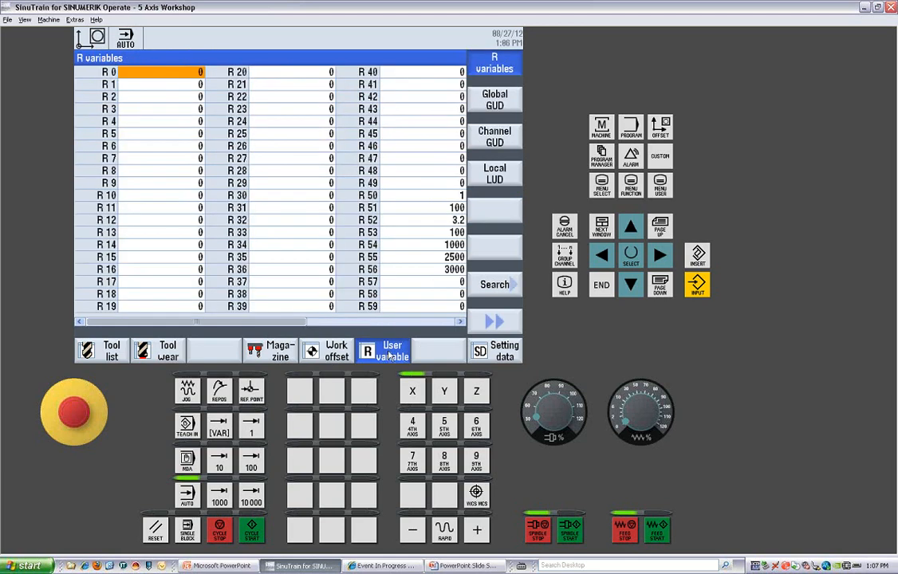
mouse_move(393, 228)
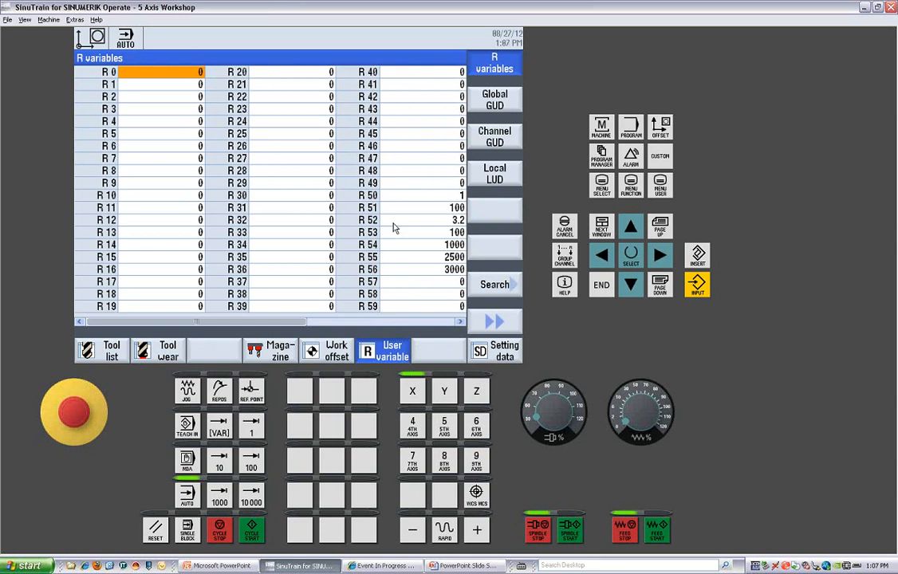
mouse_move(495, 144)
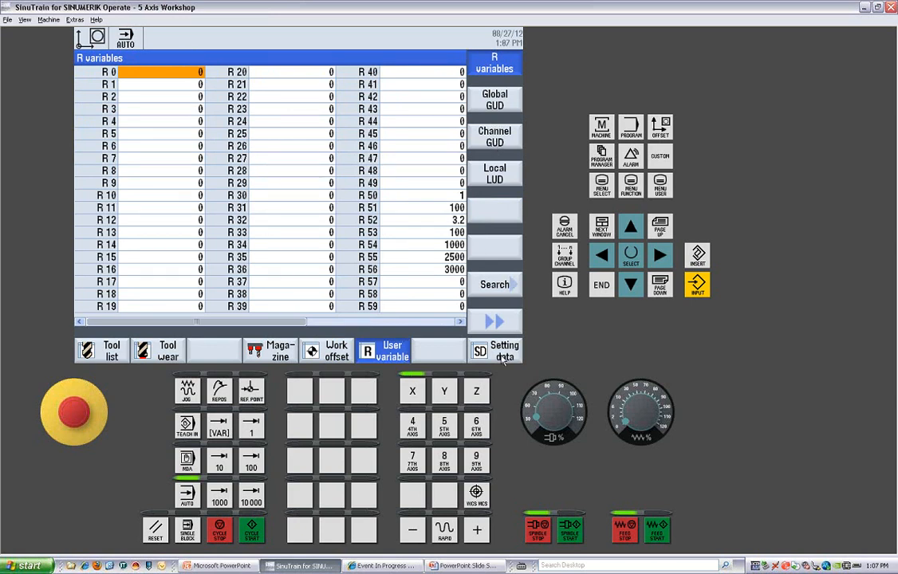
Show working area limits, then spindle S1 data with 8000 rpm maximum
left_click(504, 351)
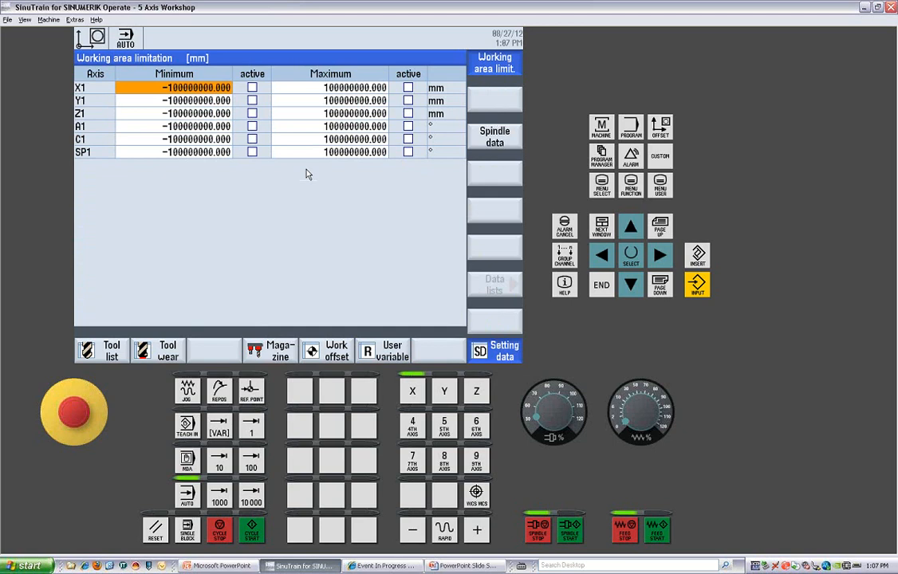
left_click(495, 137)
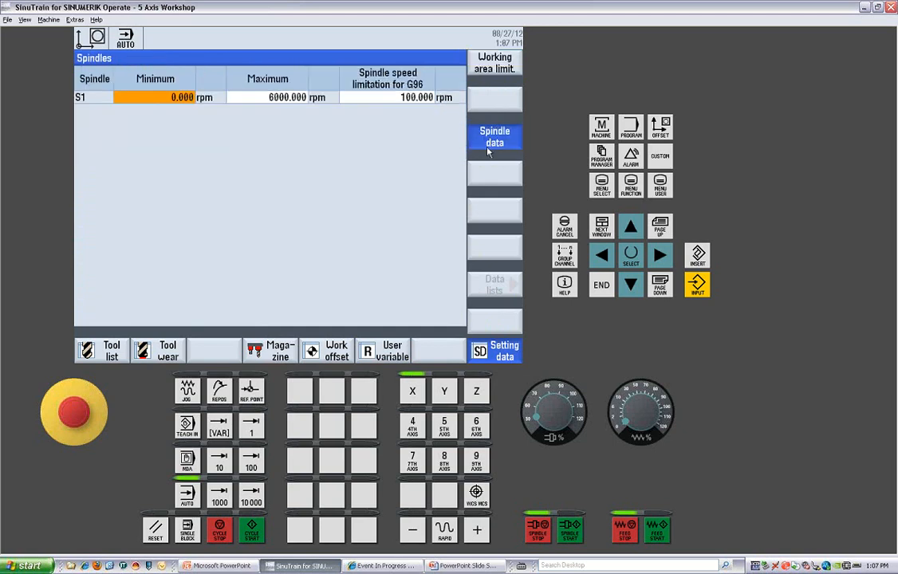
mouse_move(482, 157)
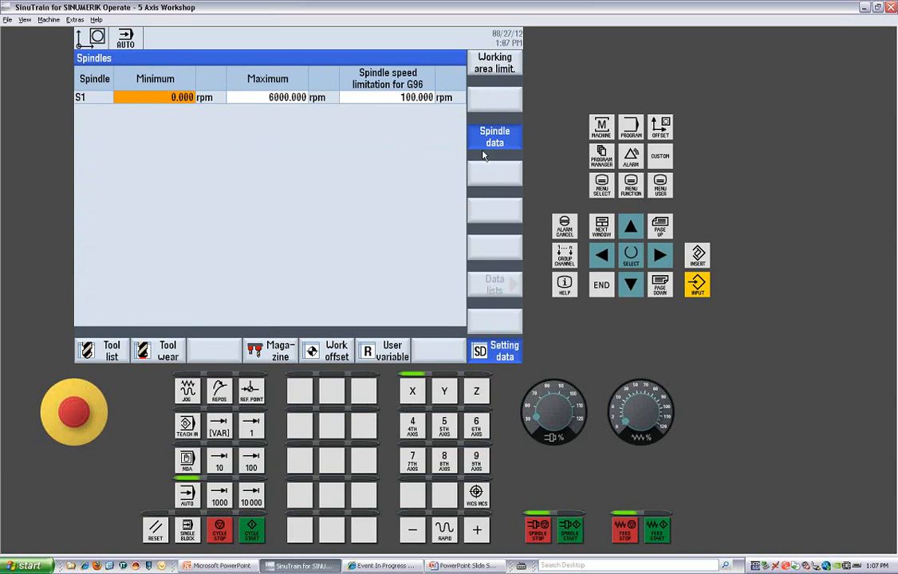
mouse_move(479, 153)
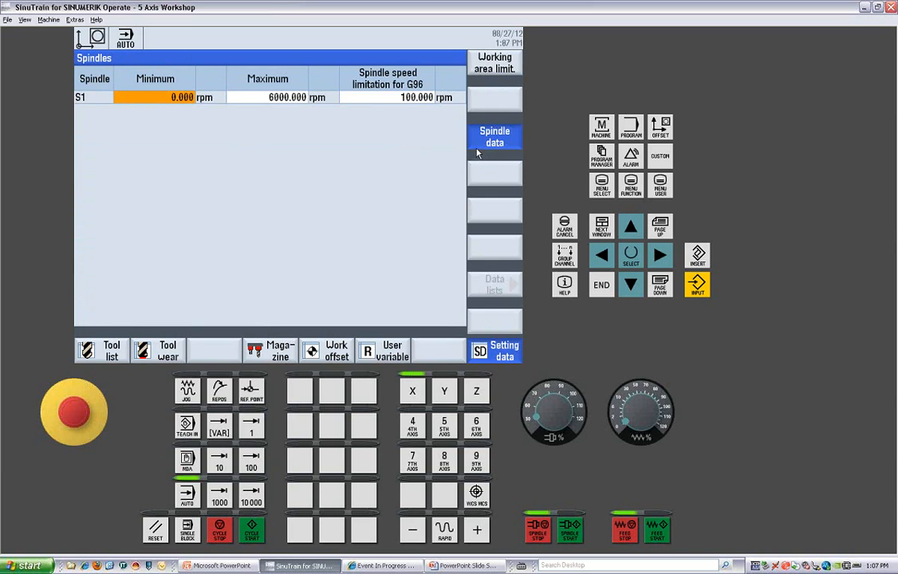
mouse_move(268, 359)
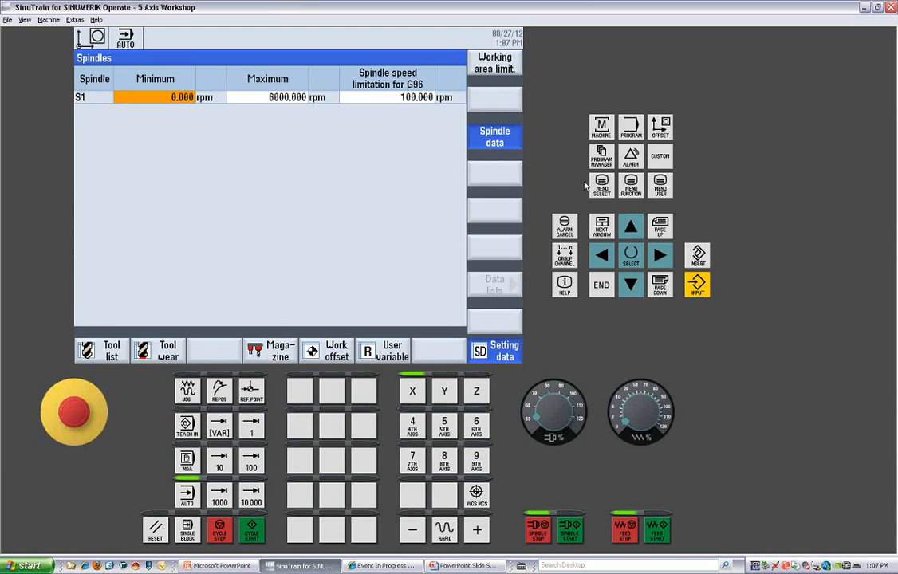
Open EXAMPLE_2 from the M102_CYCLE800 workpiece via Program manager
left_click(600, 185)
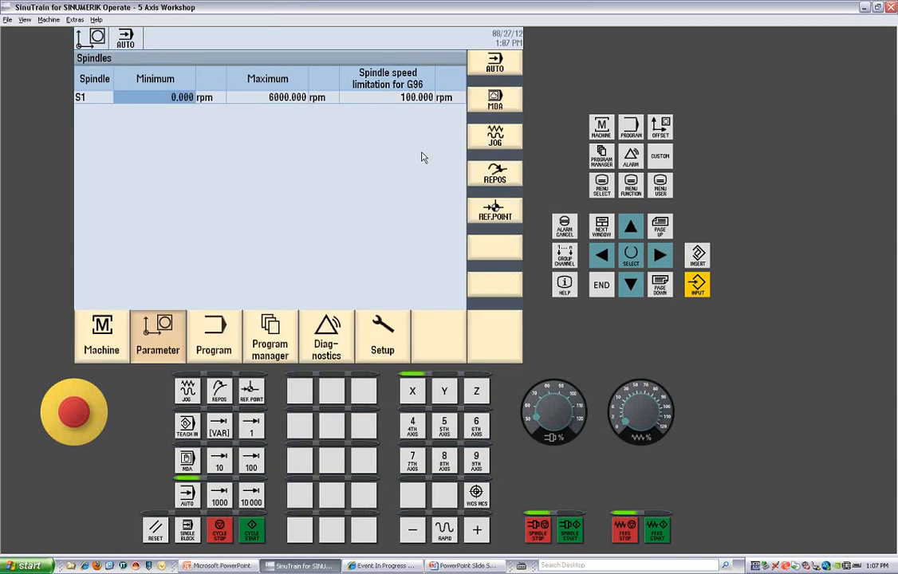
mouse_move(214, 343)
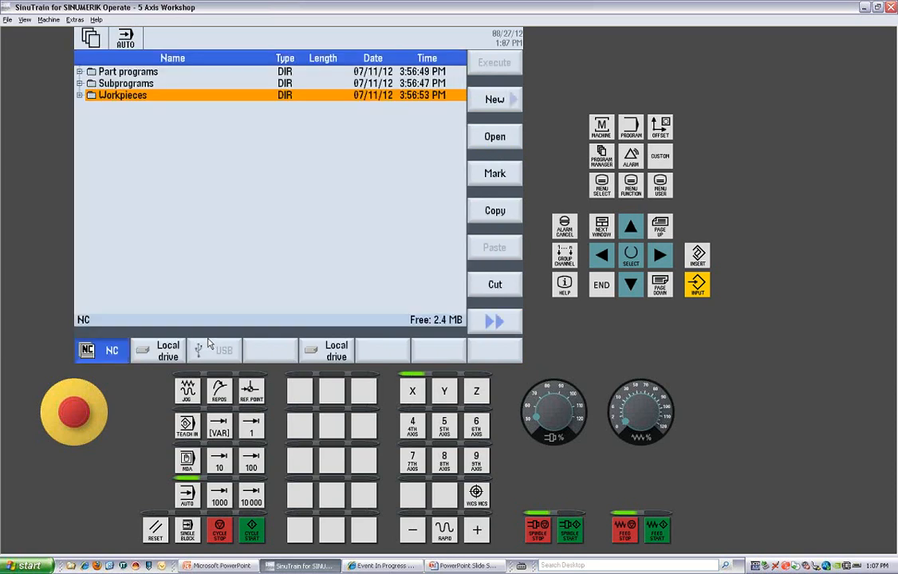
mouse_move(70, 131)
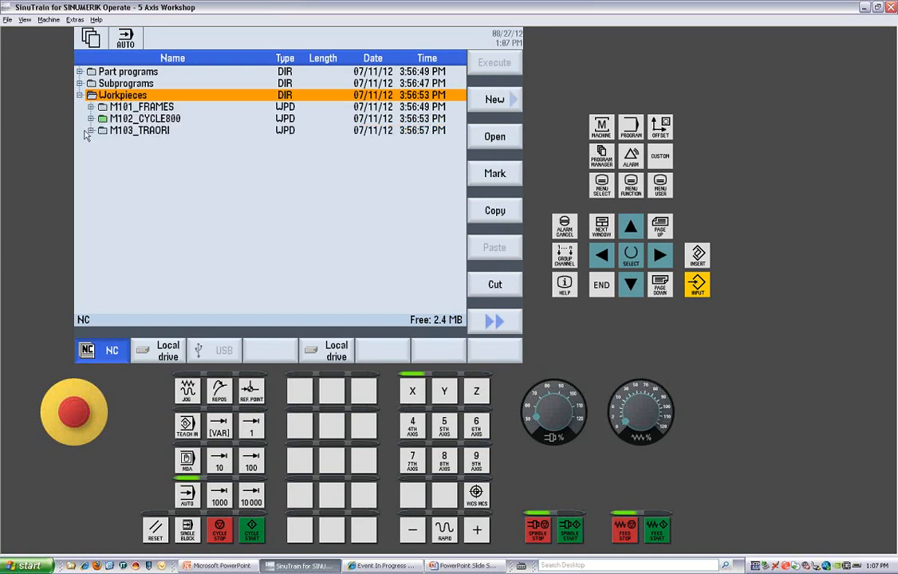
left_click(91, 118)
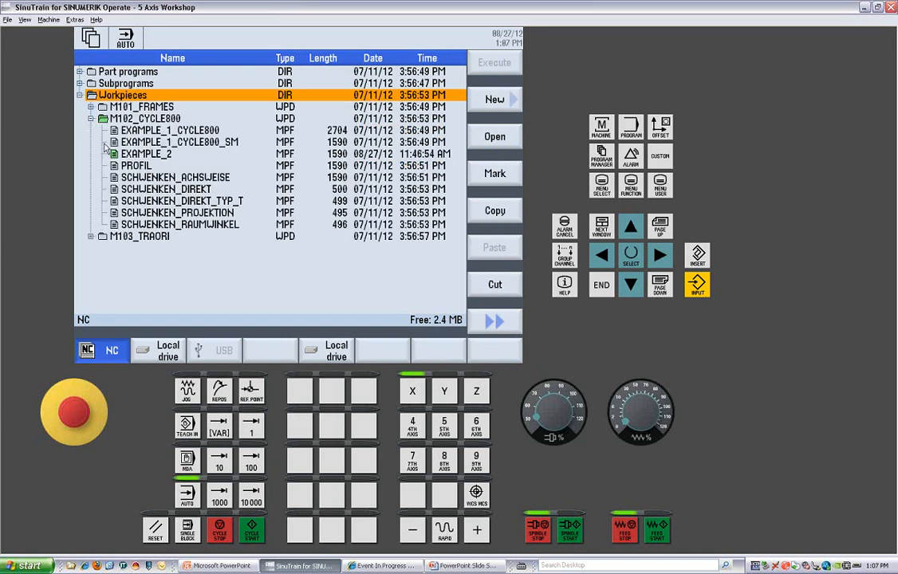
left_click(147, 153)
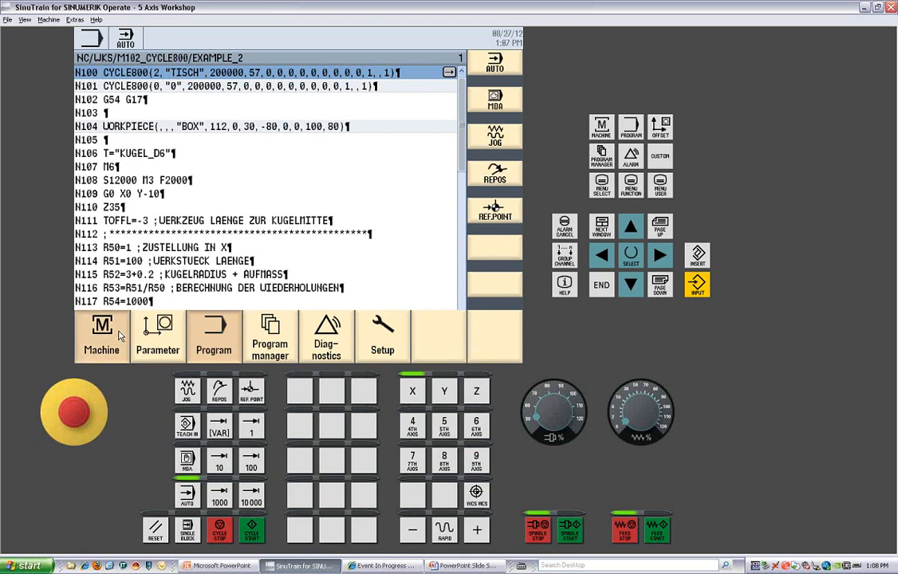
Return to the workpiece list with EXAMPLE_2 highlighted and show Archive, Search, Properties and Delete
left_click(102, 335)
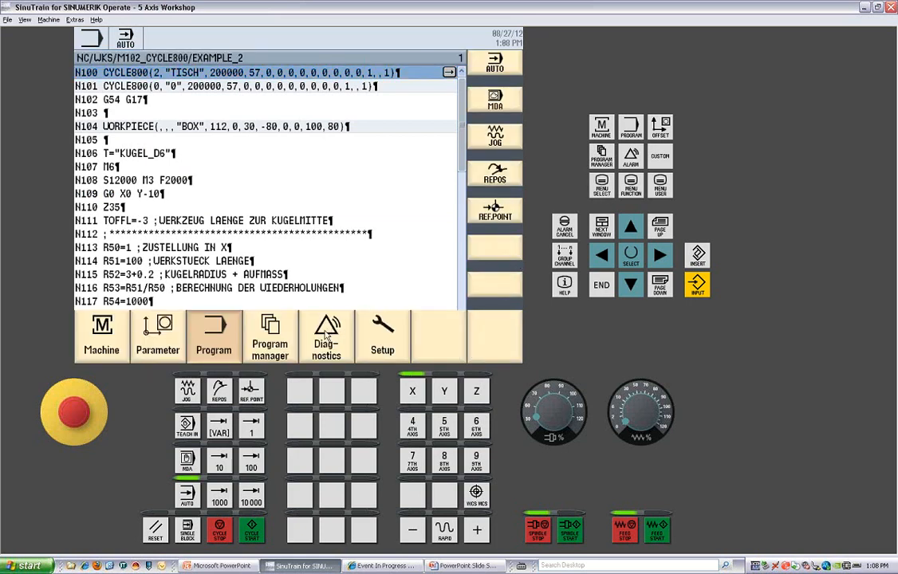
left_click(270, 337)
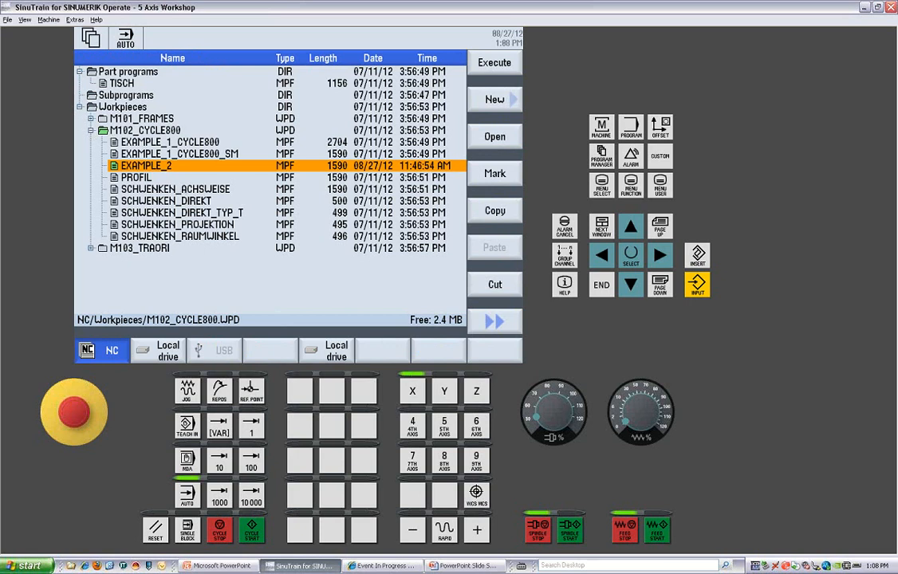
mouse_move(341, 287)
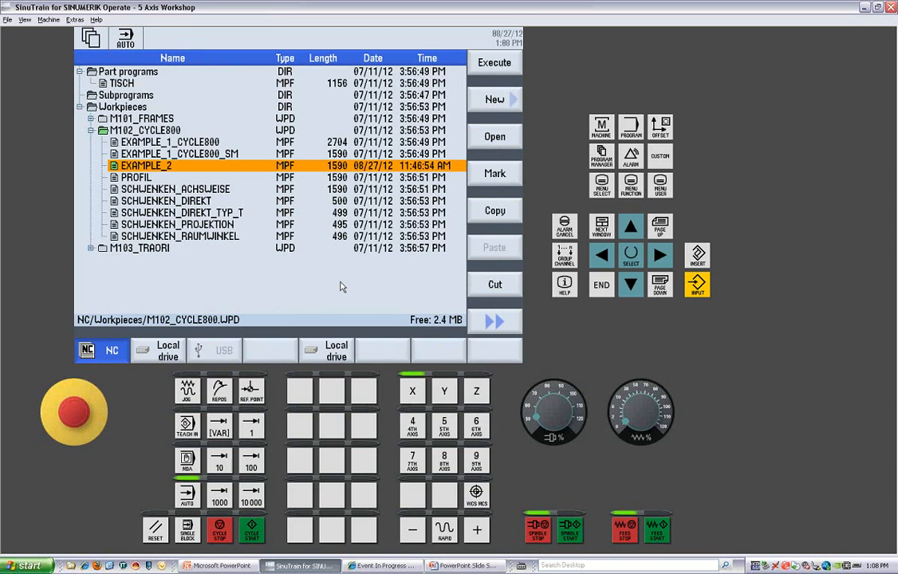
mouse_move(518, 120)
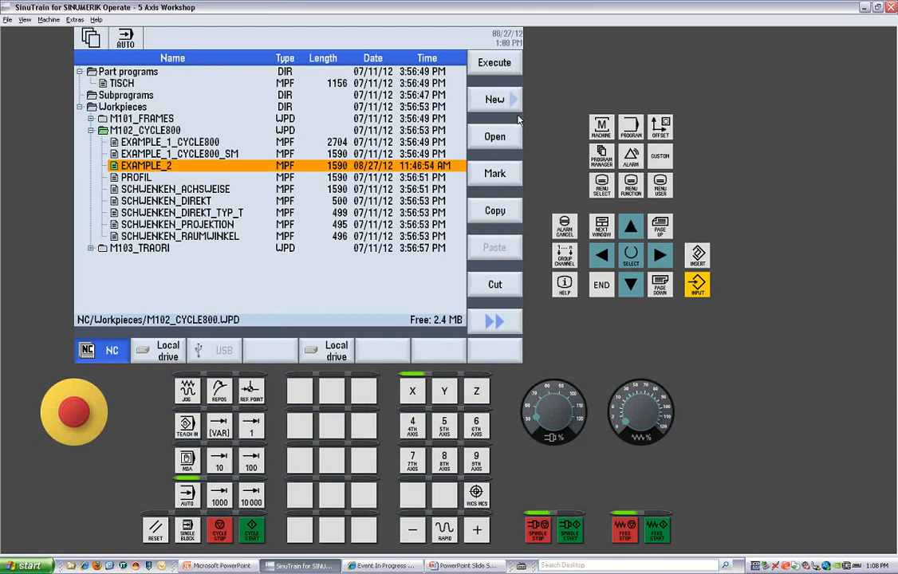
mouse_move(533, 215)
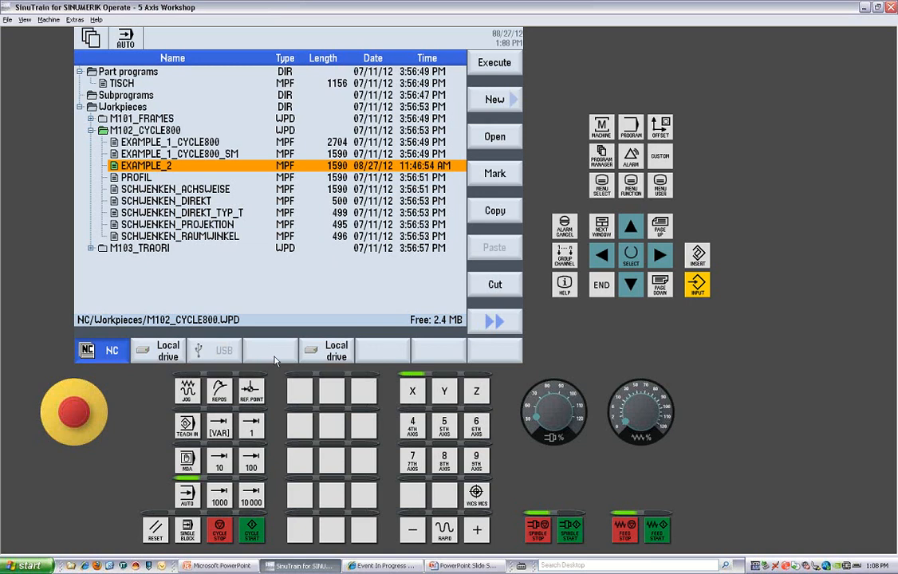
mouse_move(237, 349)
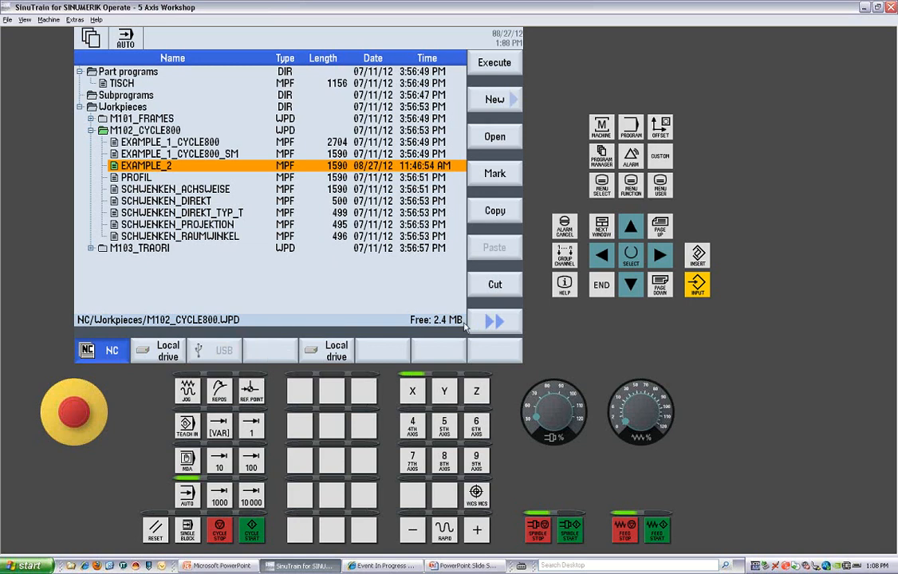
left_click(495, 320)
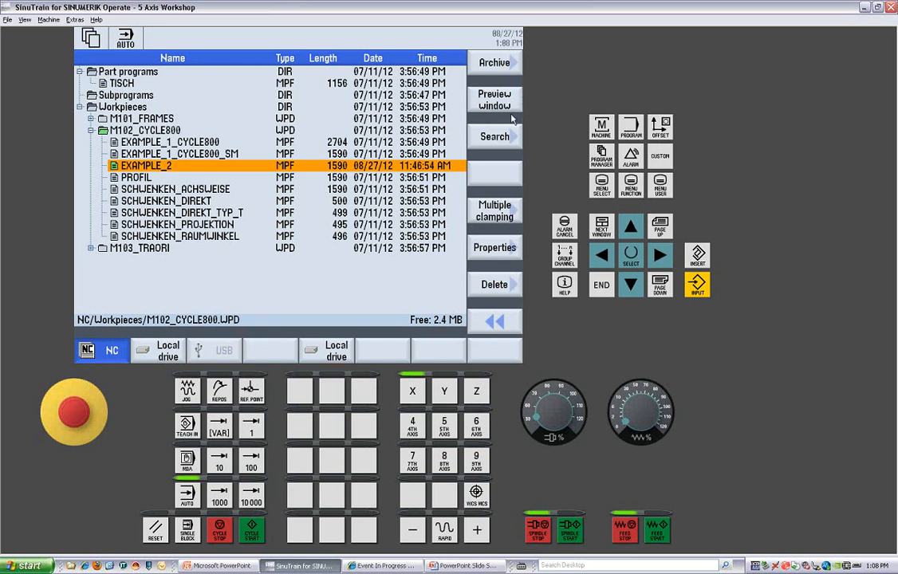
left_click(495, 99)
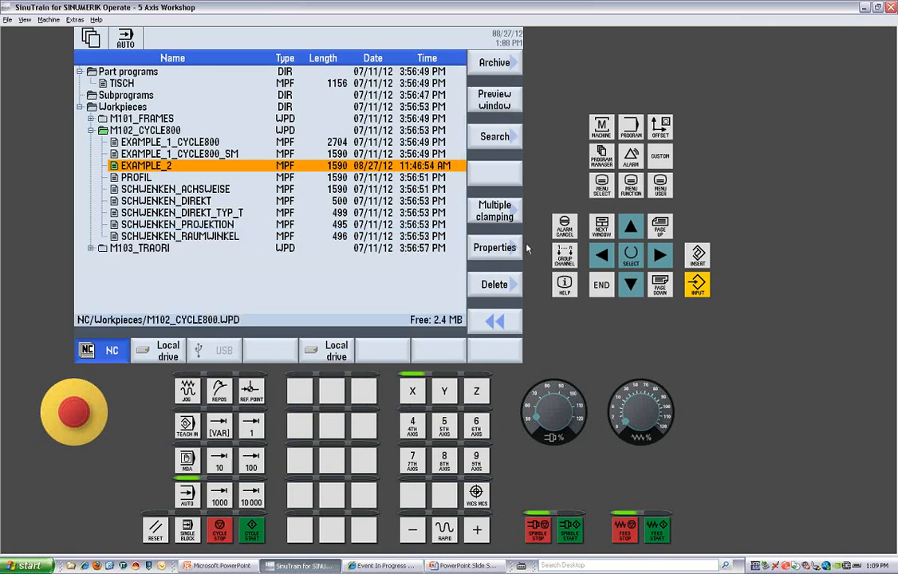
left_click(495, 248)
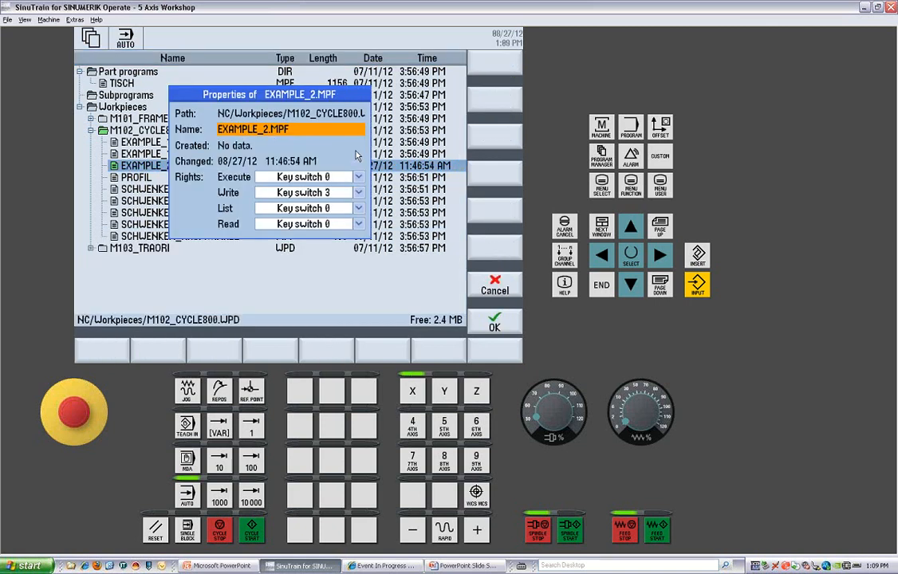
mouse_move(311, 260)
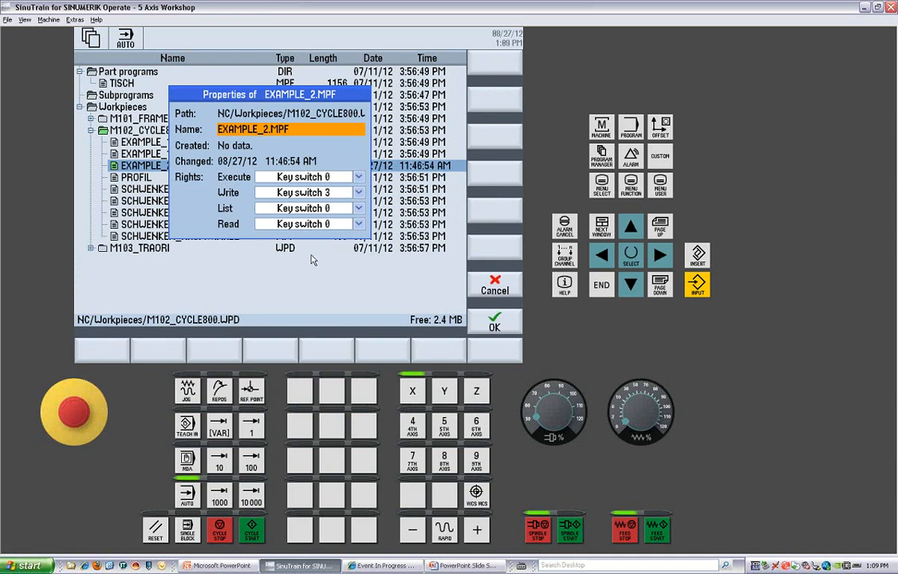
mouse_move(421, 266)
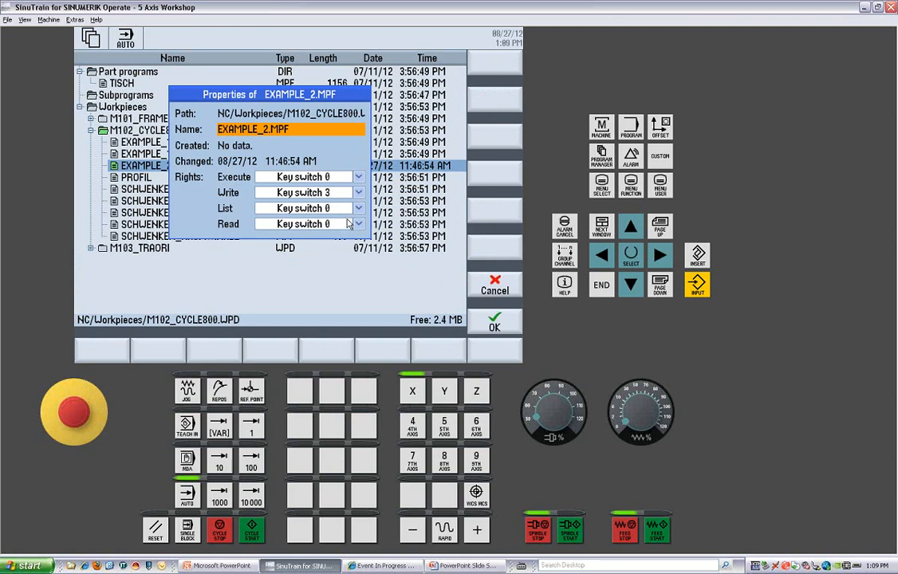
mouse_move(351, 223)
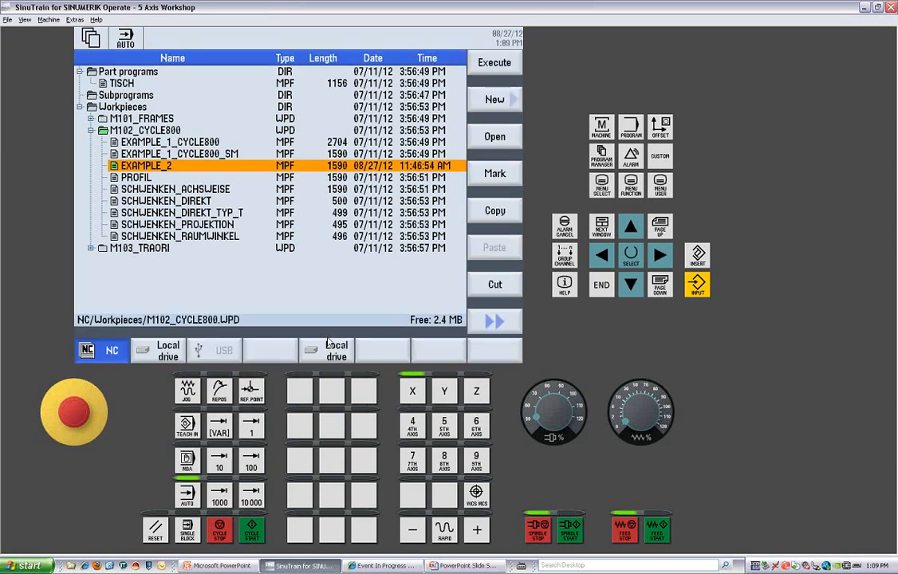
Show the empty Diagnostics alarm list, then switch to the empty messages list
left_click(632, 156)
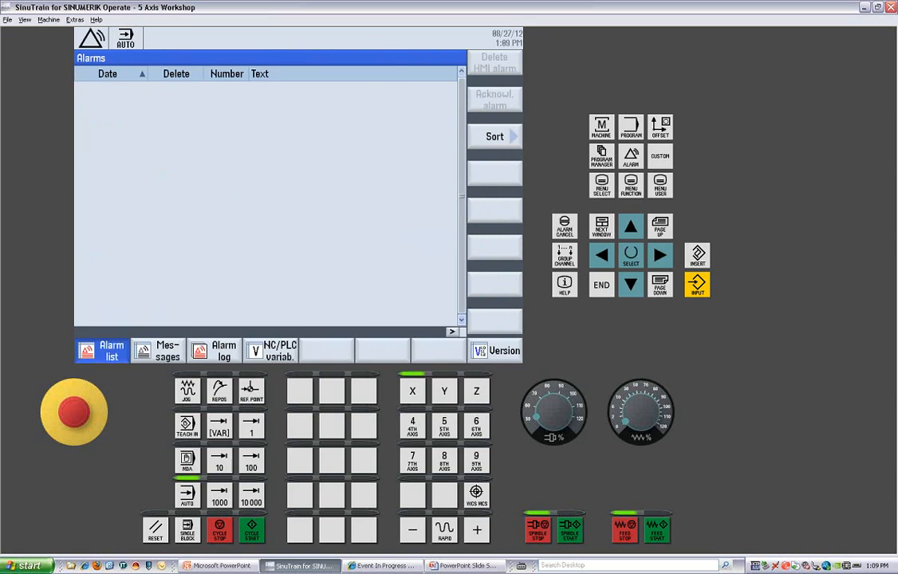
mouse_move(54, 418)
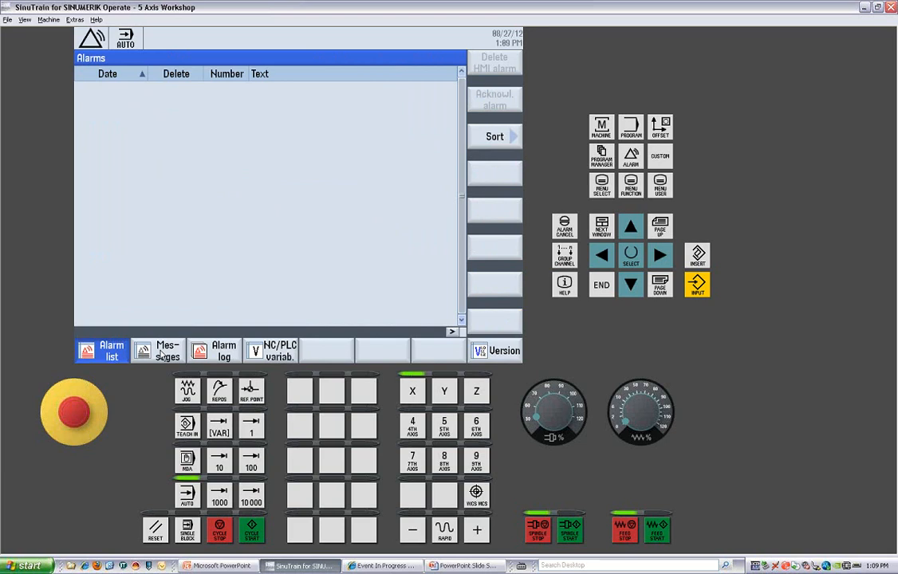
left_click(158, 351)
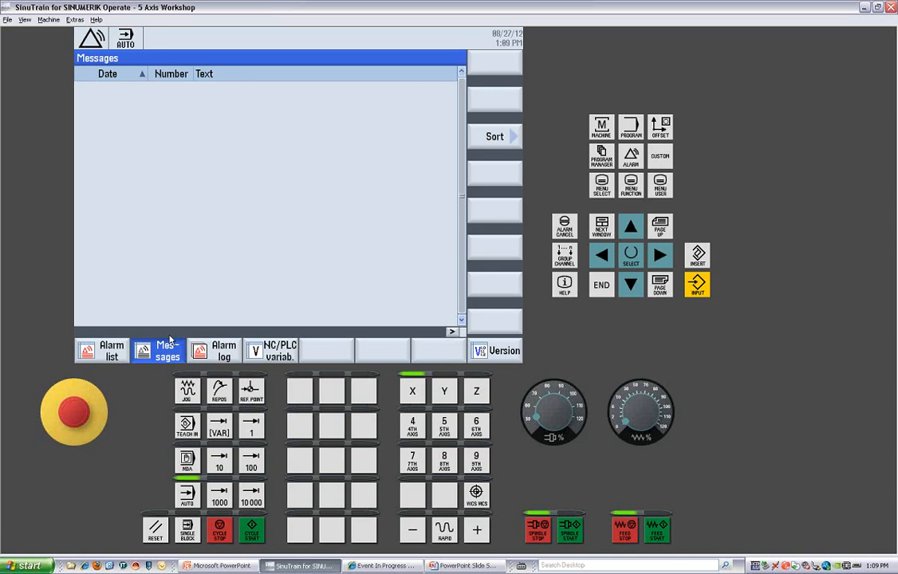
mouse_move(147, 351)
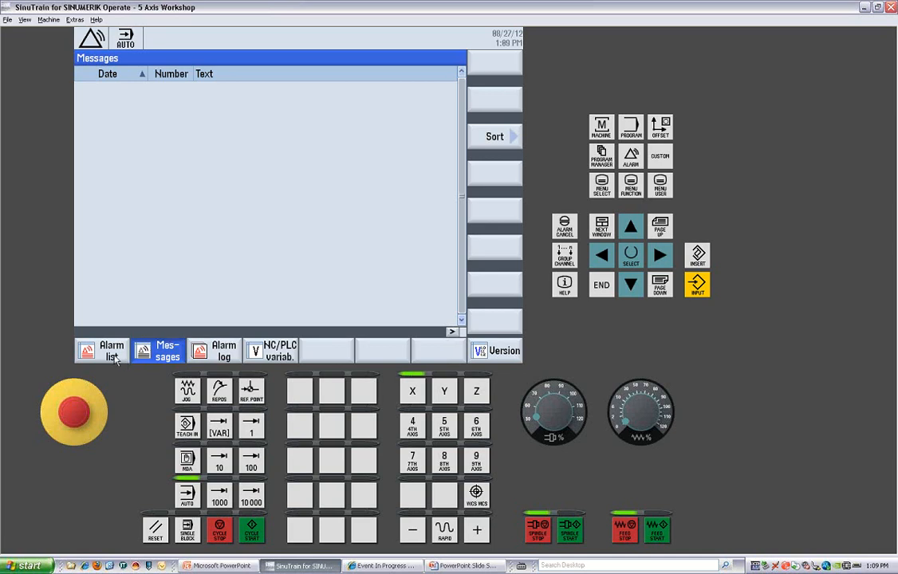
mouse_move(127, 366)
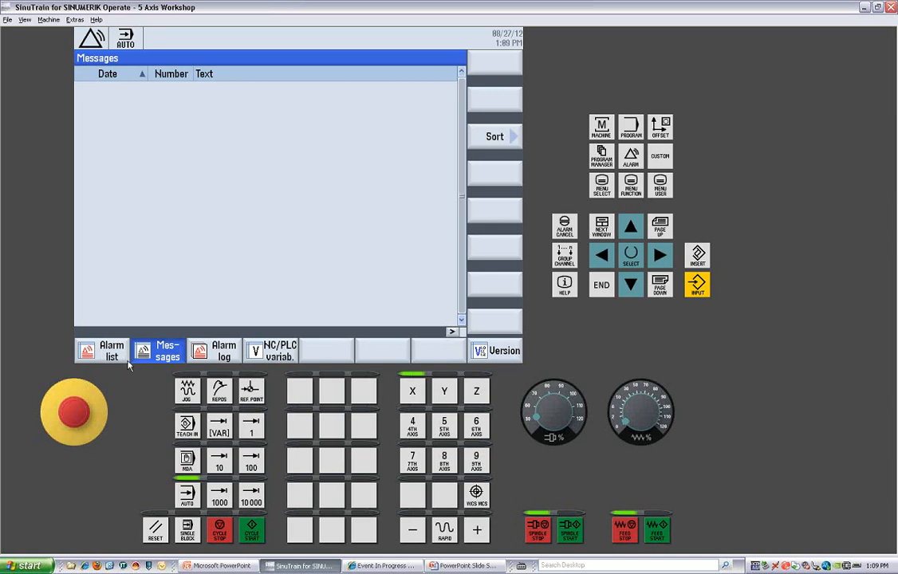
mouse_move(217, 358)
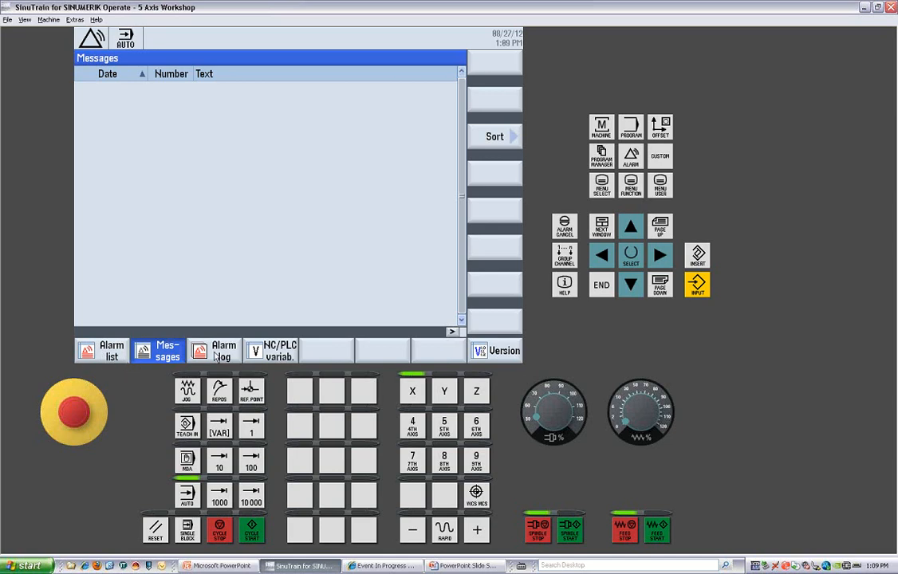
Show the alarm log listing 150206 "Can't find alarm text file" entries and 150204
left_click(214, 351)
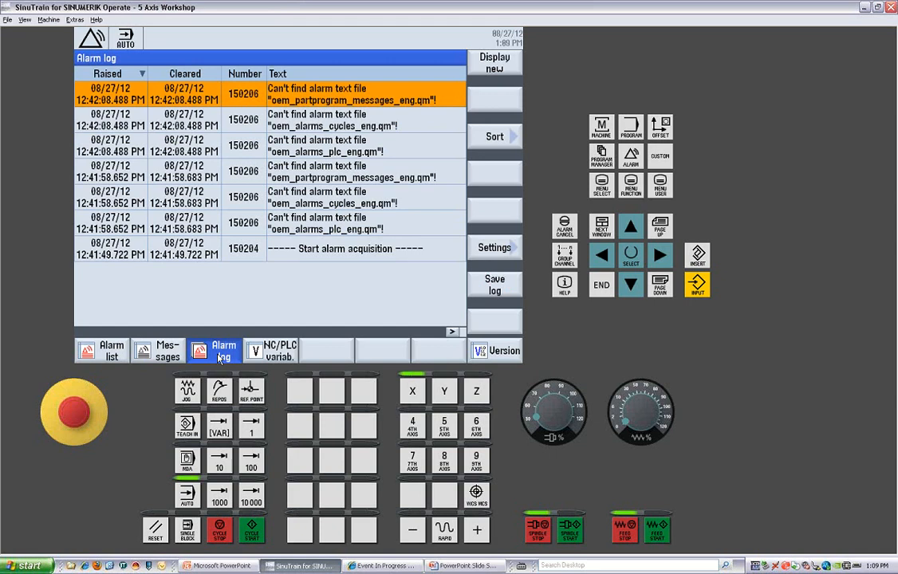
mouse_move(195, 108)
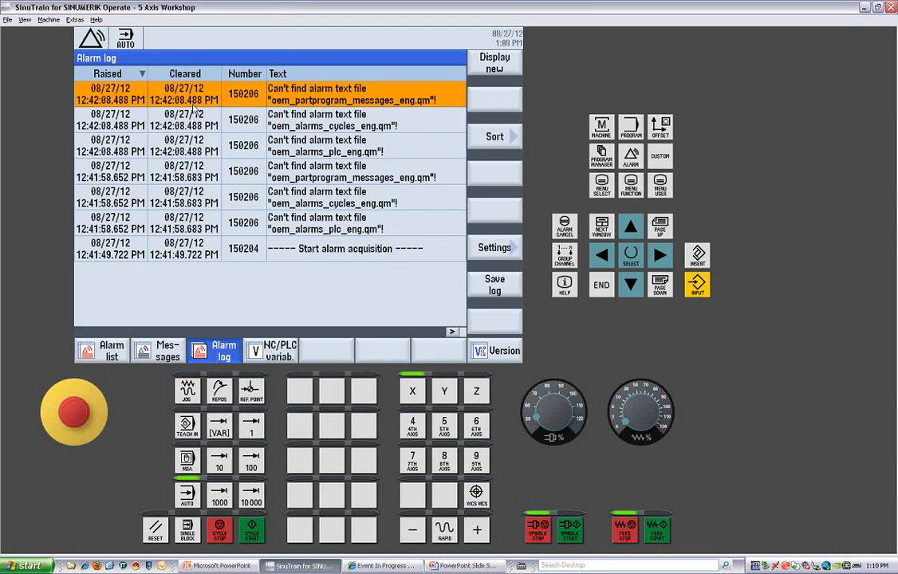
mouse_move(191, 108)
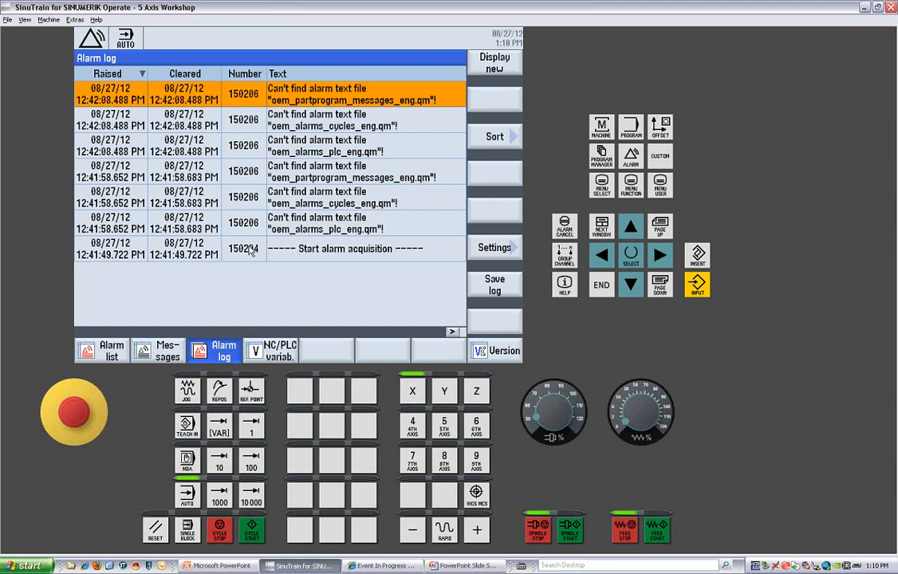
left_click(247, 197)
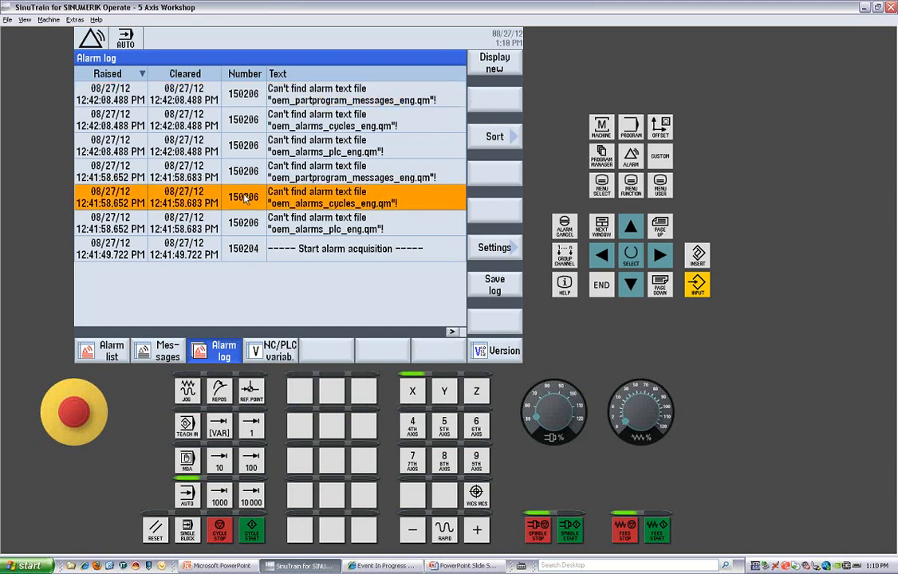
mouse_move(332, 185)
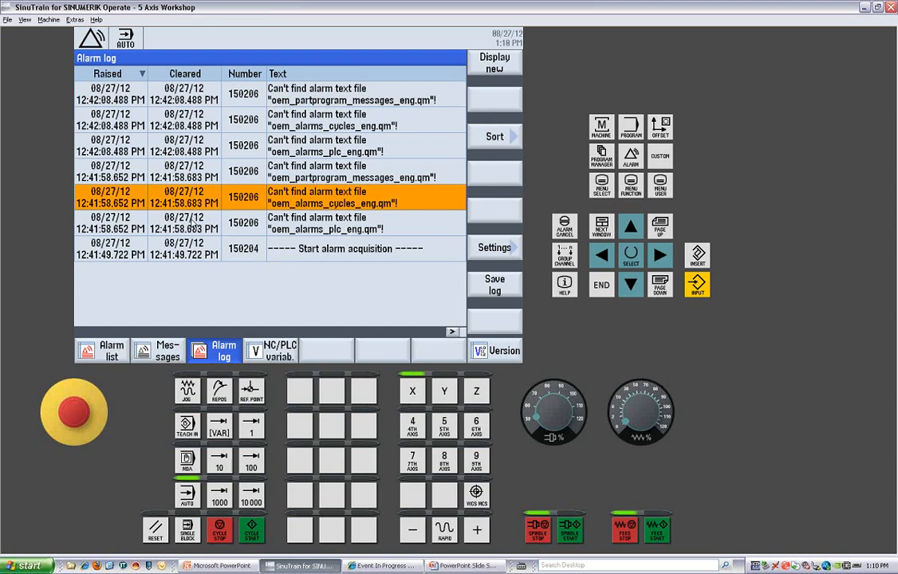
mouse_move(281, 231)
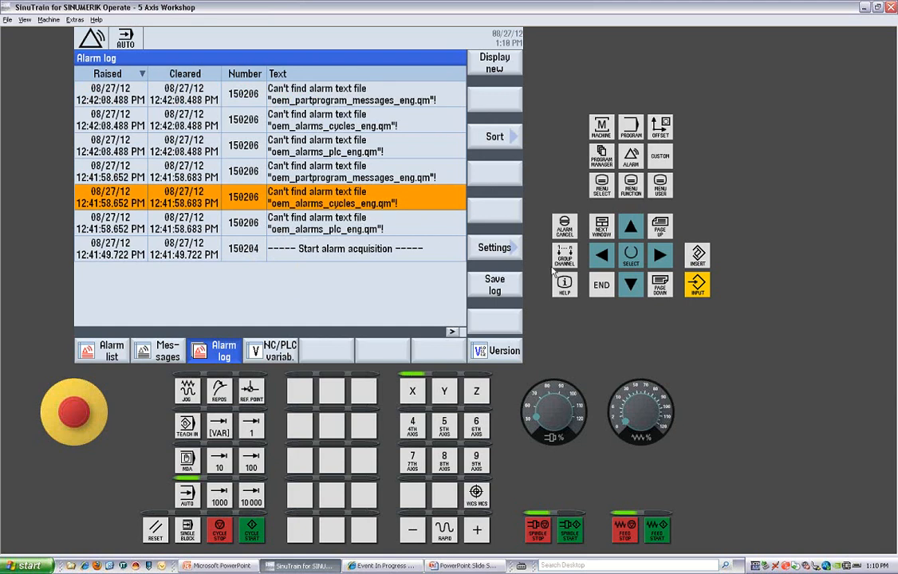
mouse_move(514, 290)
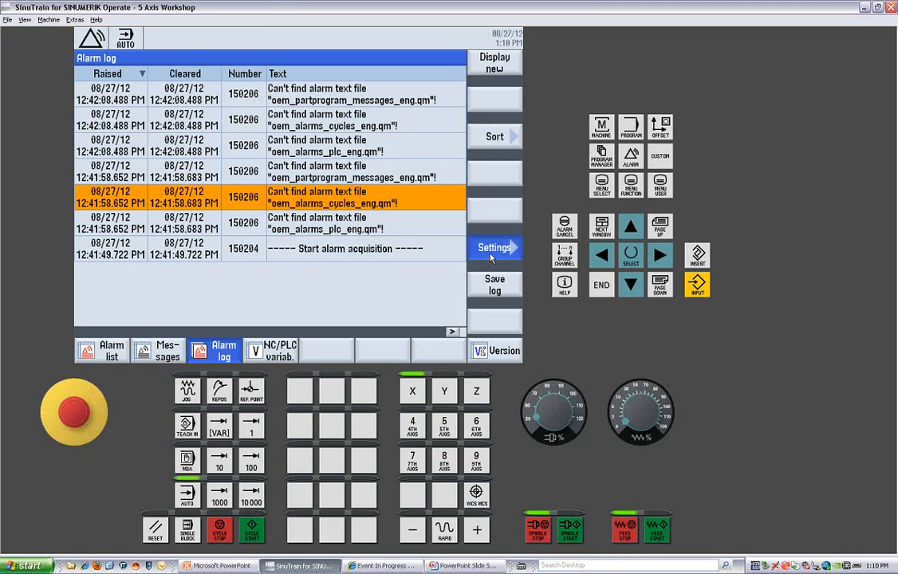
left_click(495, 248)
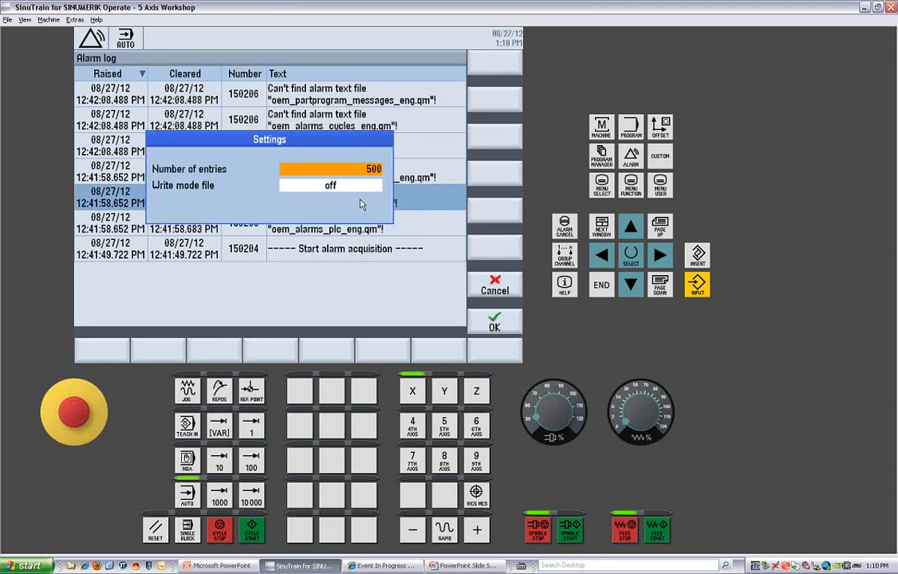
mouse_move(335, 198)
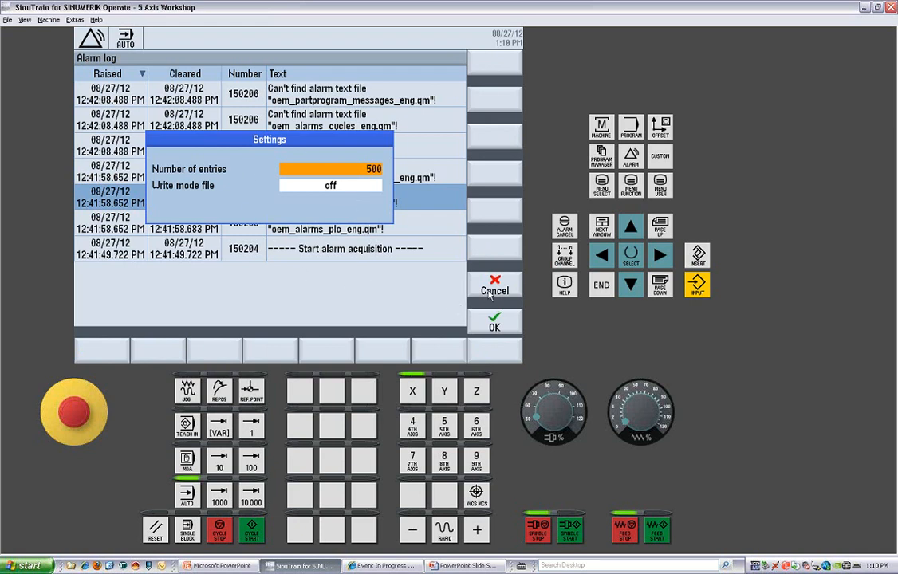
left_click(495, 289)
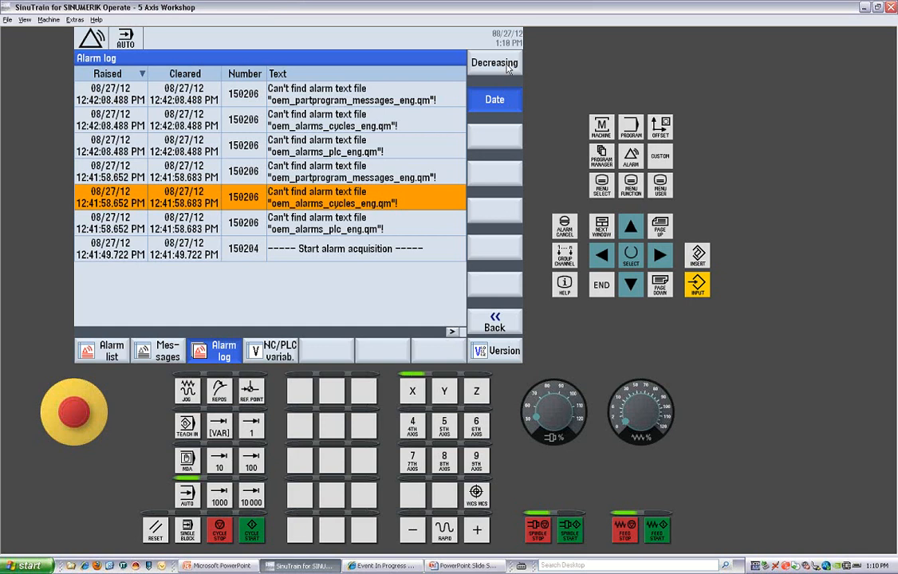
left_click(494, 64)
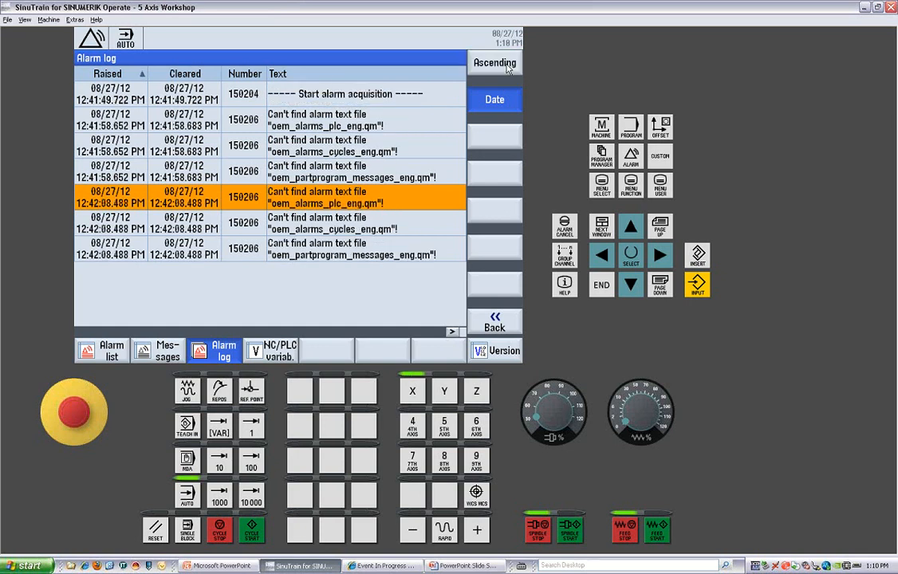
left_click(495, 63)
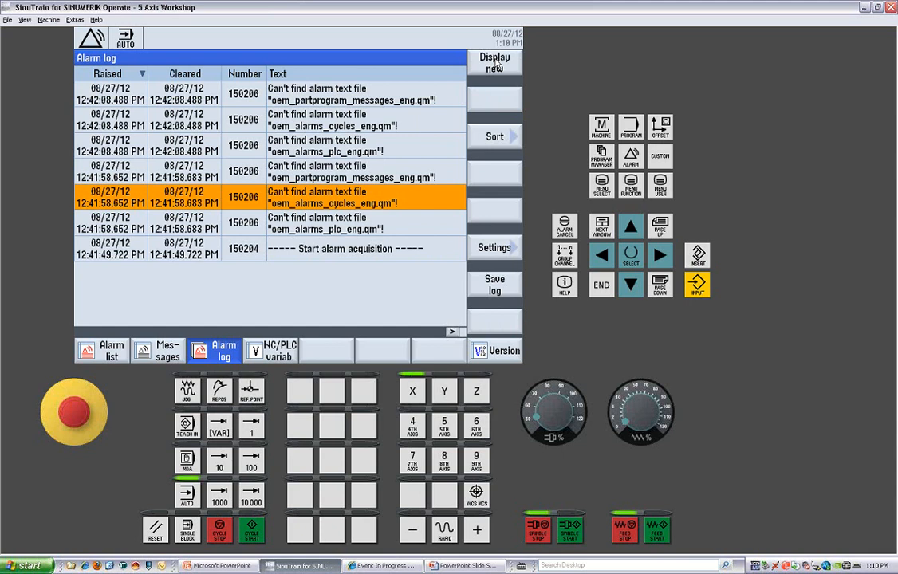
mouse_move(286, 361)
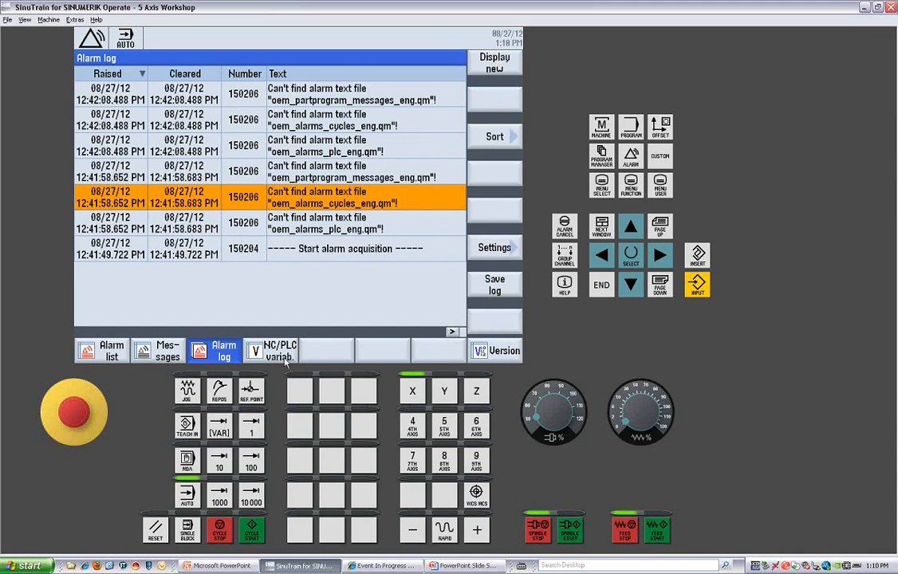
Show the NC/PLC variables screen with its empty variable table
left_click(271, 351)
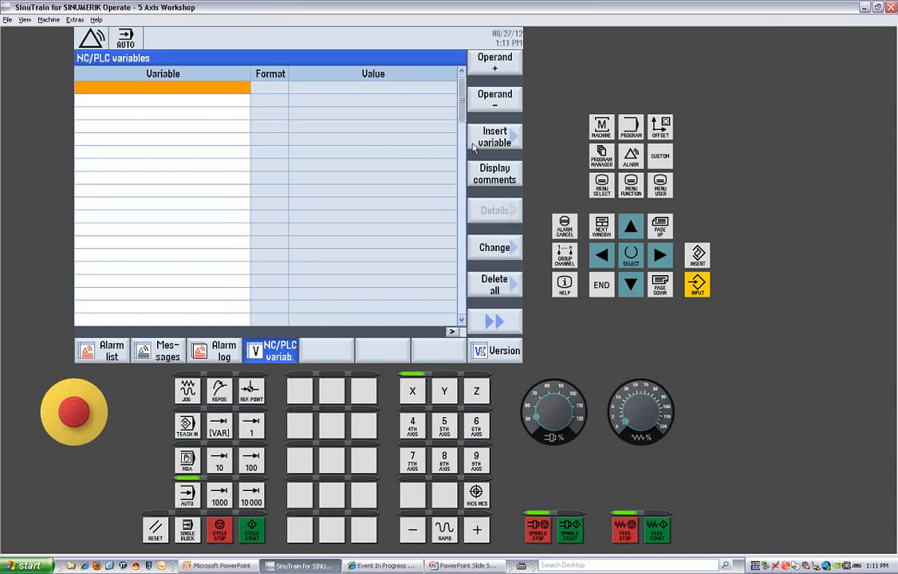
mouse_move(514, 177)
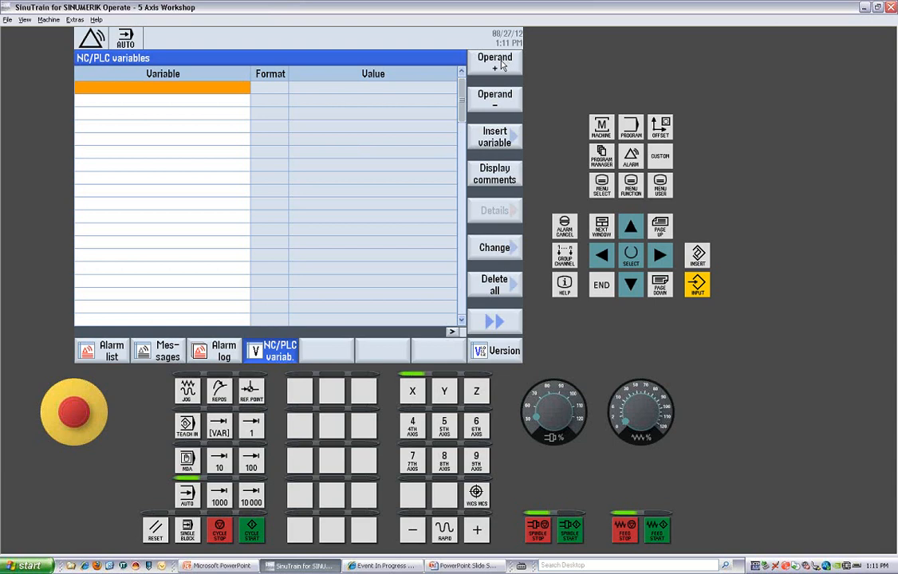
mouse_move(488, 130)
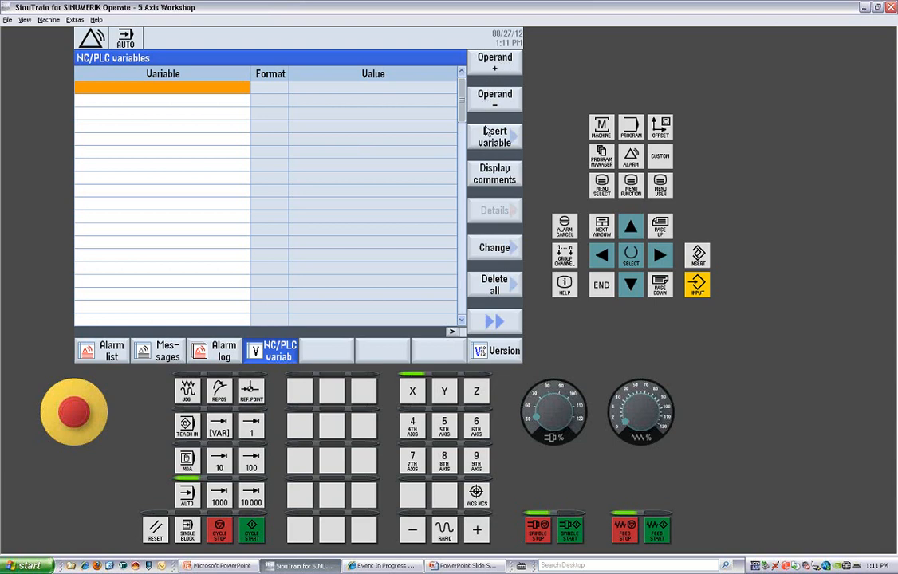
mouse_move(549, 246)
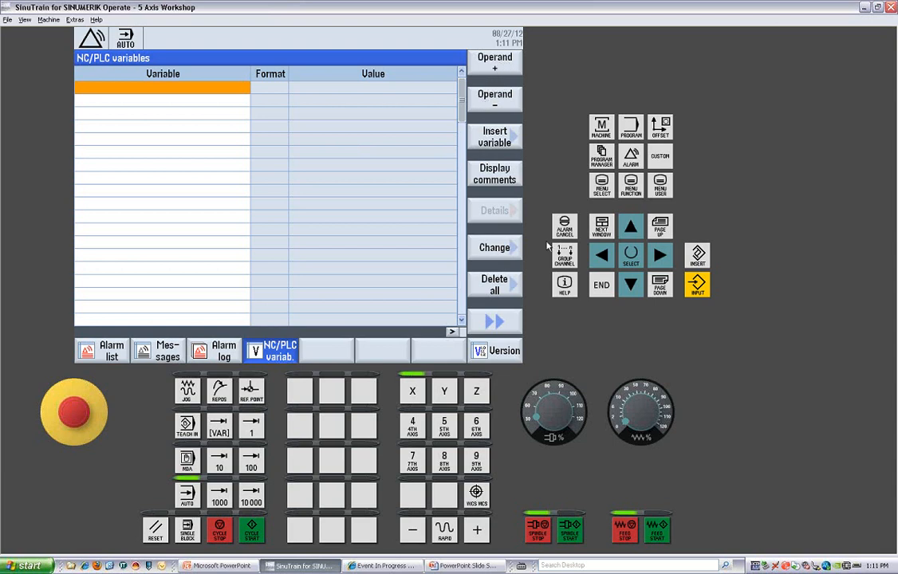
mouse_move(492, 261)
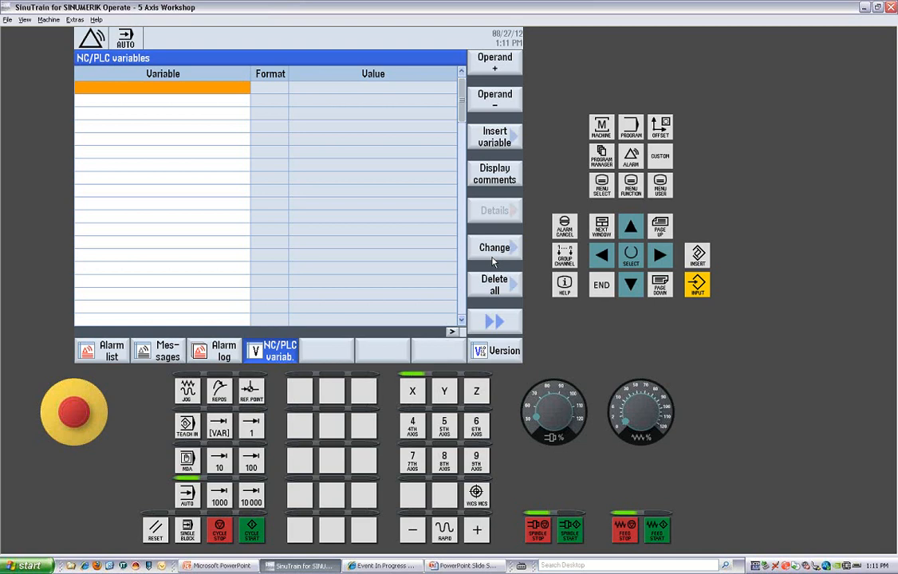
mouse_move(520, 289)
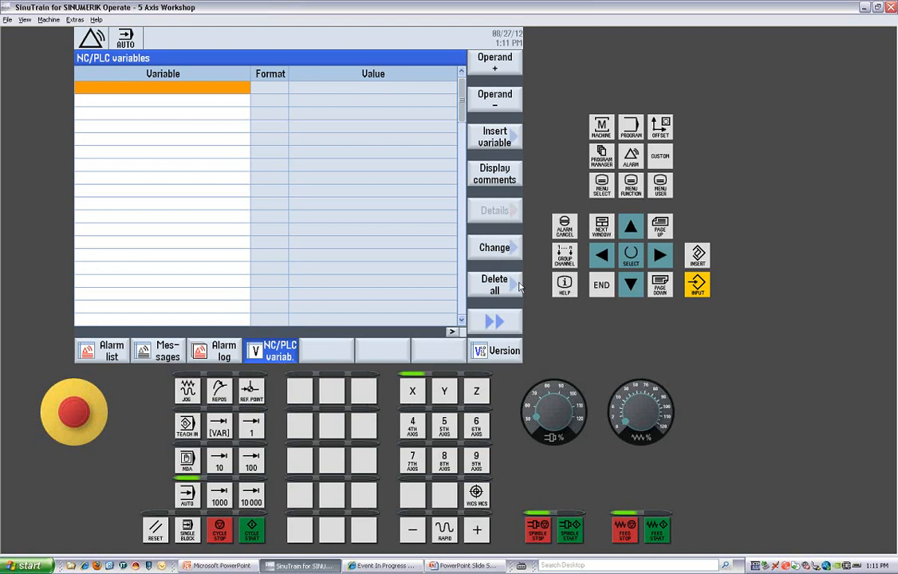
mouse_move(492, 357)
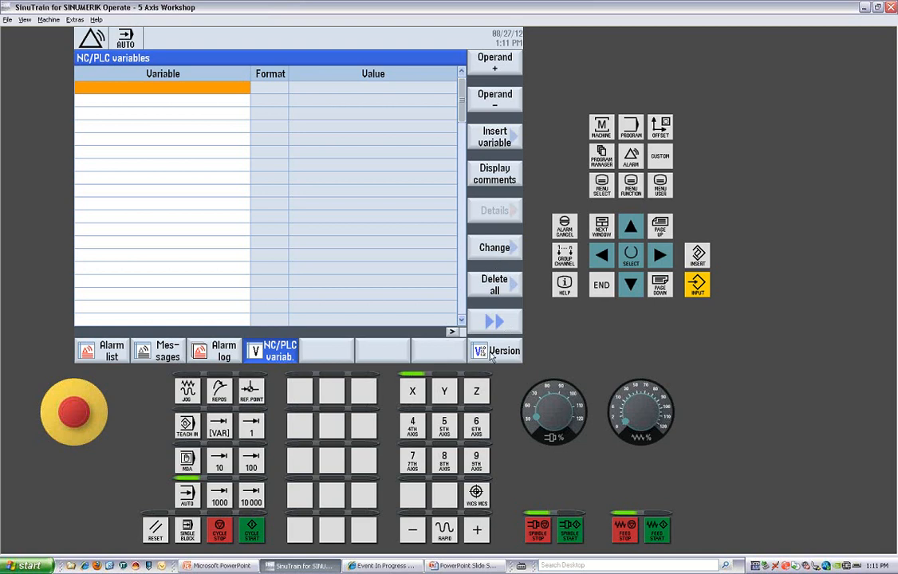
Show version data for SINUMERIK 840D sl and select the PCU/PC HMI system software V08.00 row
left_click(494, 351)
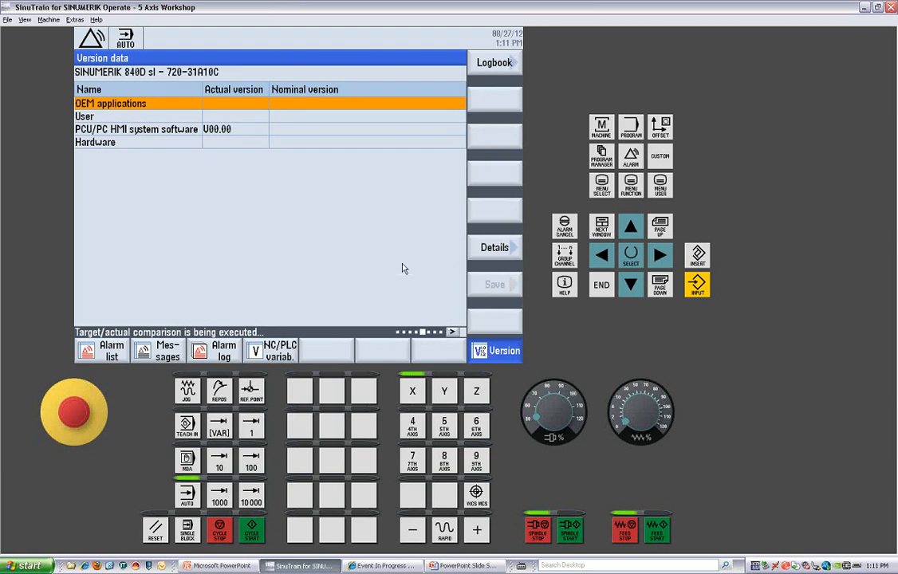
mouse_move(191, 134)
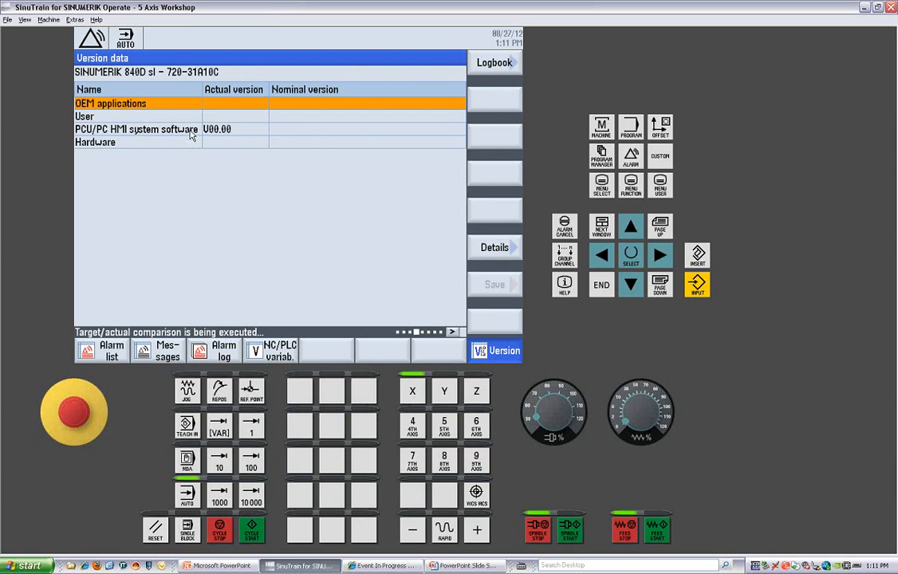
left_click(135, 127)
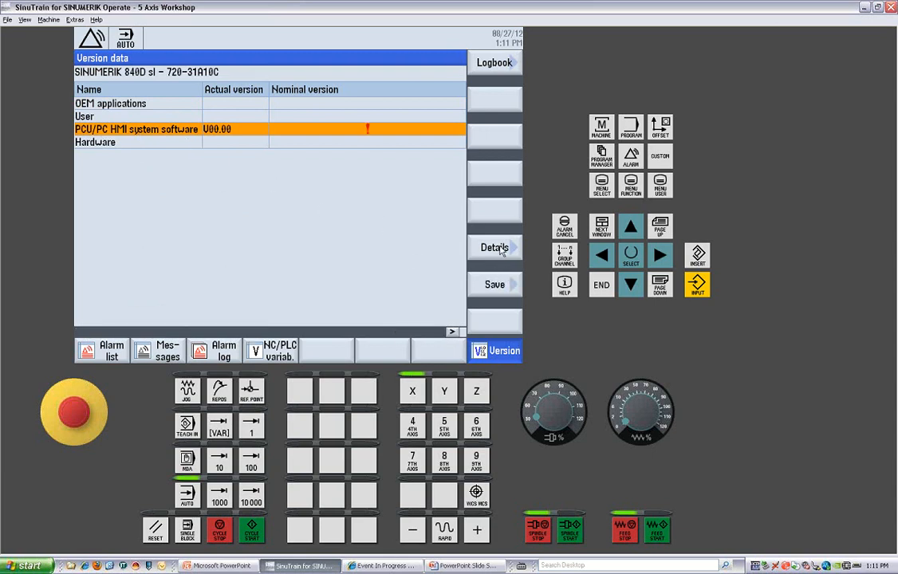
Drill into the SINUMERIK Operate 04.04.01.01 component versions, then show the machine logbook
left_click(494, 247)
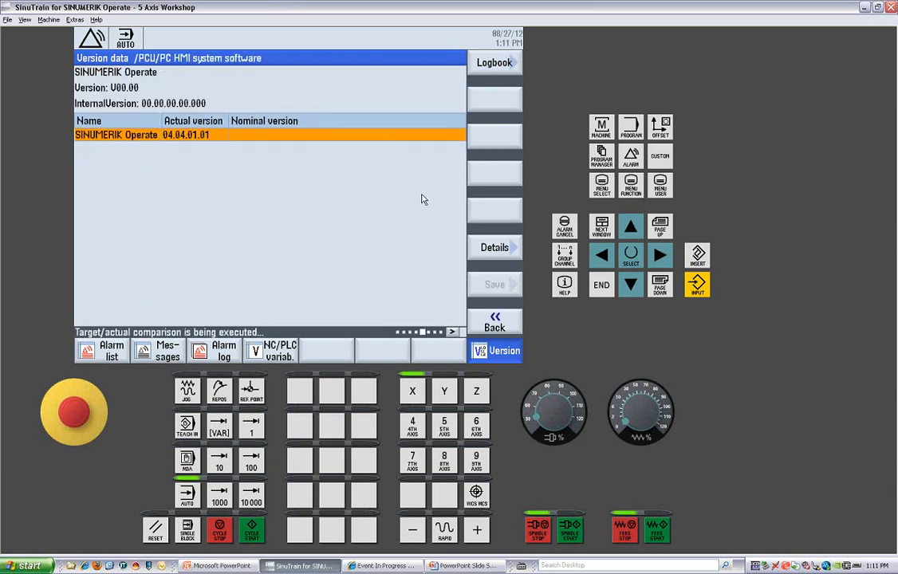
mouse_move(174, 146)
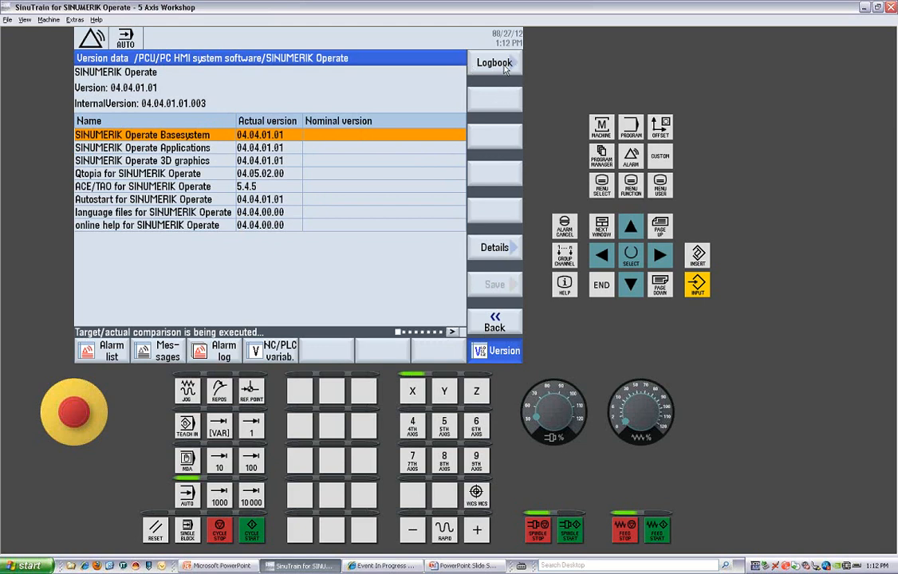
left_click(495, 64)
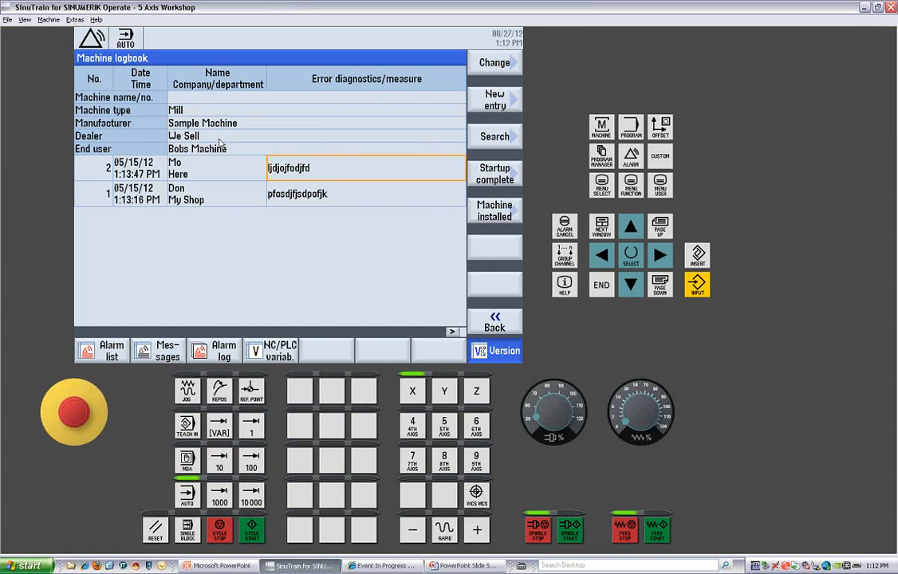
mouse_move(277, 140)
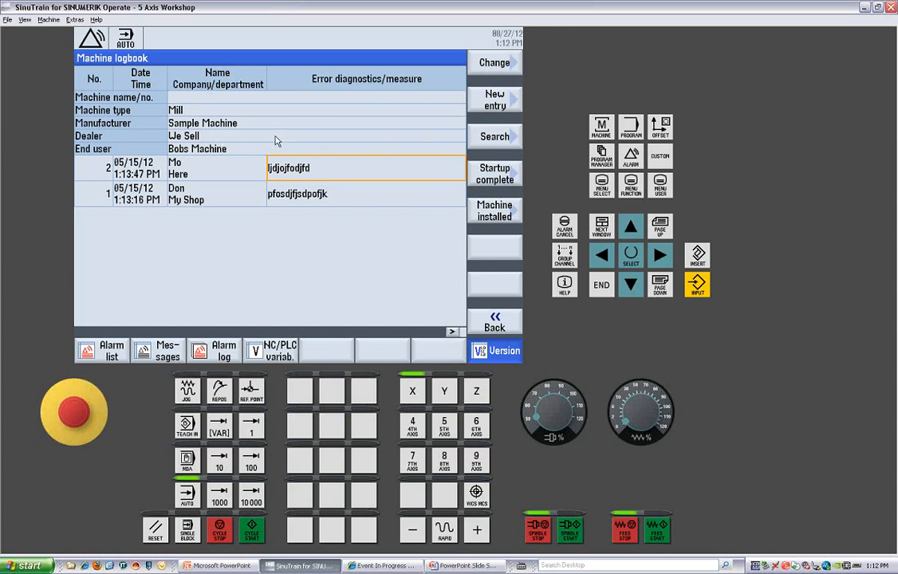
mouse_move(267, 157)
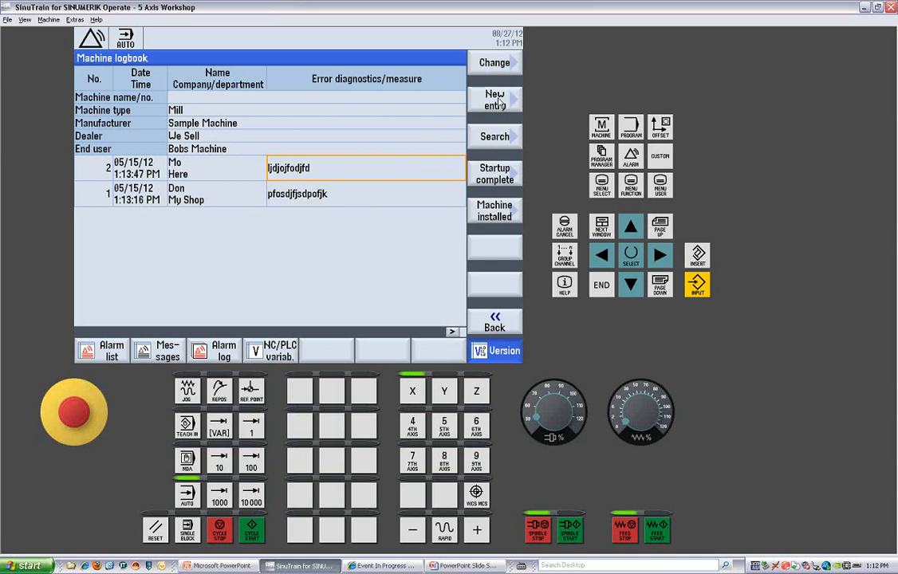
Add a logbook entry from Me at Siemens reading "Tested program found fixed" and save it
left_click(494, 99)
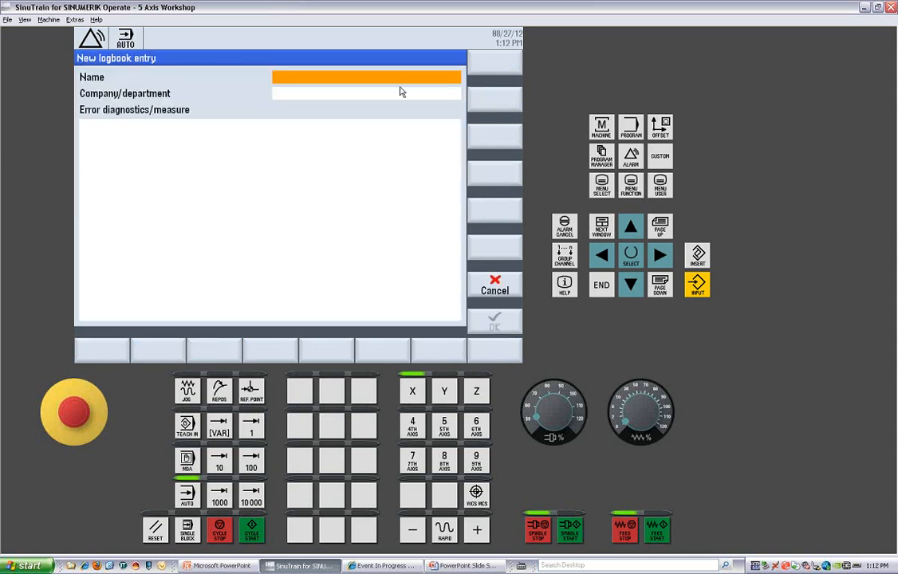
type("Me")
left_click(366, 93)
type("Sie")
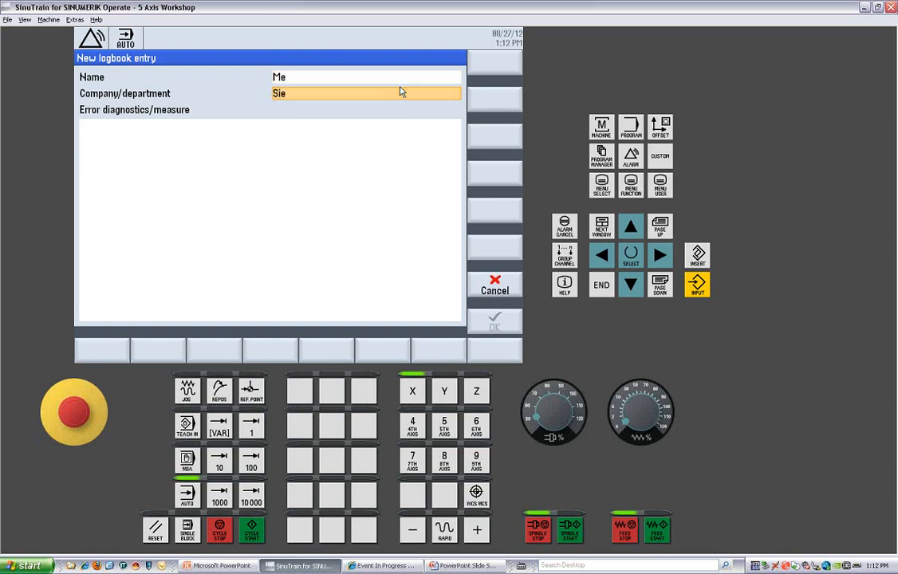
type("mens")
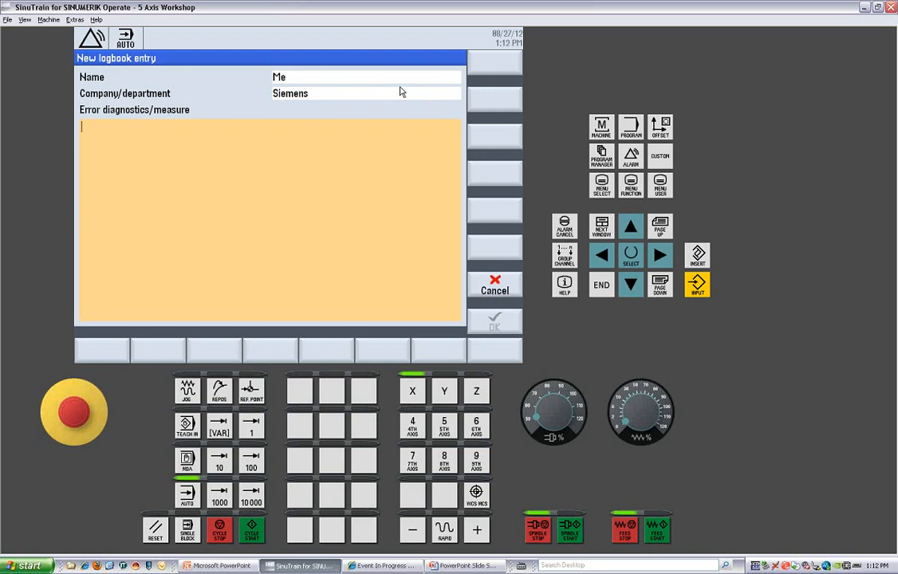
type("Tested program found")
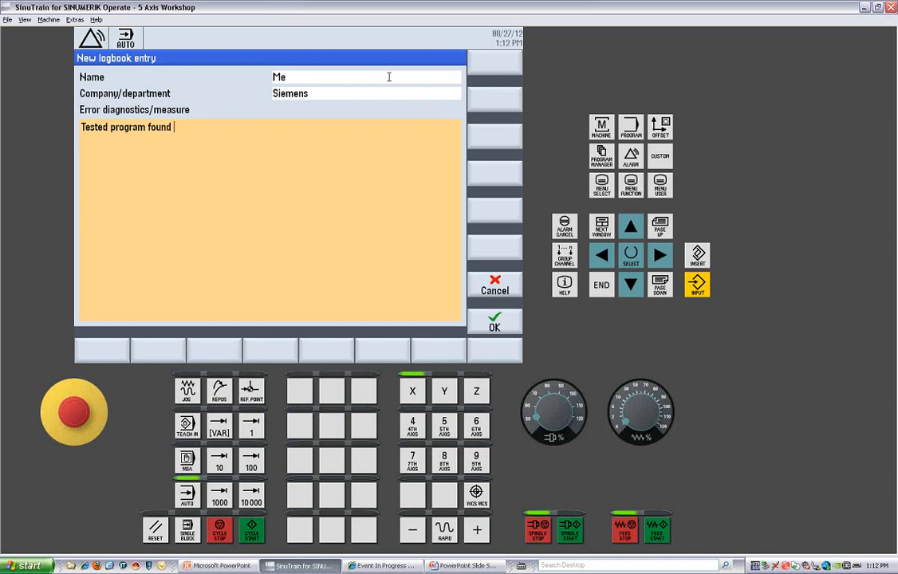
type("fixed")
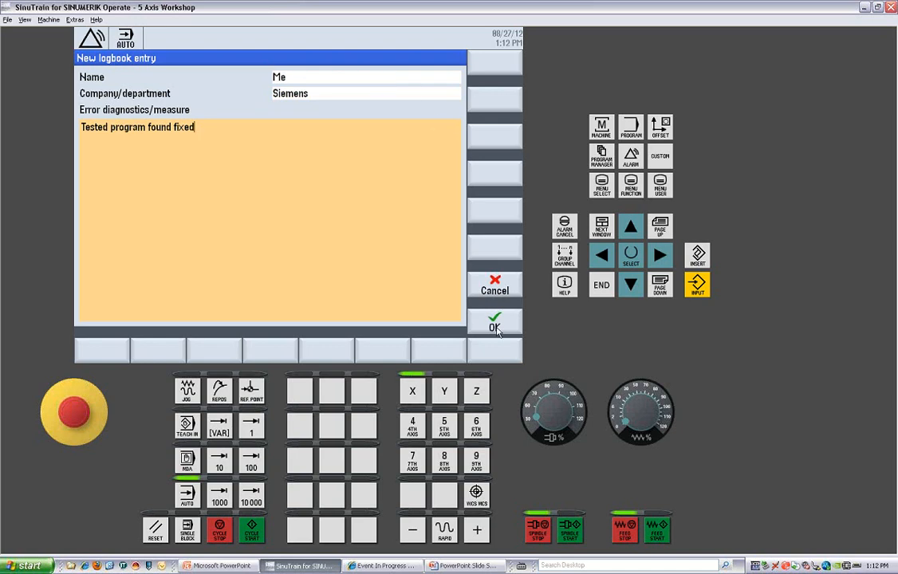
left_click(495, 326)
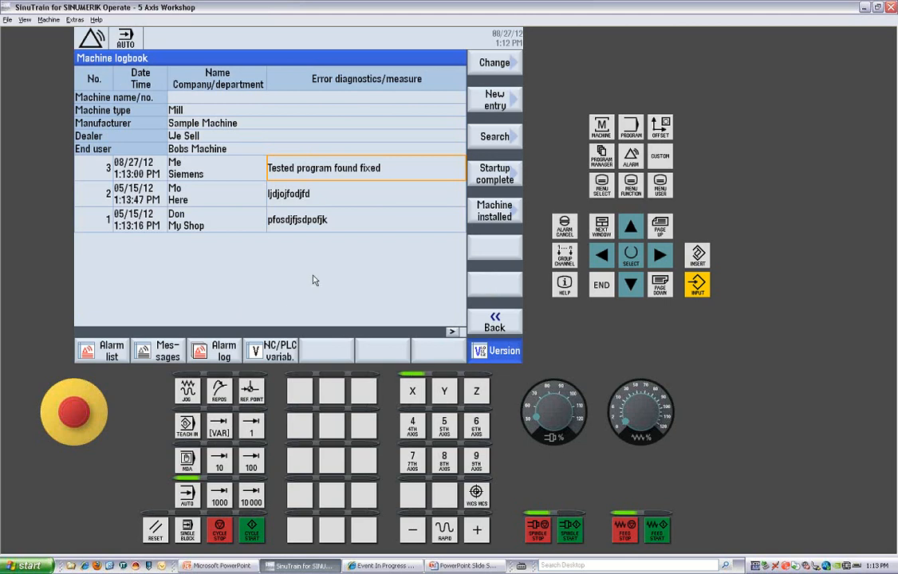
mouse_move(197, 150)
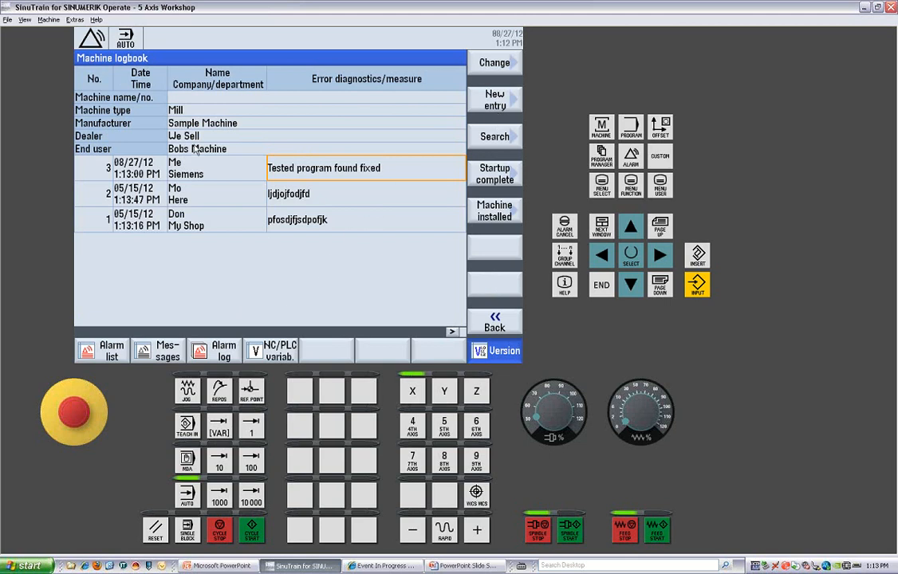
mouse_move(535, 156)
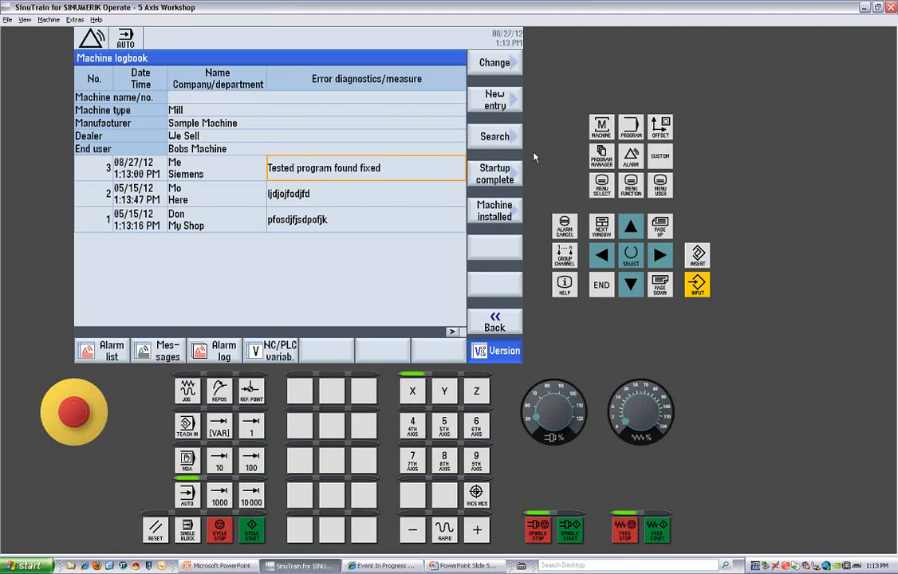
mouse_move(523, 179)
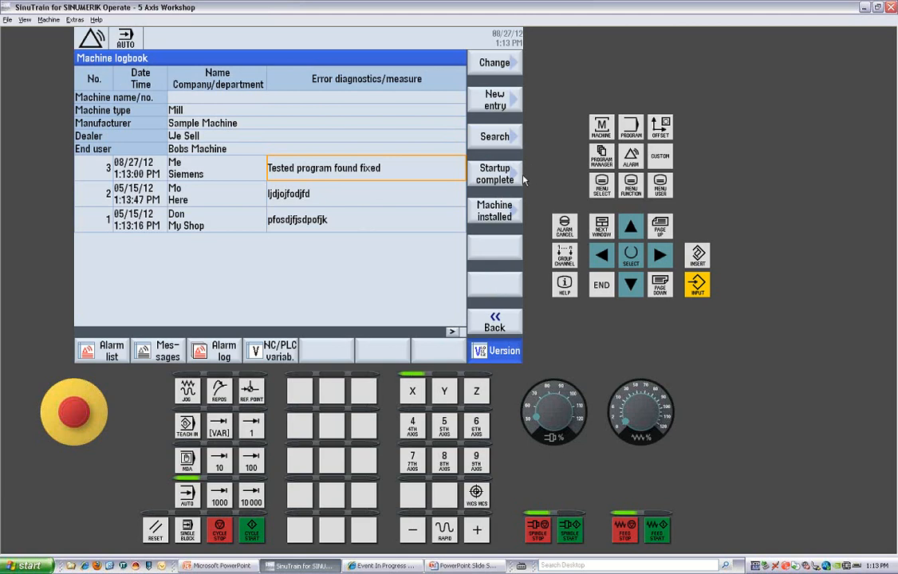
mouse_move(523, 179)
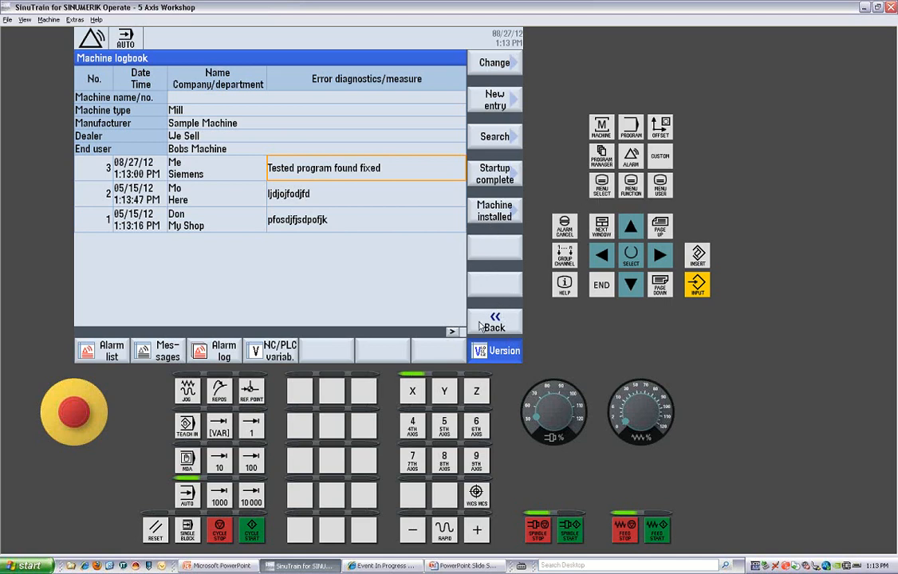
Check the version data, then show the axis diagnostics Service overview for AX1–AX6
left_click(495, 351)
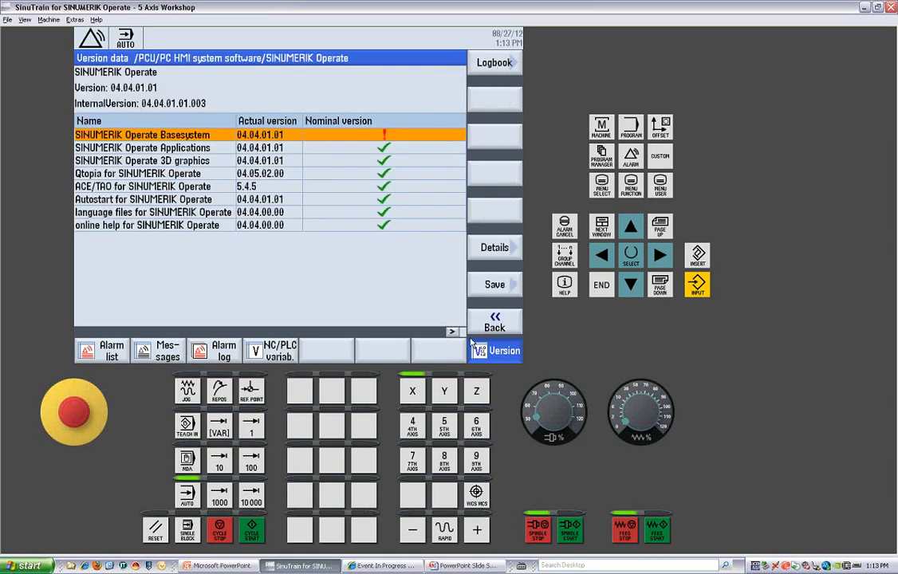
mouse_move(423, 335)
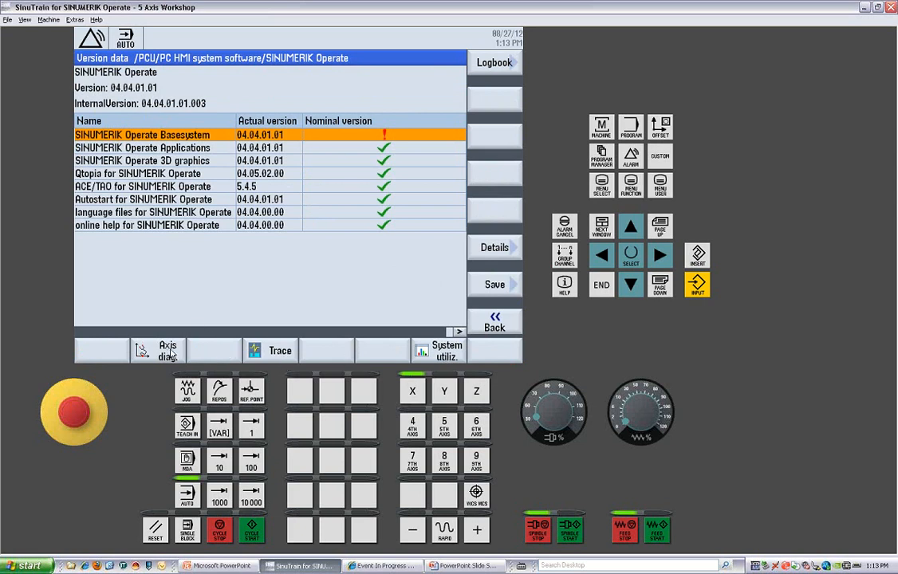
left_click(158, 351)
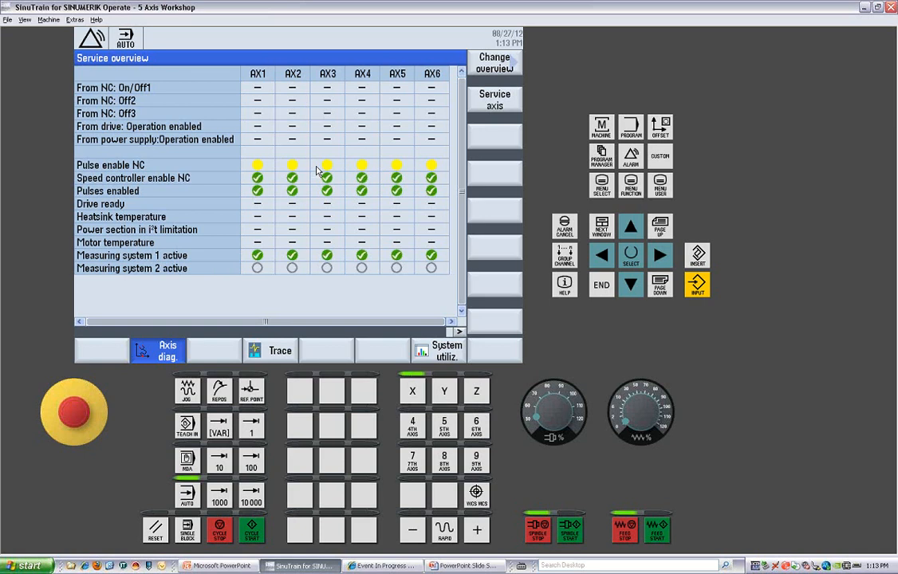
Show detailed service data for X1, then step through Y1, C1, SP1 and Z1
left_click(495, 99)
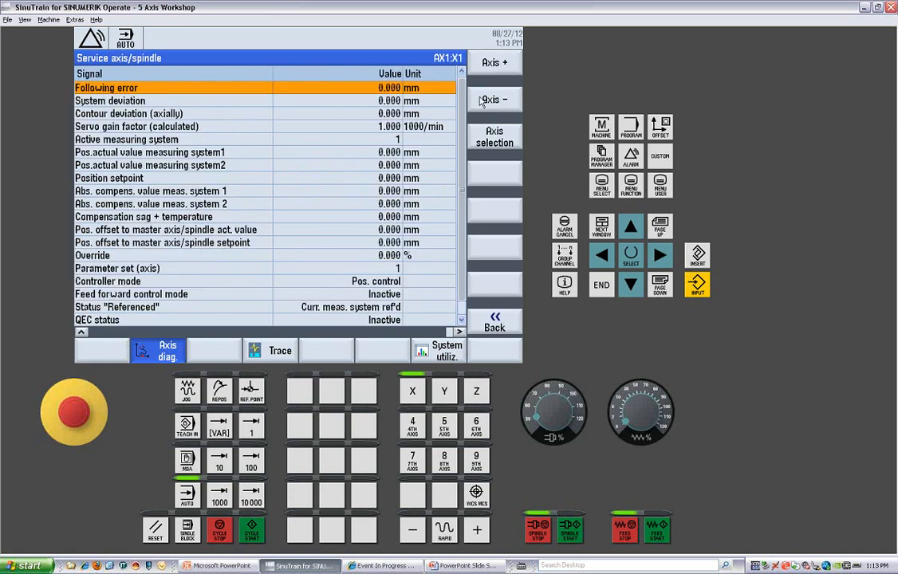
mouse_move(428, 103)
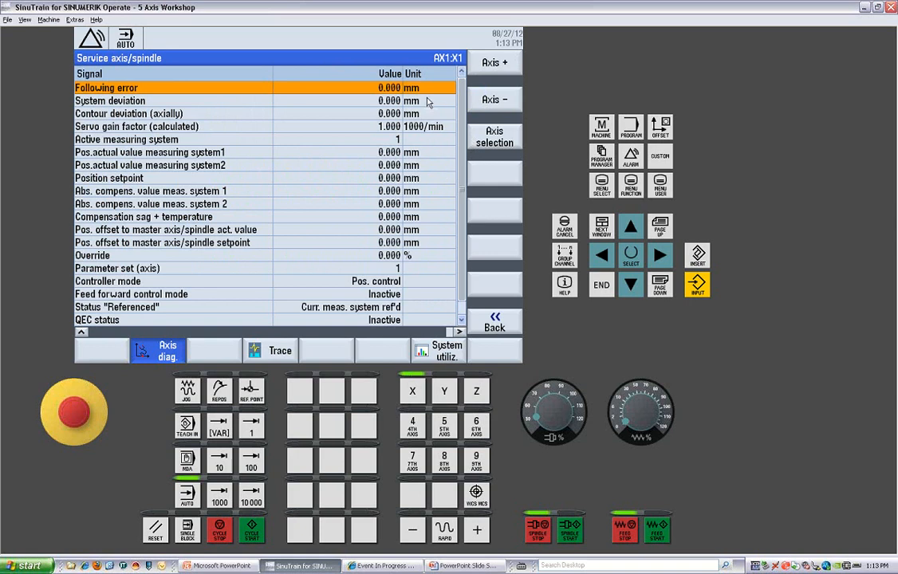
mouse_move(408, 142)
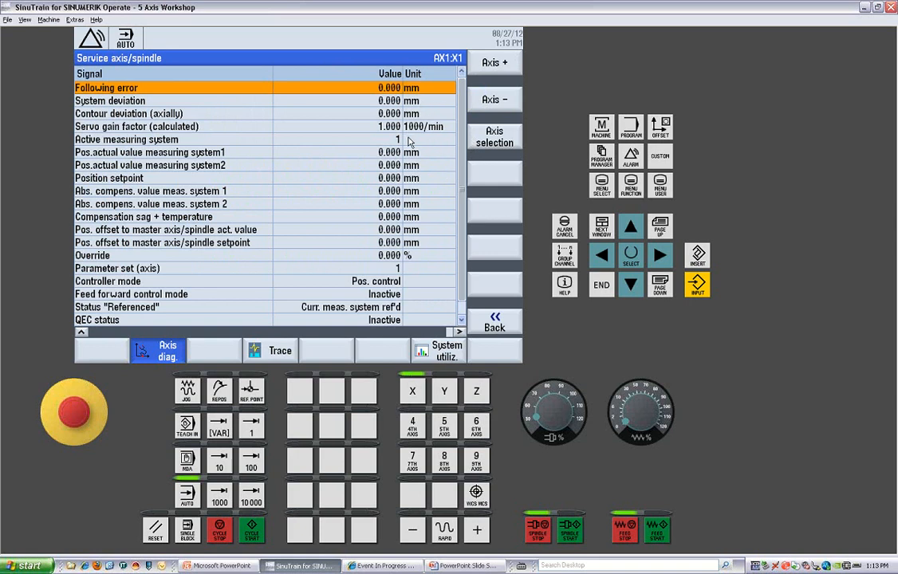
mouse_move(427, 205)
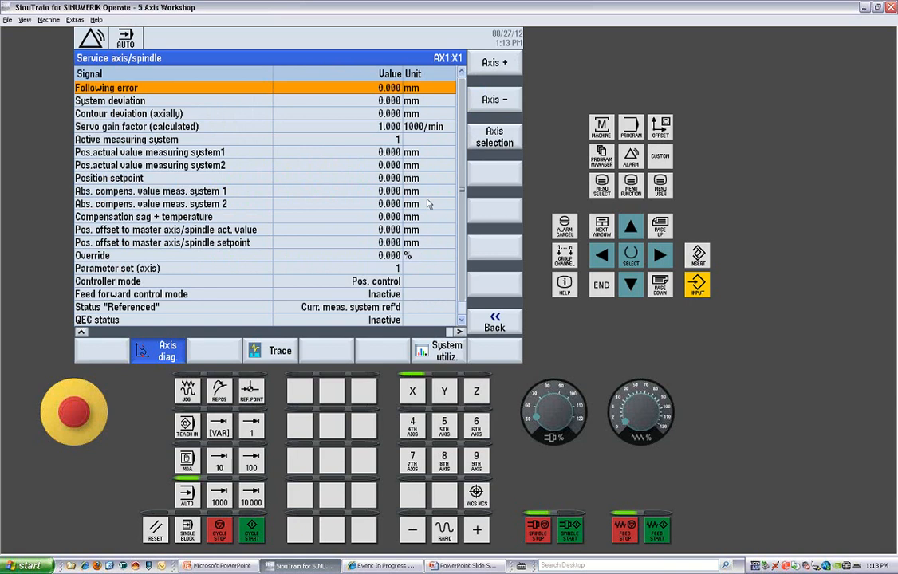
mouse_move(143, 258)
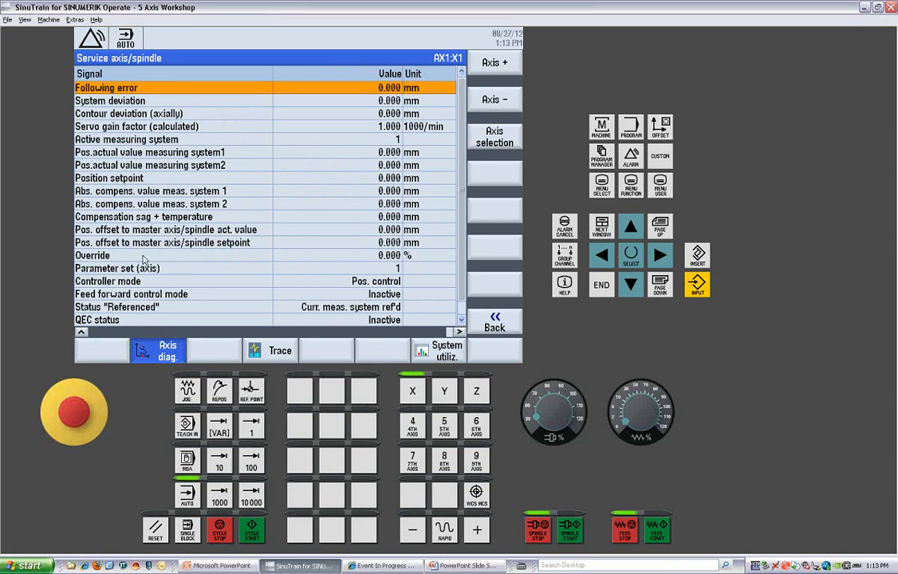
mouse_move(656, 412)
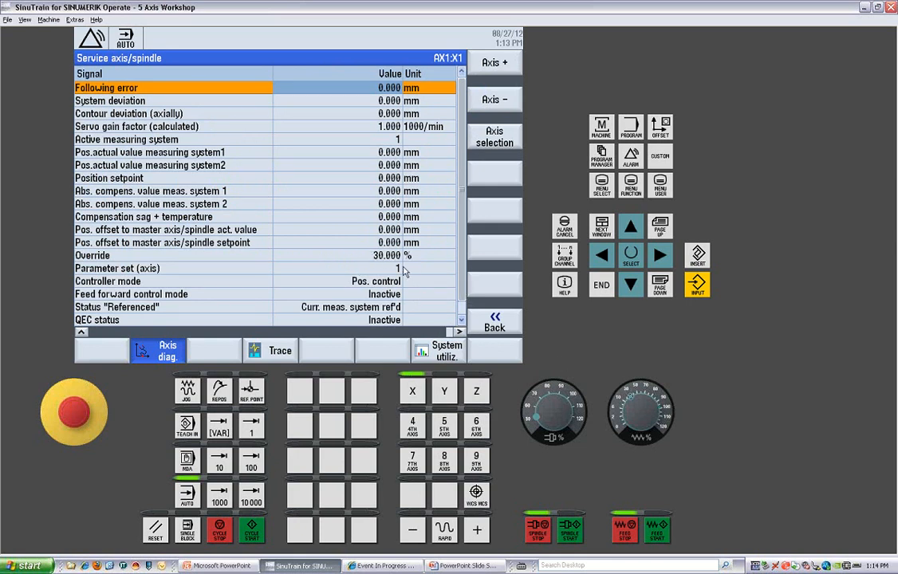
left_click(495, 63)
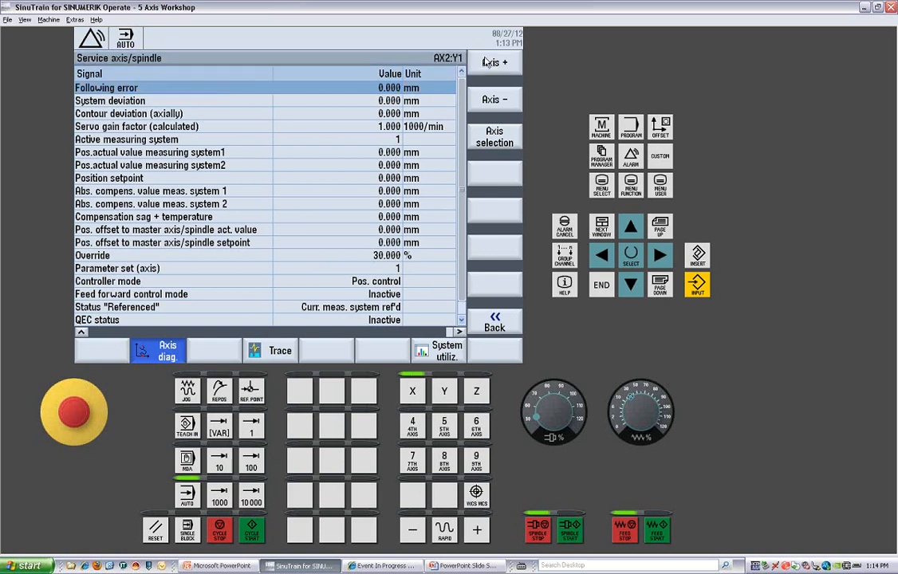
mouse_move(490, 111)
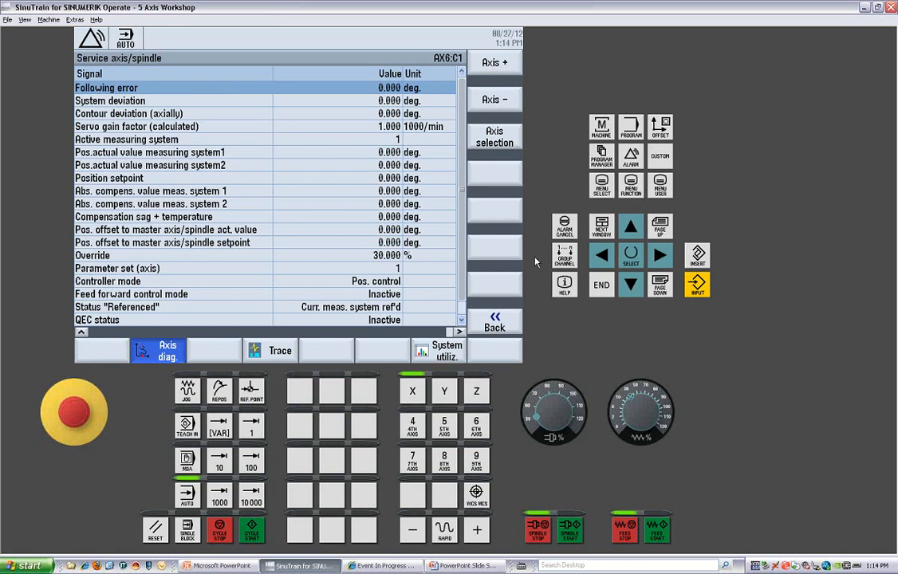
left_click(495, 135)
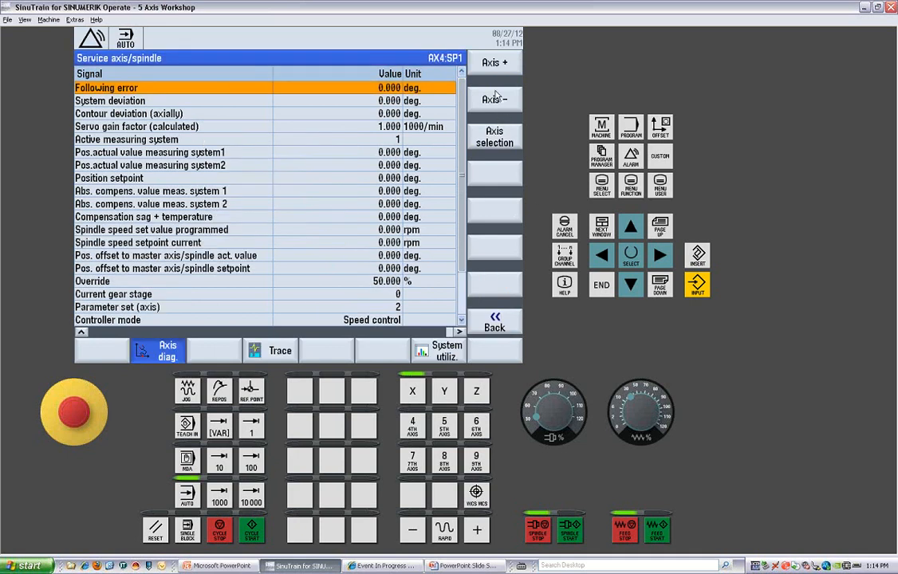
left_click(495, 62)
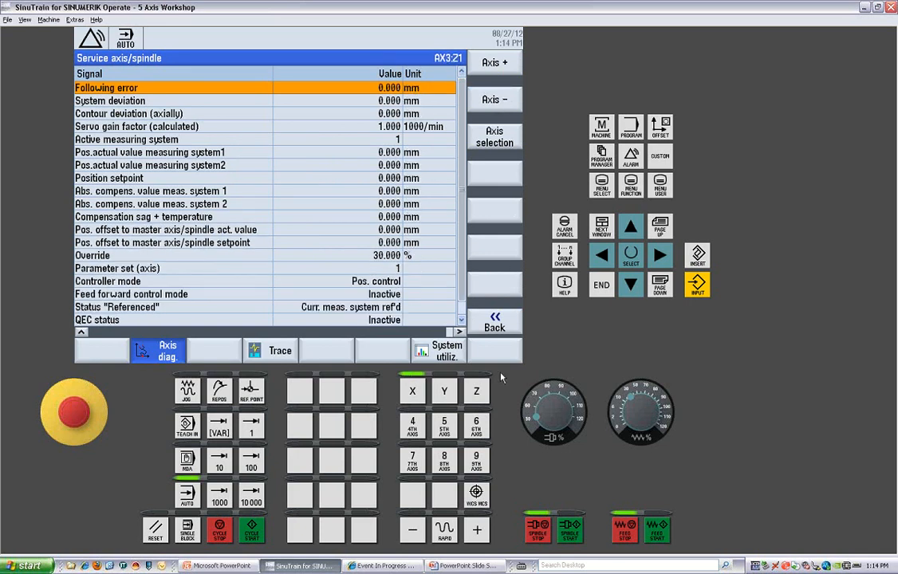
left_click(281, 351)
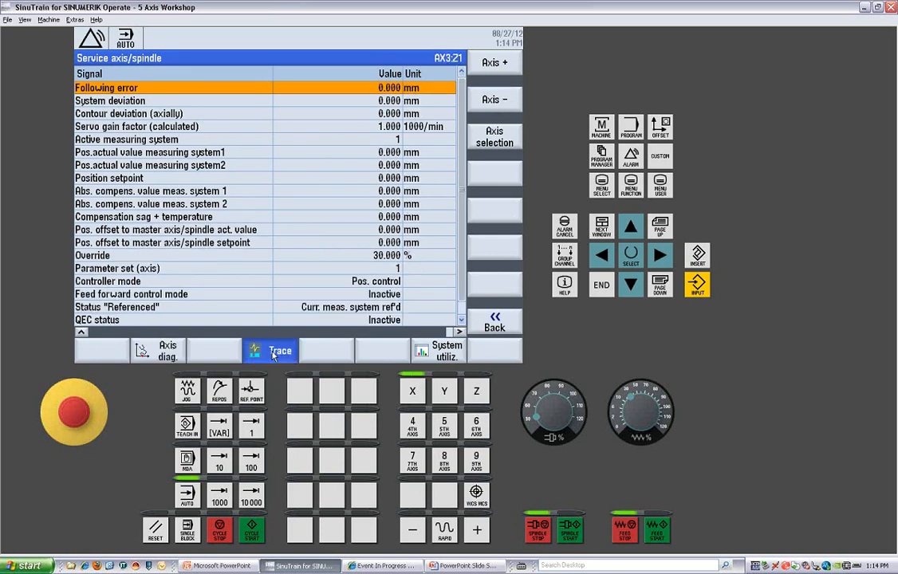
Leave the empty trace variable list and show the machine configuration for axes X1–C1 at Manufacturer level
left_click(281, 351)
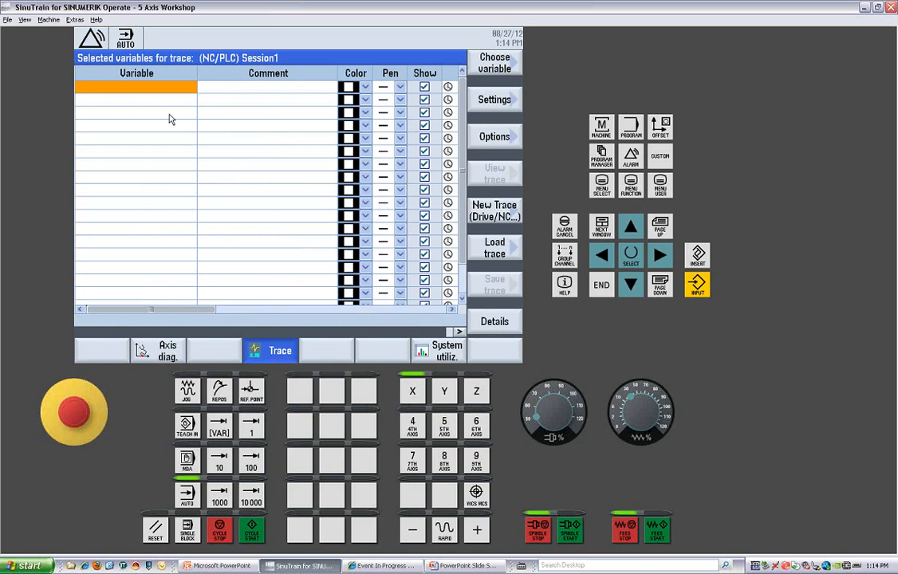
mouse_move(216, 214)
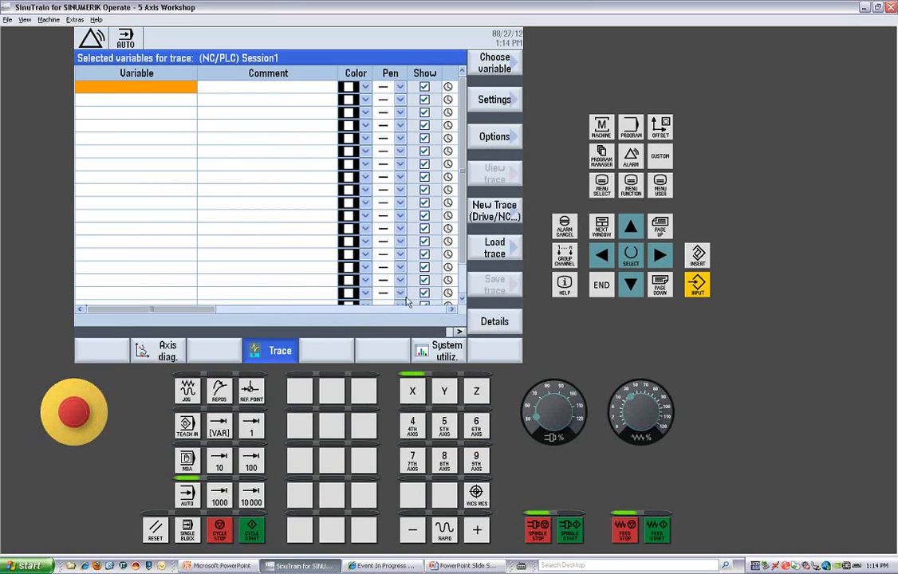
mouse_move(567, 204)
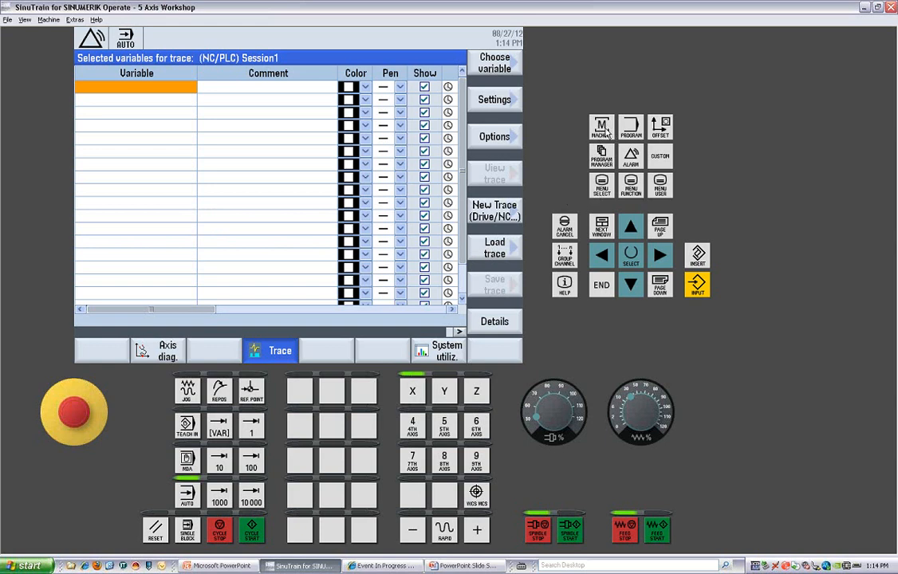
left_click(601, 126)
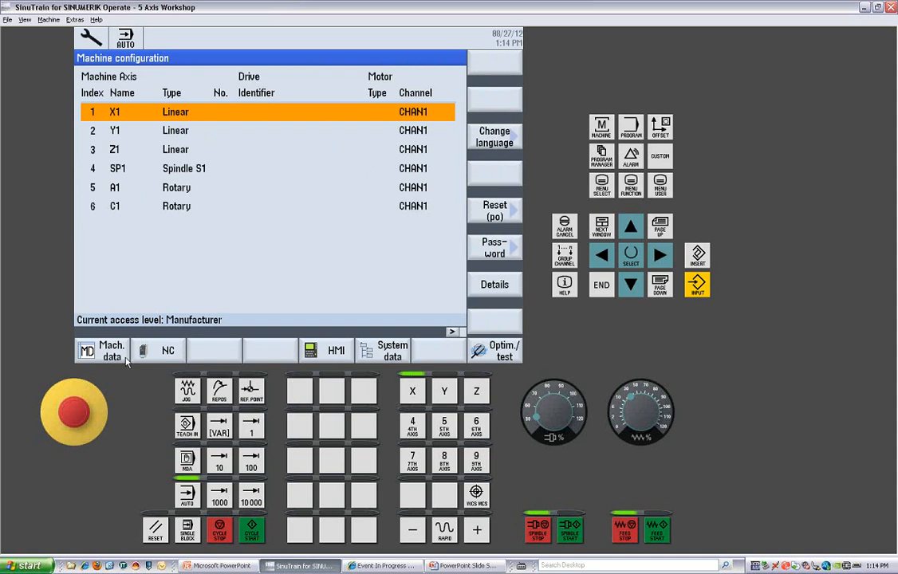
View the general axis names, channel CHAN1 geometry data, then the axis machine data for Z1
left_click(102, 351)
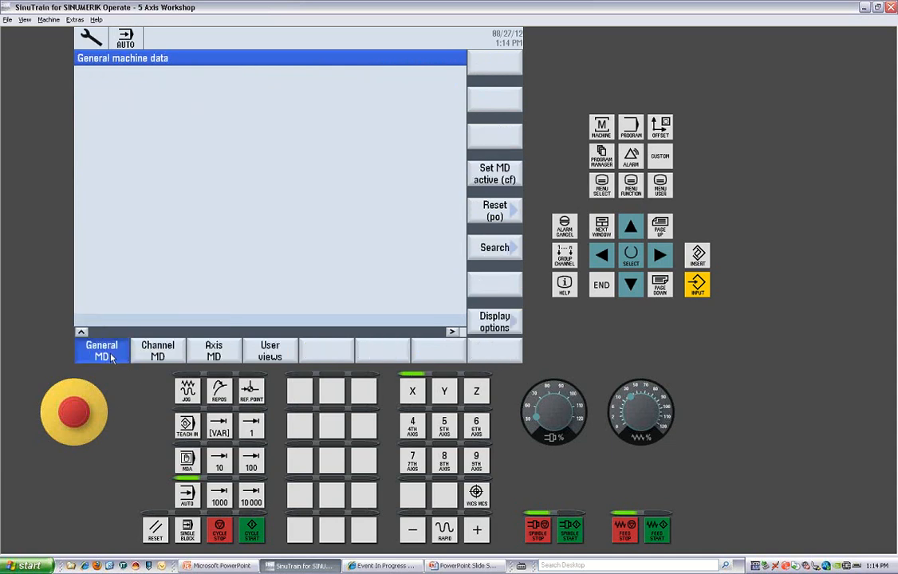
left_click(102, 351)
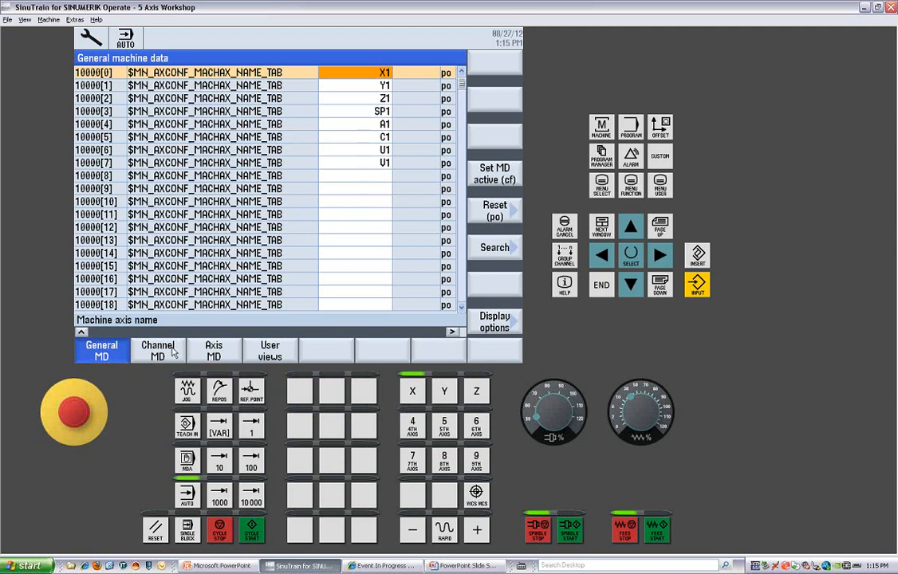
left_click(158, 351)
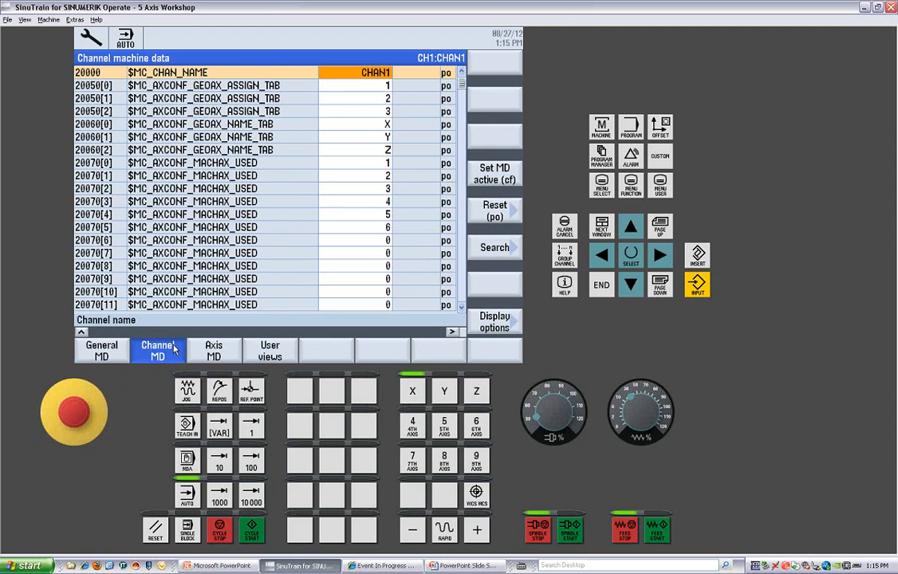
left_click(213, 351)
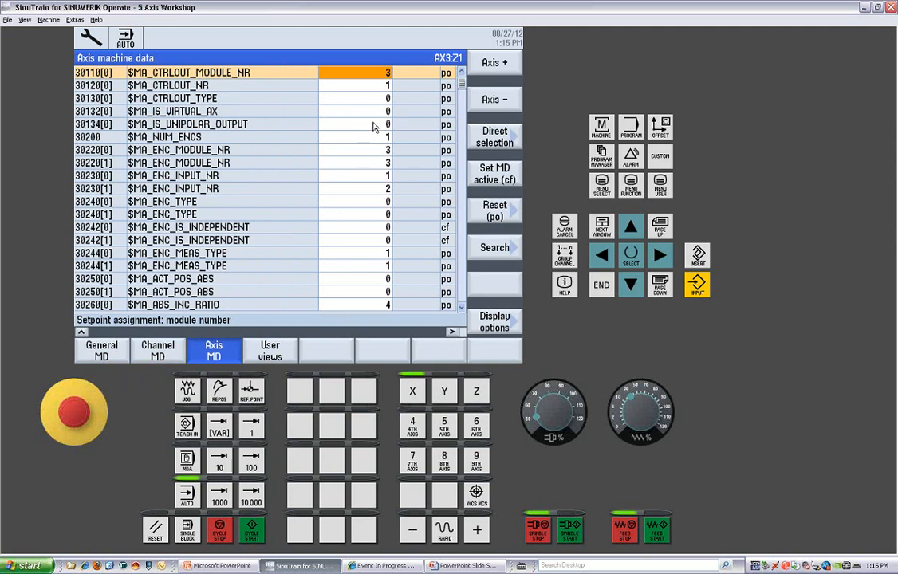
mouse_move(380, 158)
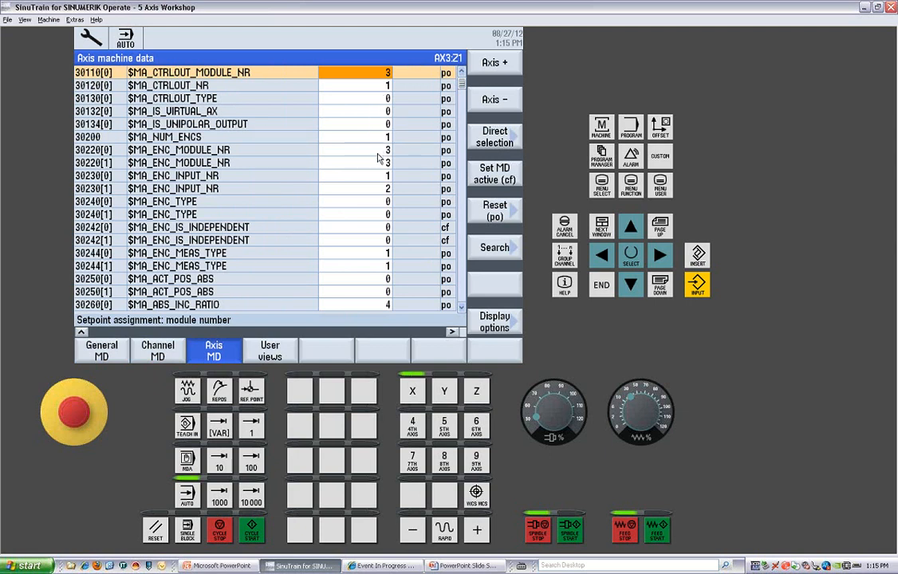
mouse_move(386, 163)
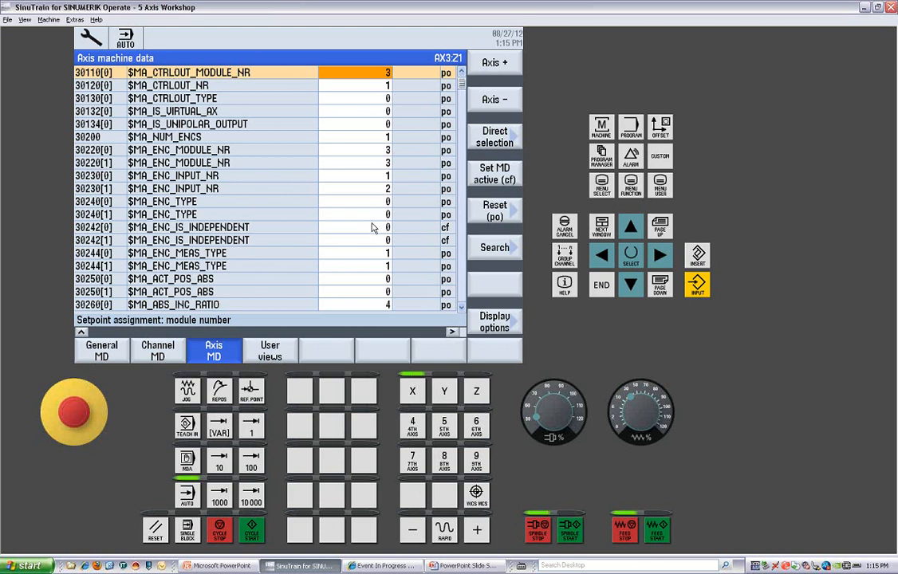
mouse_move(279, 298)
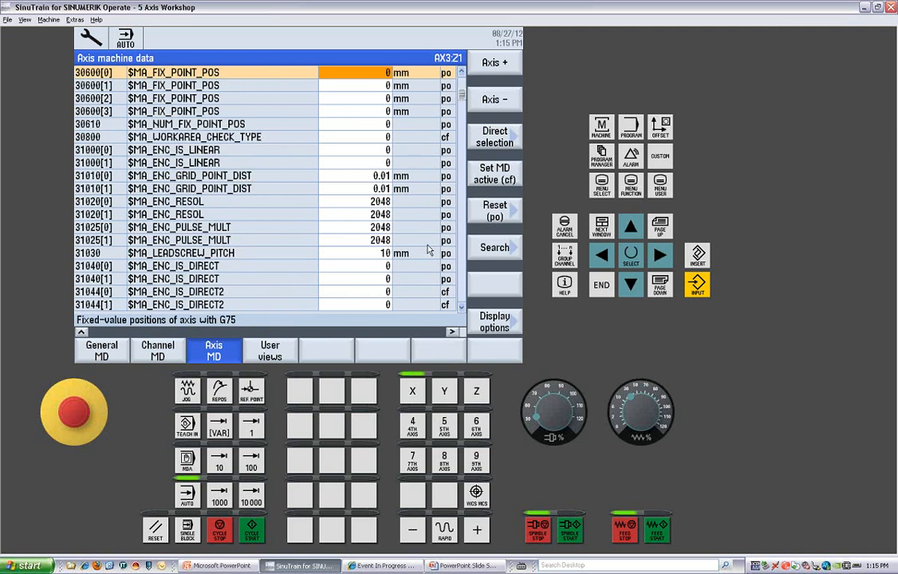
mouse_move(365, 196)
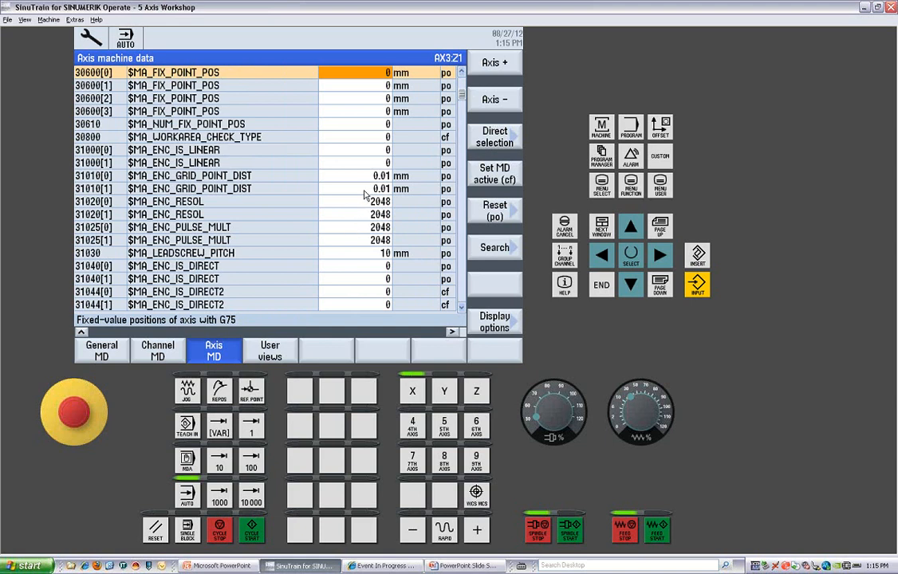
mouse_move(407, 214)
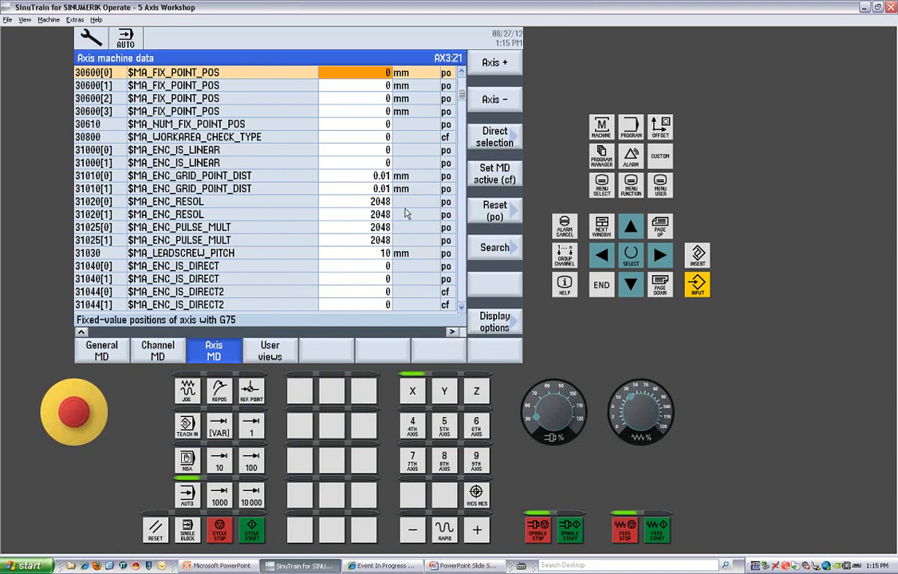
mouse_move(407, 172)
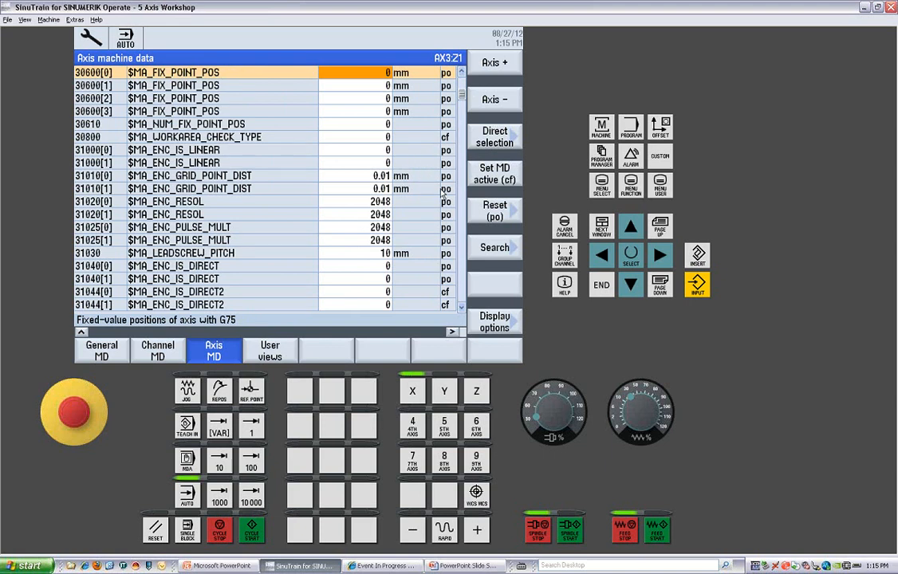
mouse_move(335, 348)
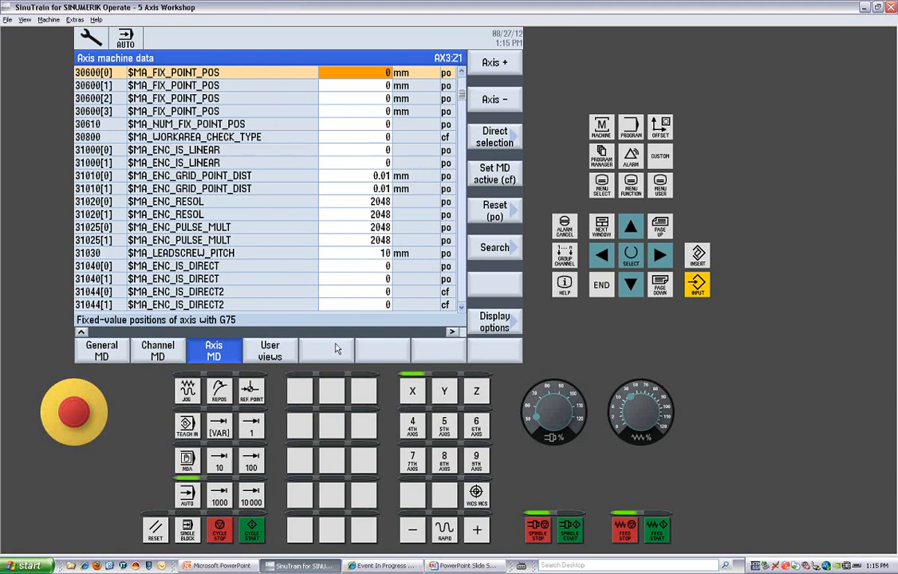
Show the User views screen, then return to the six-axis machine configuration overview
left_click(271, 351)
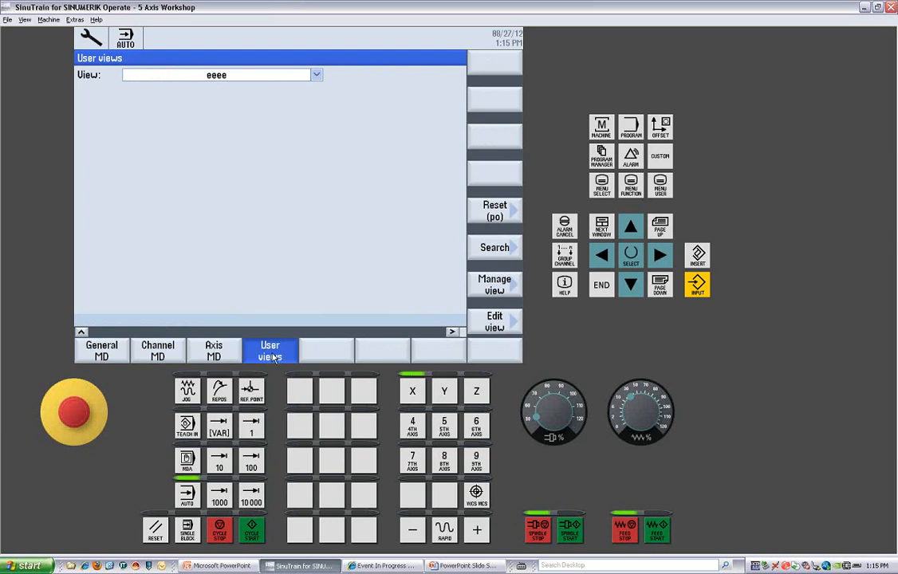
mouse_move(335, 288)
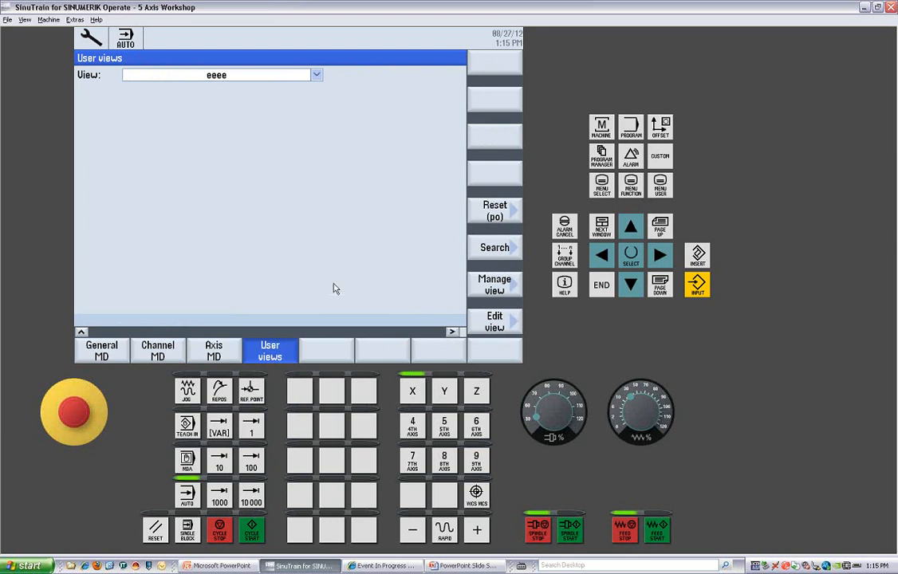
mouse_move(466, 338)
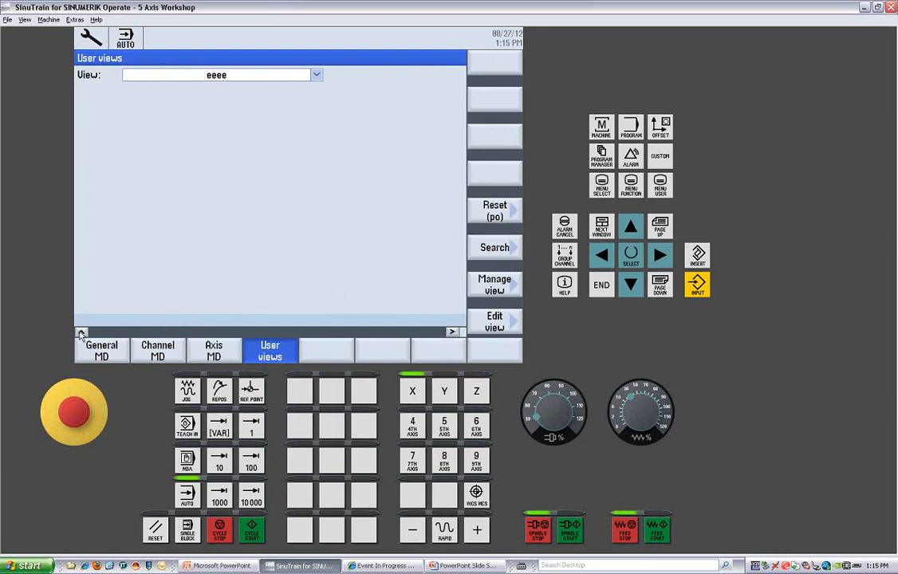
left_click(170, 351)
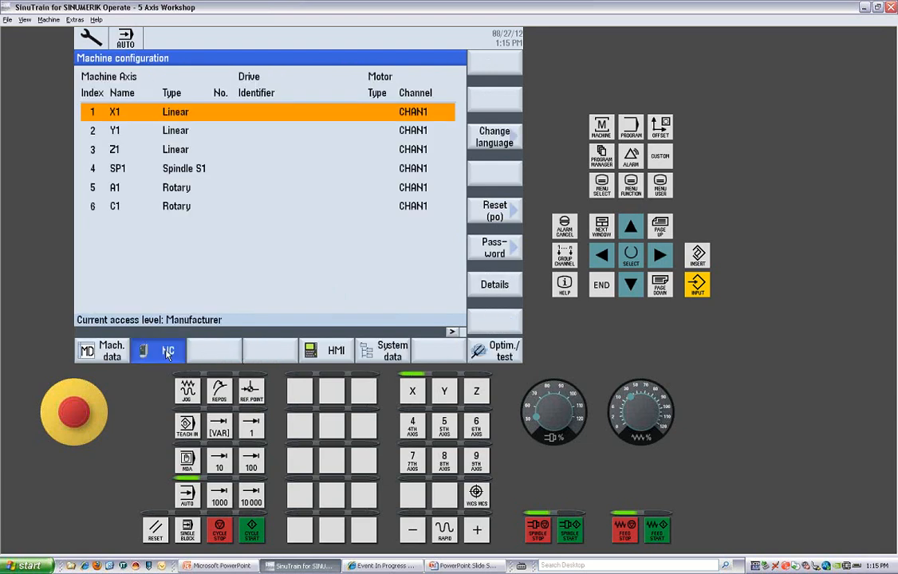
Show the machine-to-channel axis assignments, then scroll through the NC user memory table
left_click(158, 351)
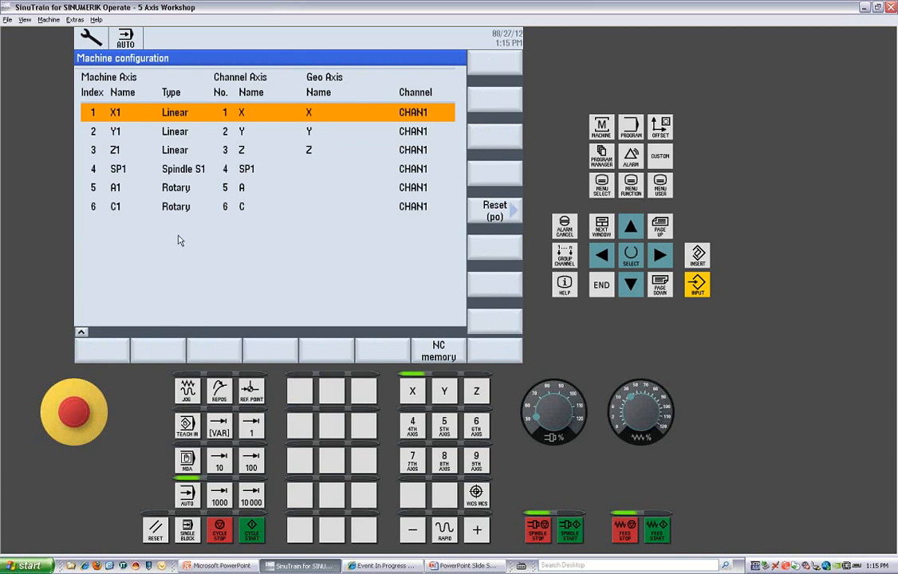
mouse_move(377, 337)
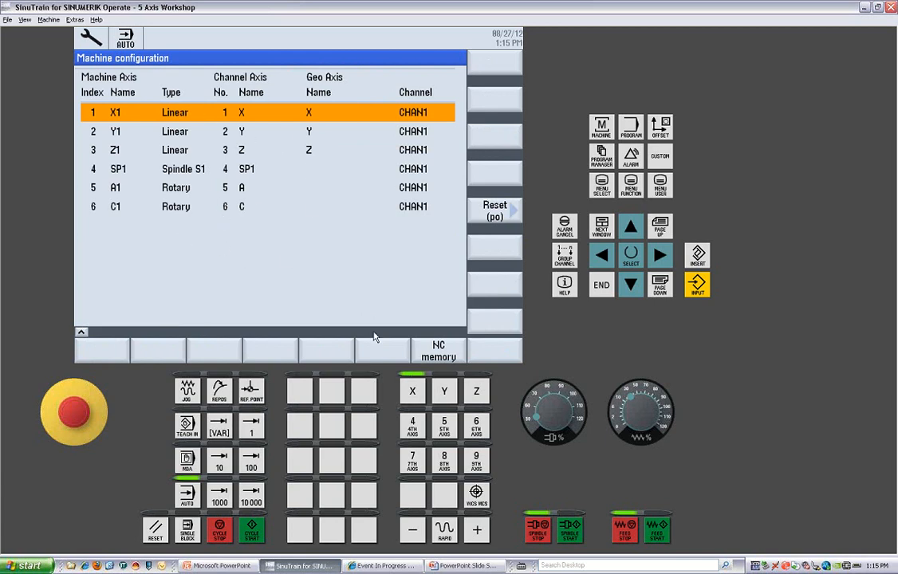
left_click(439, 351)
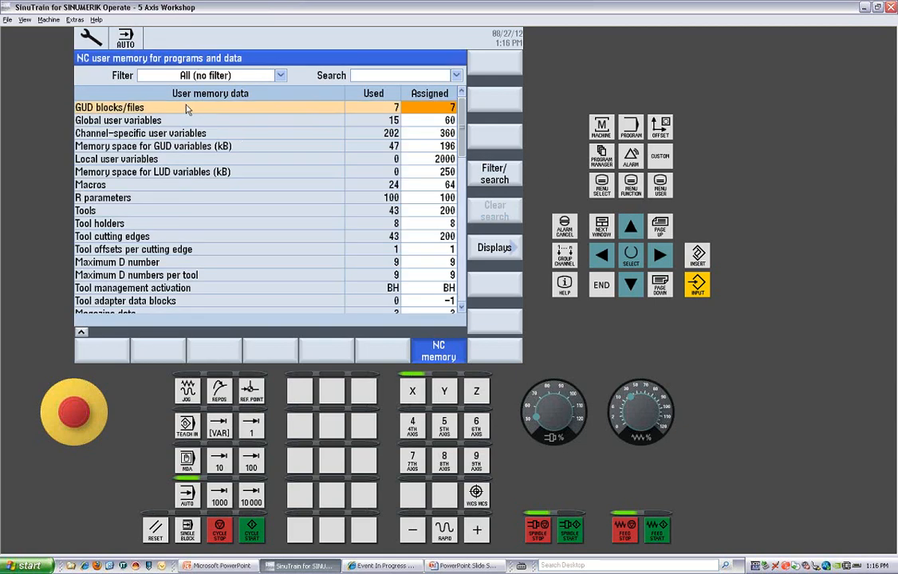
mouse_move(159, 219)
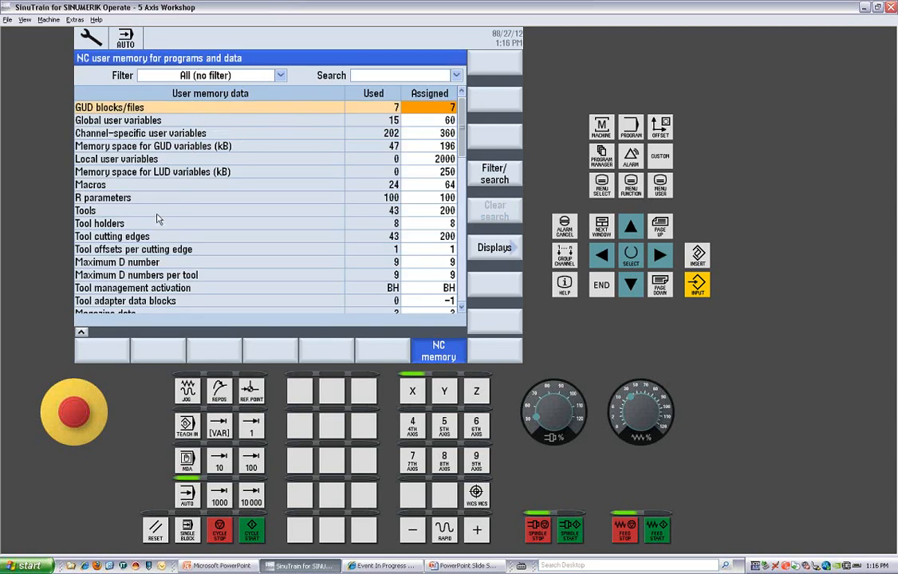
mouse_move(399, 221)
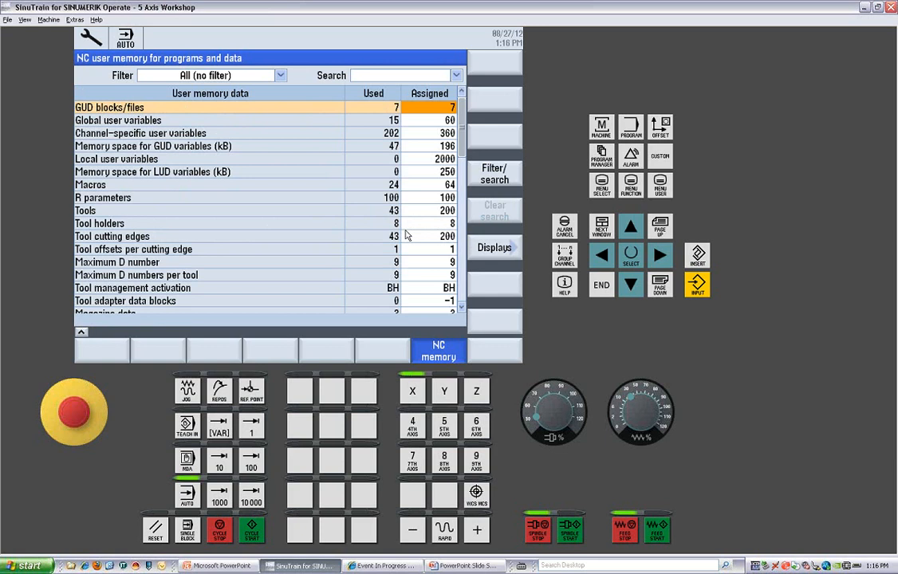
mouse_move(470, 131)
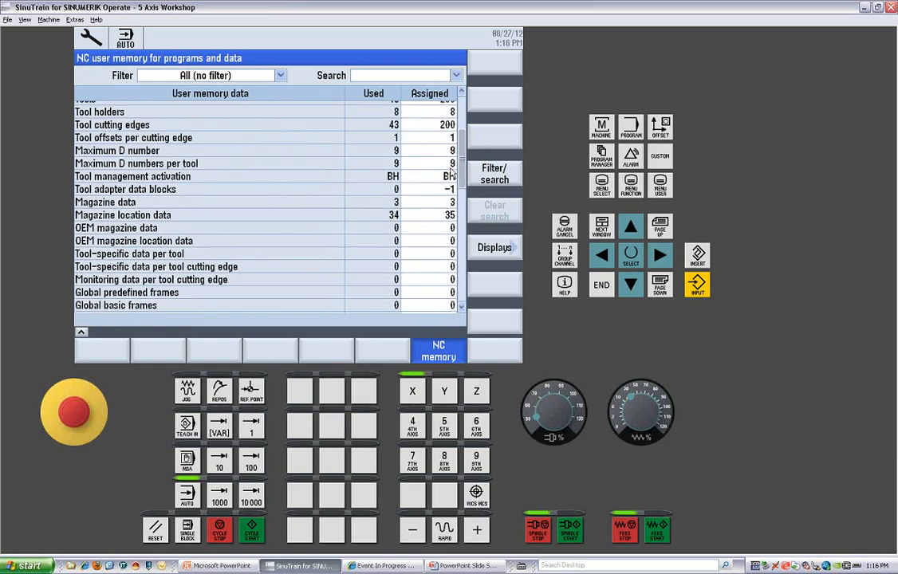
scroll("down", 3)
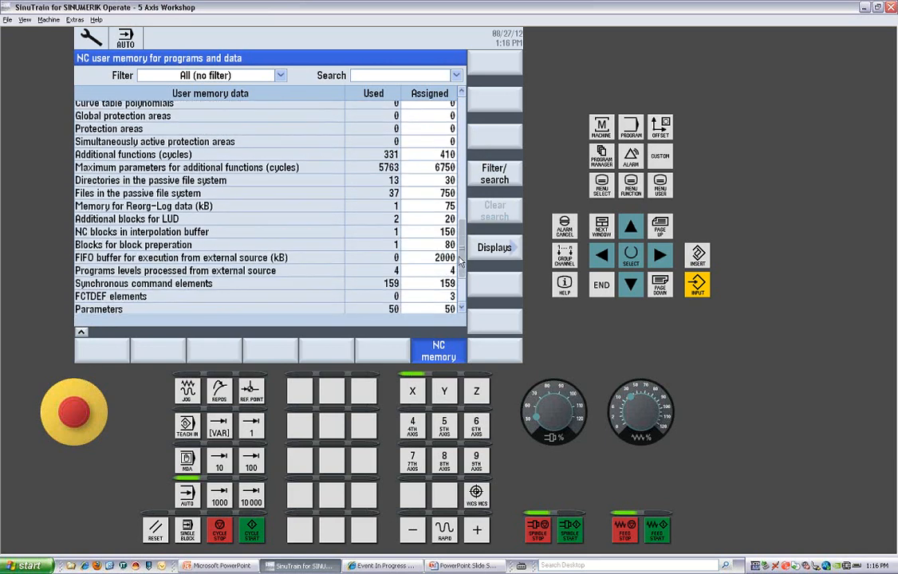
scroll("down", 3)
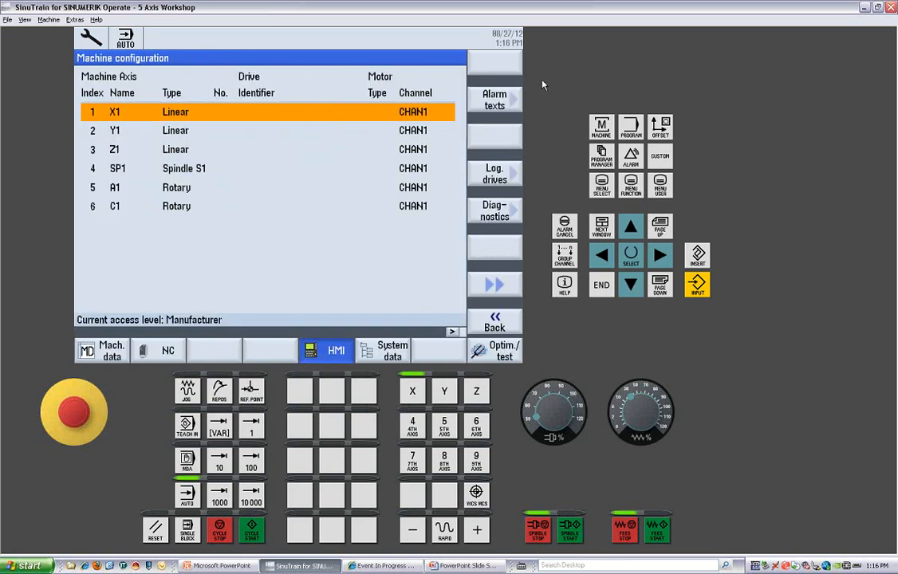
Show Configure drives: drive 2 a local drive at C:\, drive 3 no drive
left_click(494, 99)
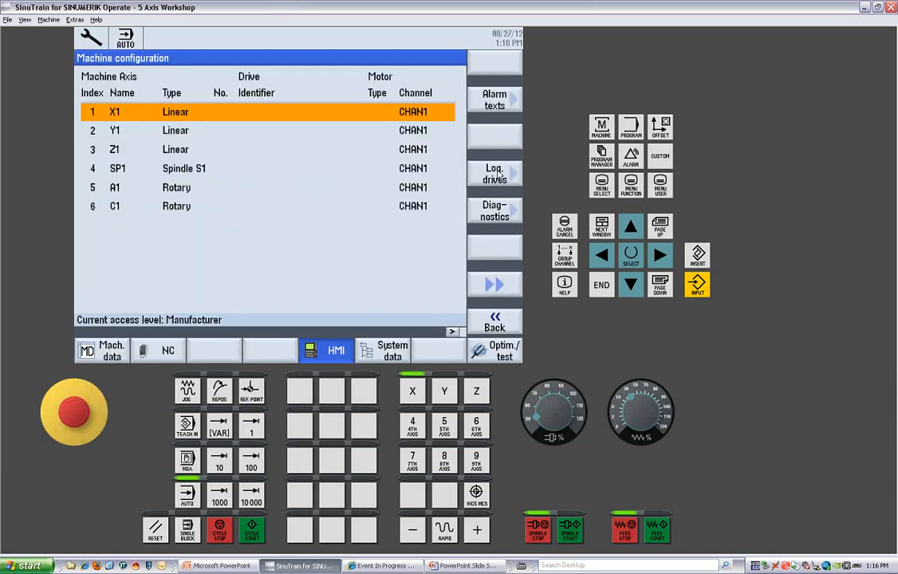
left_click(494, 174)
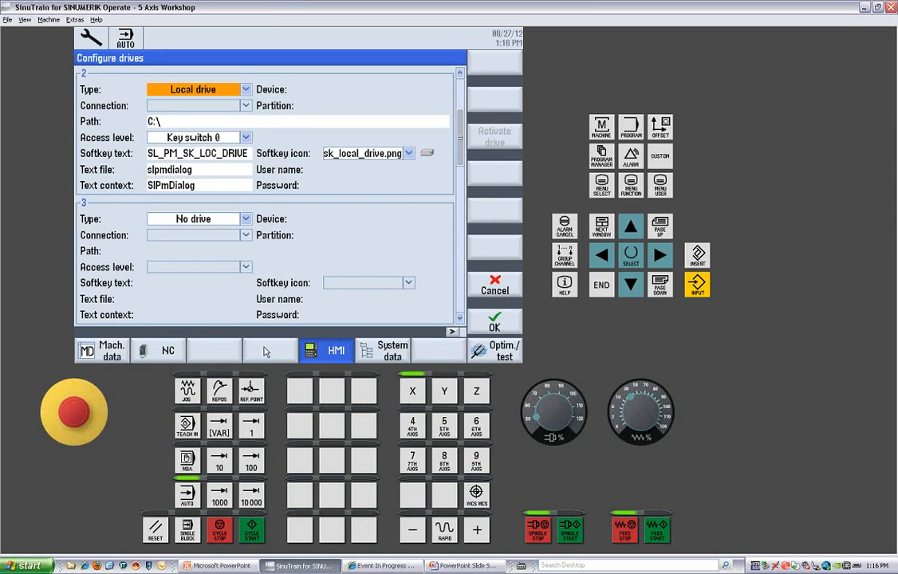
mouse_move(379, 353)
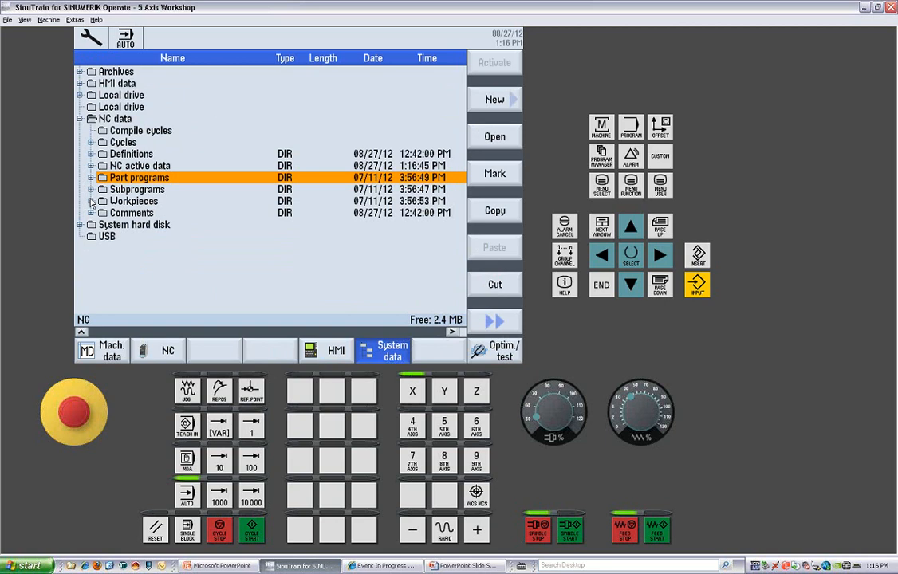
Expand Workpieces, Part programs (then collapse it), NC active data and the HMI data folder
left_click(99, 201)
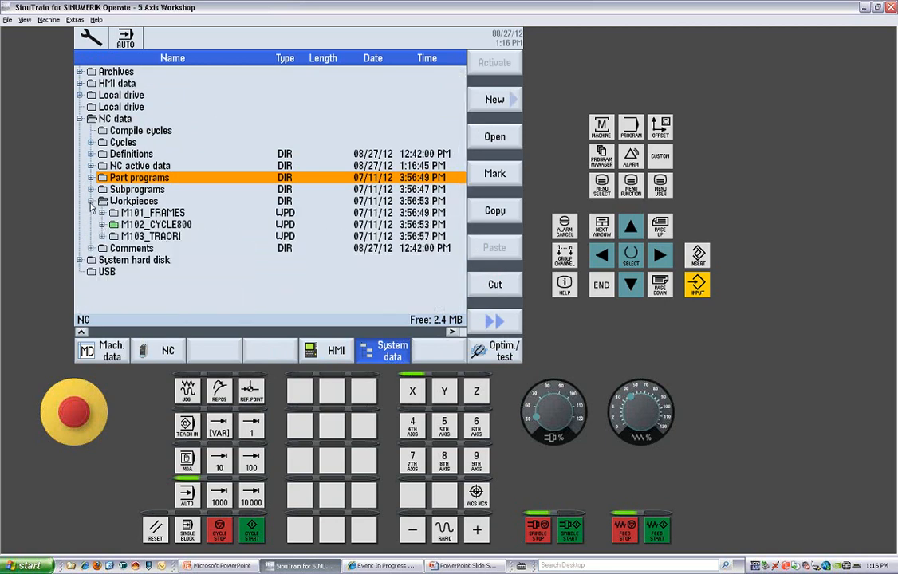
left_click(90, 177)
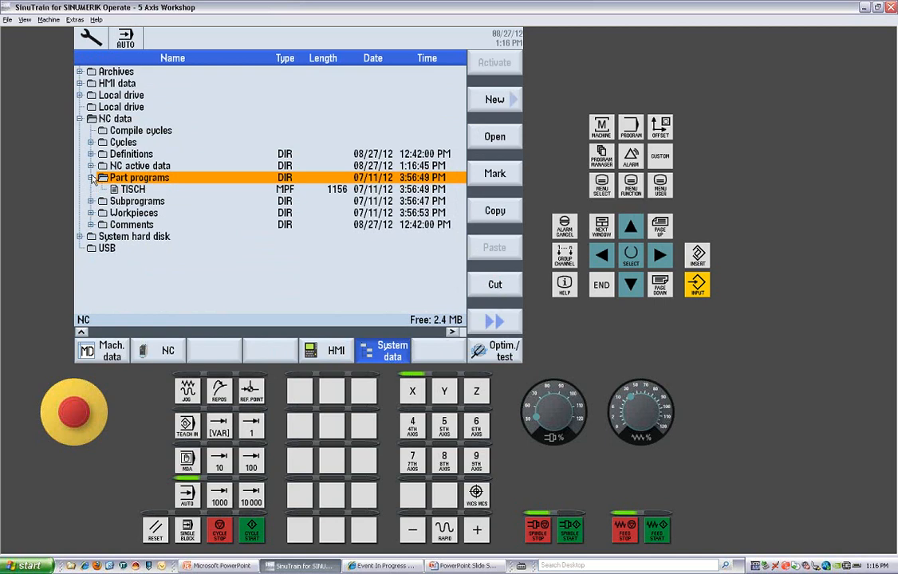
left_click(91, 177)
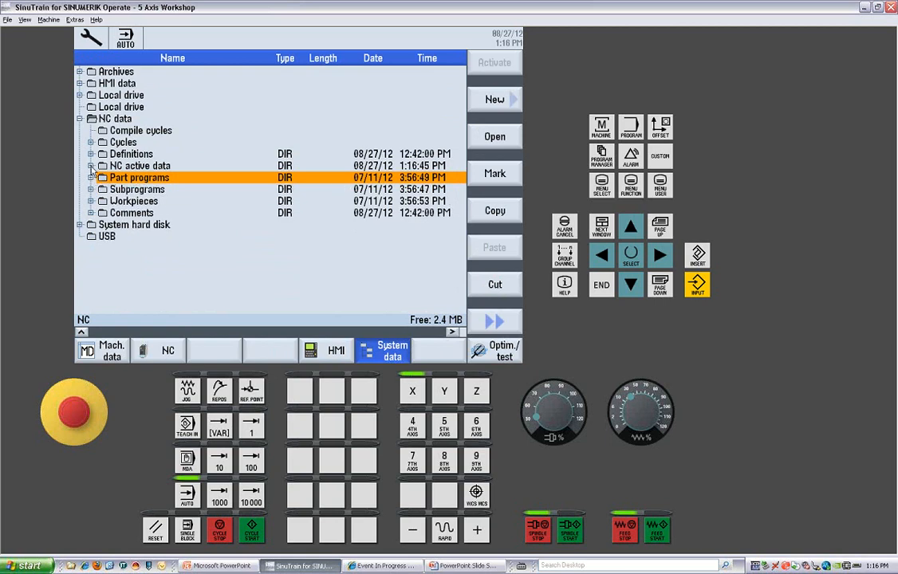
left_click(92, 166)
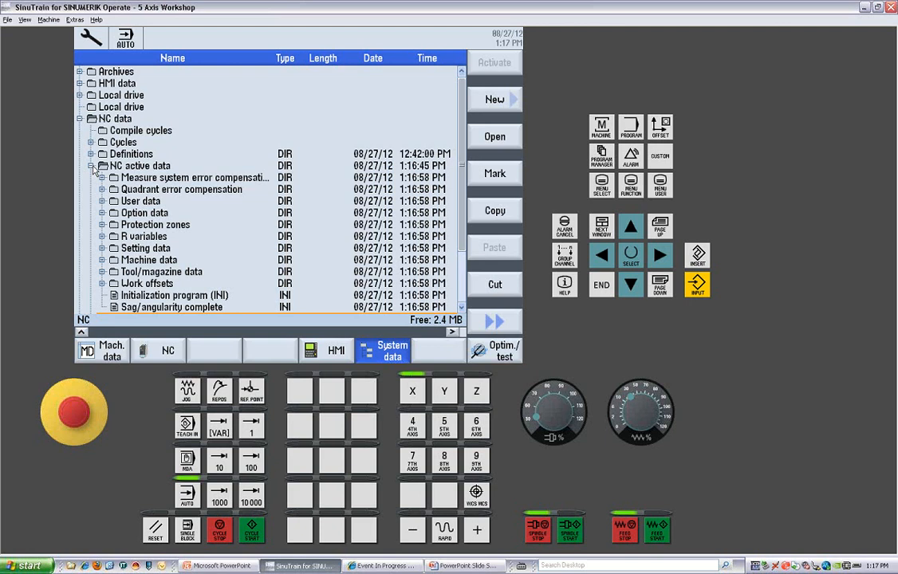
left_click(93, 165)
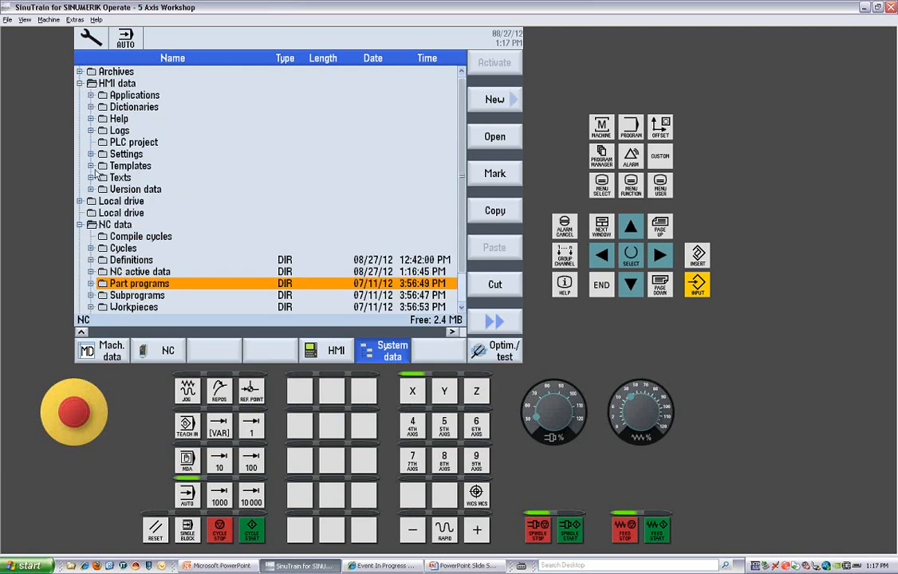
Expand Logs and Screenshots to see the SCR_SAVE PNG files, then collapse Screenshots
left_click(91, 130)
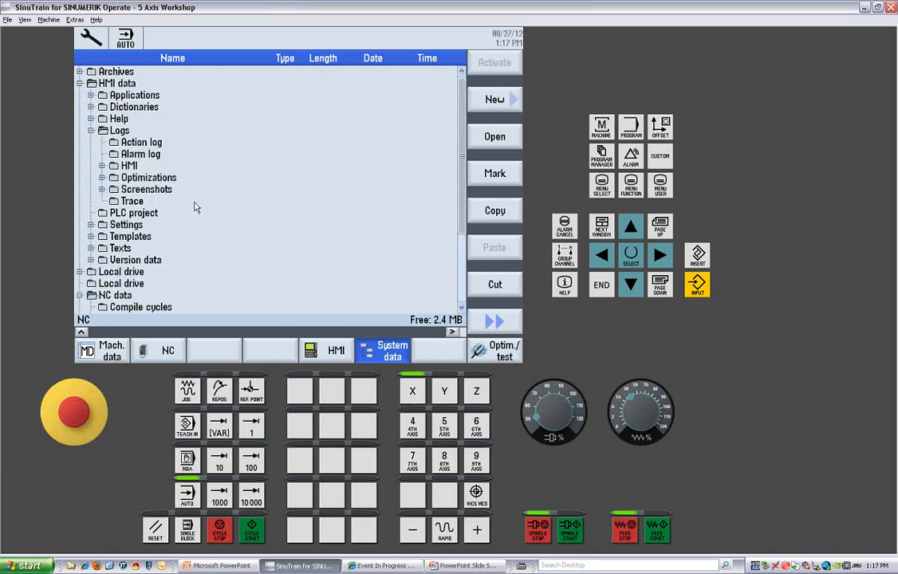
mouse_move(102, 193)
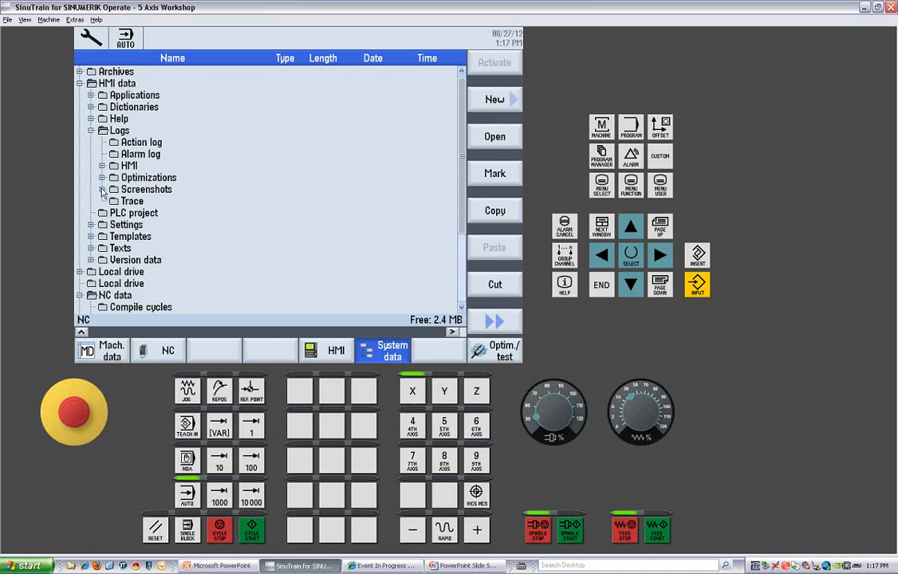
left_click(102, 189)
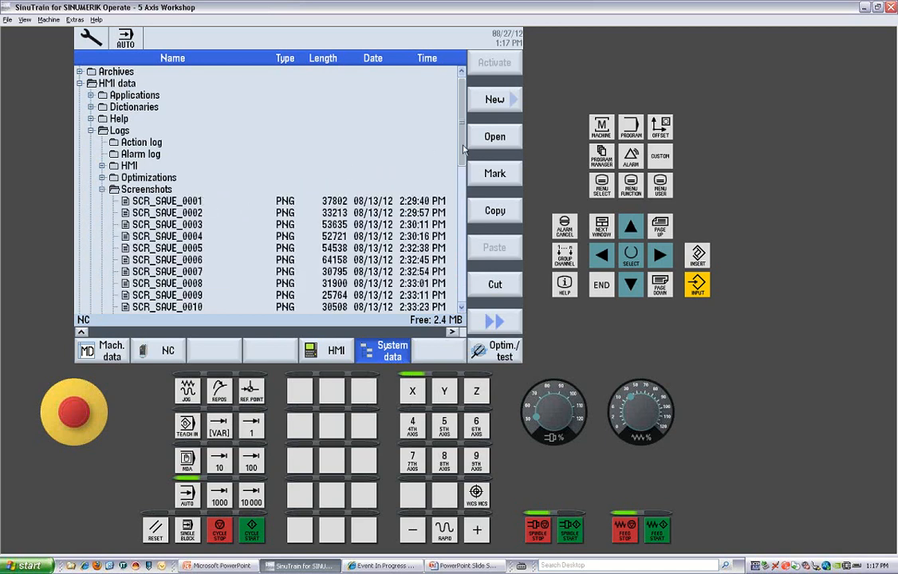
scroll("down", 3)
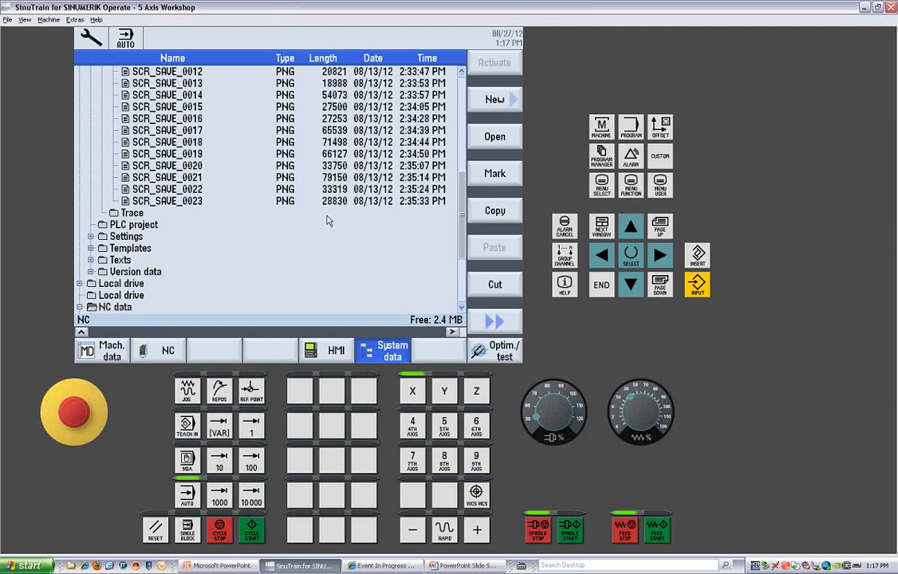
mouse_move(466, 227)
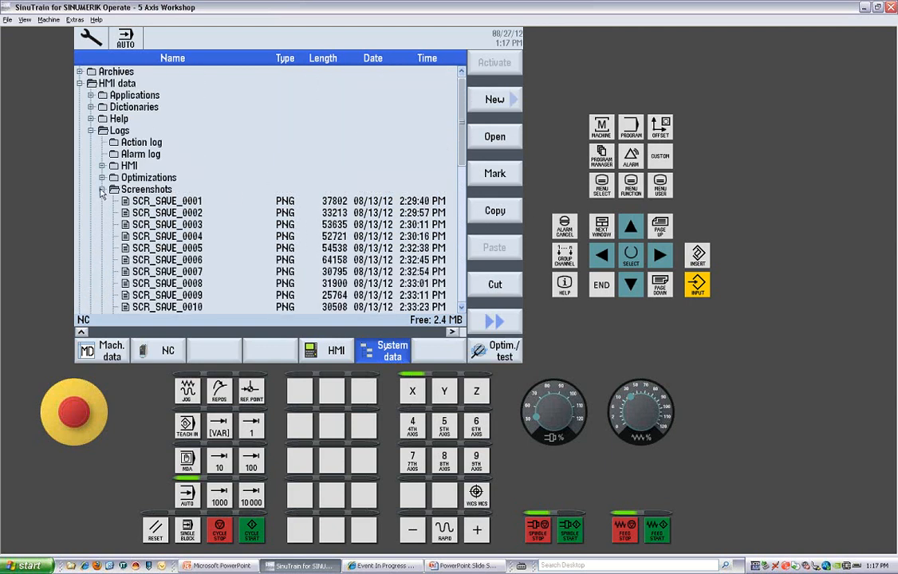
left_click(102, 188)
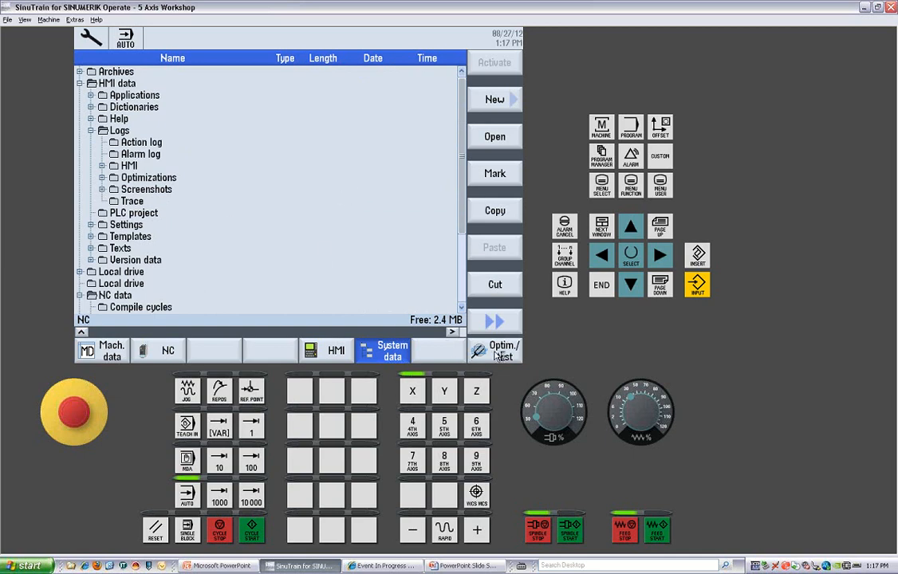
left_click(502, 351)
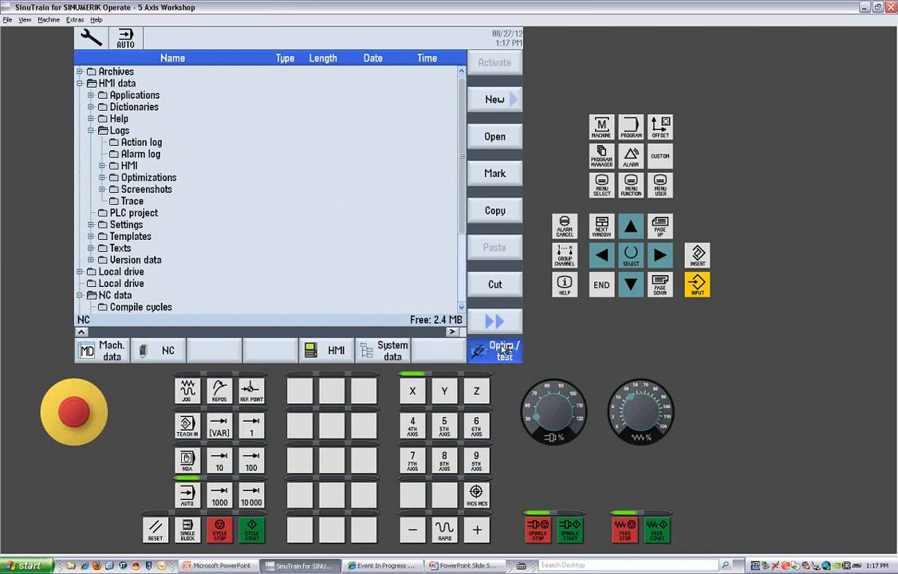
Show the auto servo tuning axis selection, then its options with preliminary excitation measurements enabled
left_click(495, 351)
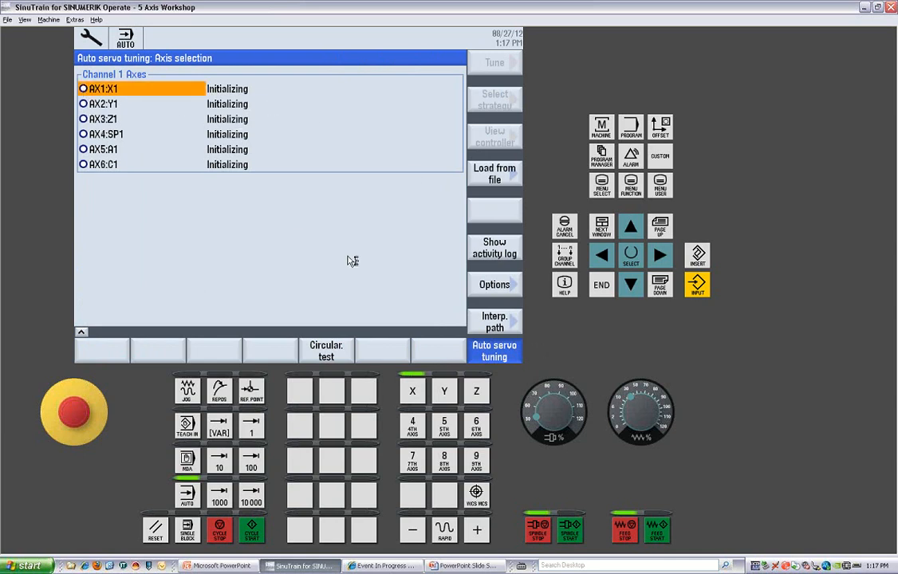
mouse_move(405, 265)
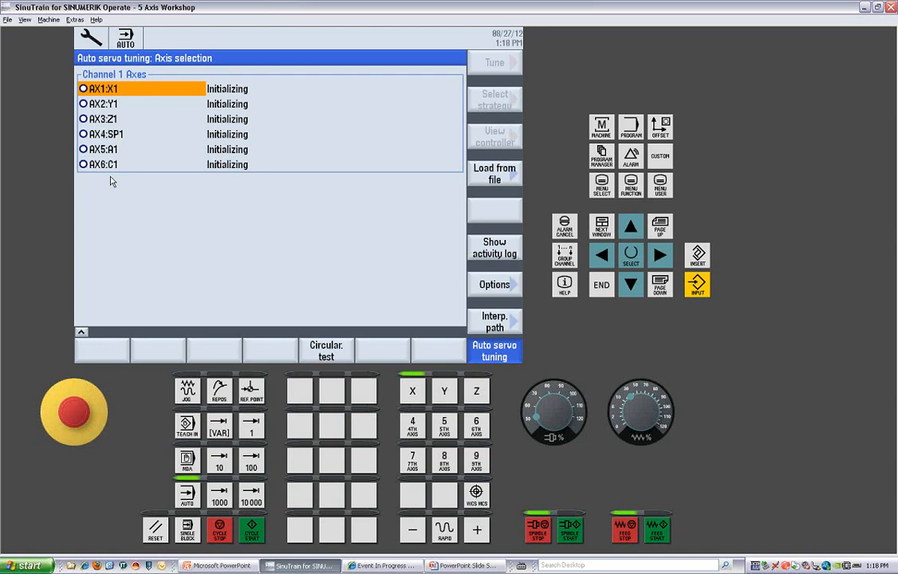
mouse_move(447, 291)
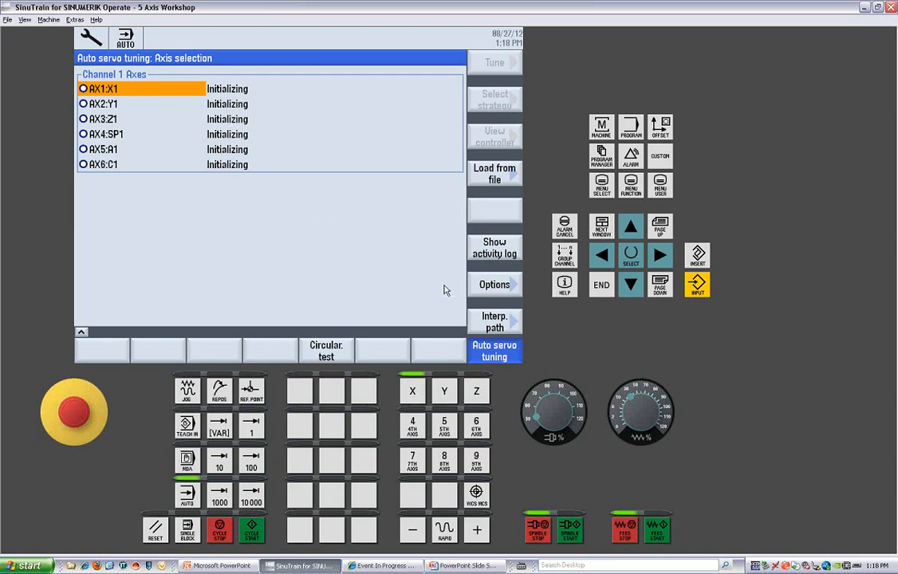
left_click(494, 284)
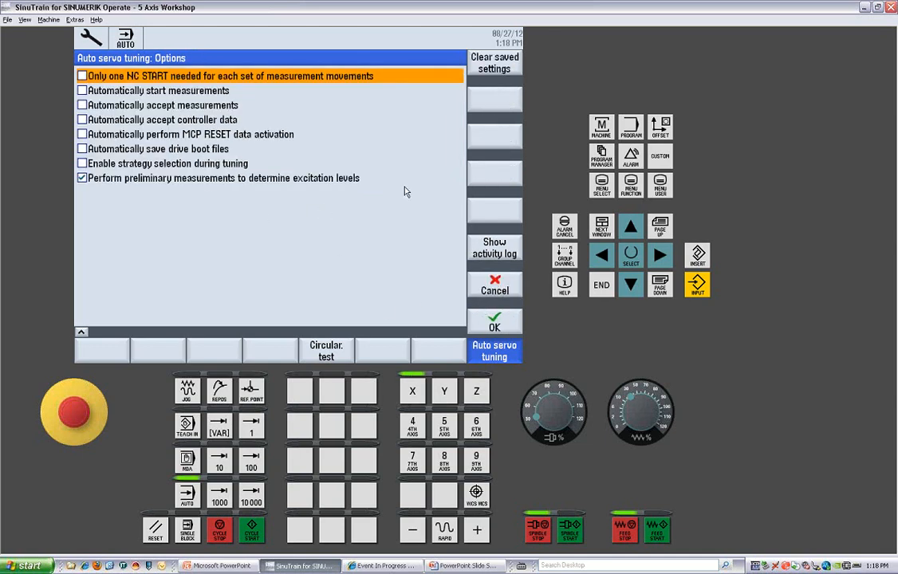
mouse_move(288, 77)
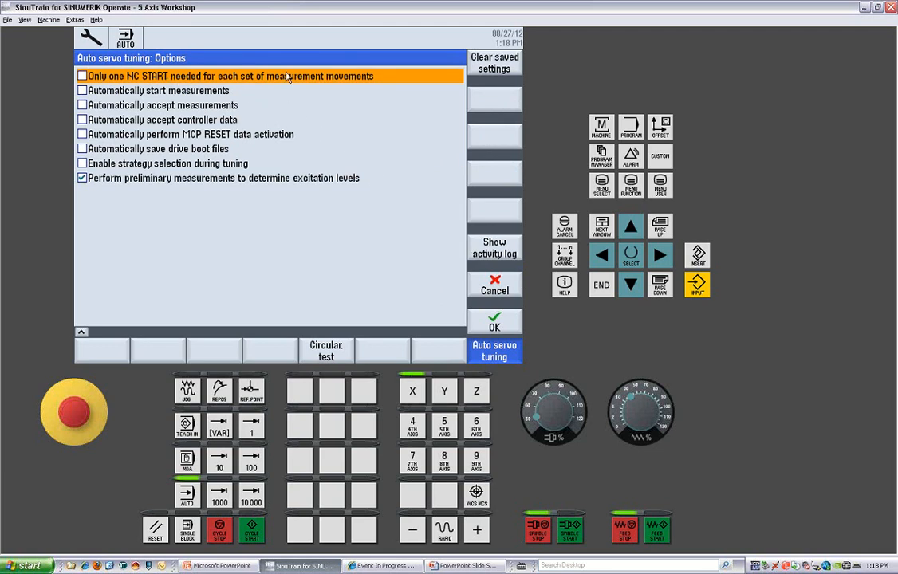
mouse_move(255, 118)
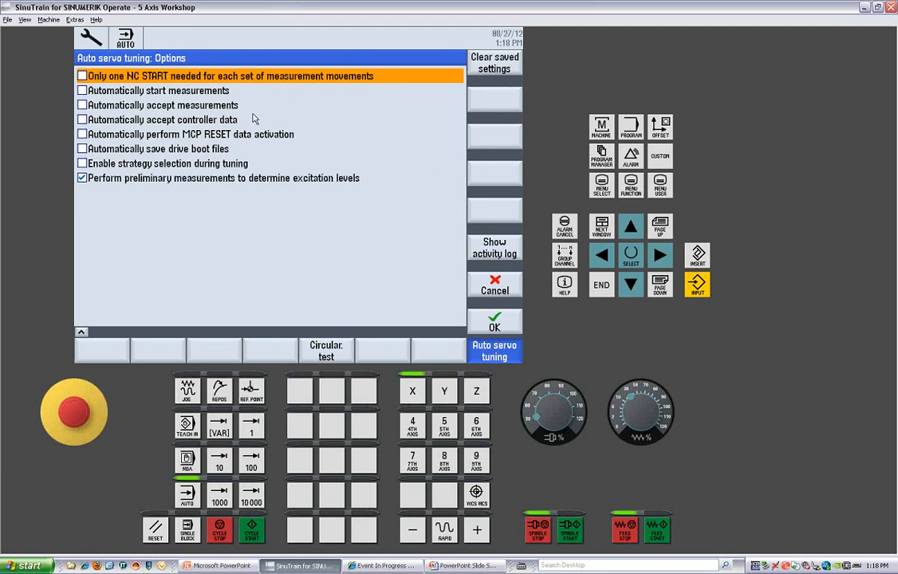
mouse_move(262, 167)
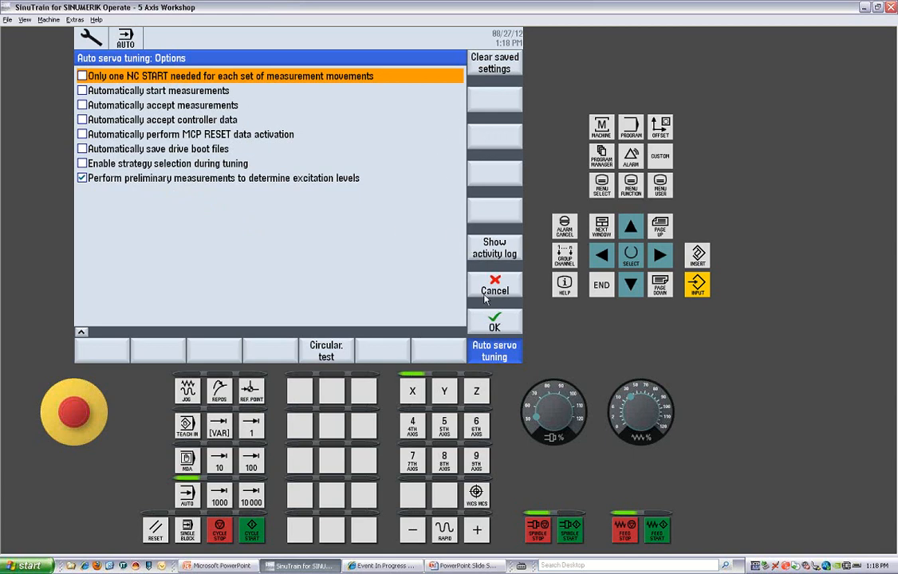
Show the empty servo tuning Activity log panel beneath the tuning options
left_click(495, 248)
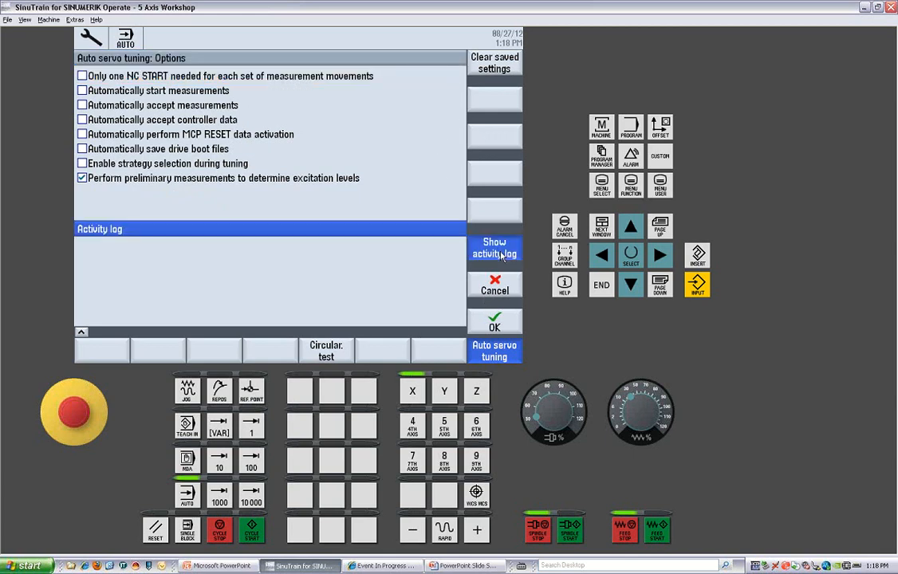
mouse_move(469, 290)
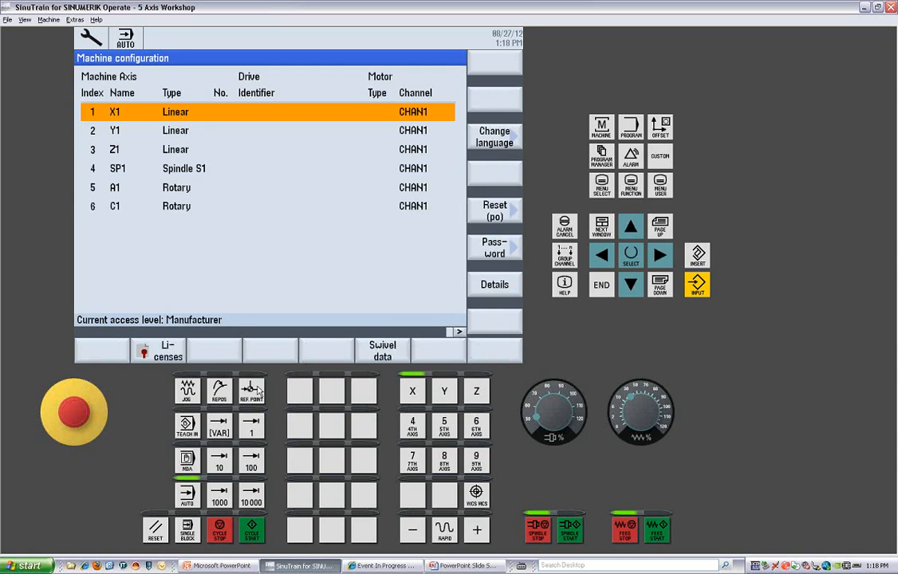
List all software options with set/licensed status, scroll them, then return to the licensing overview
left_click(156, 351)
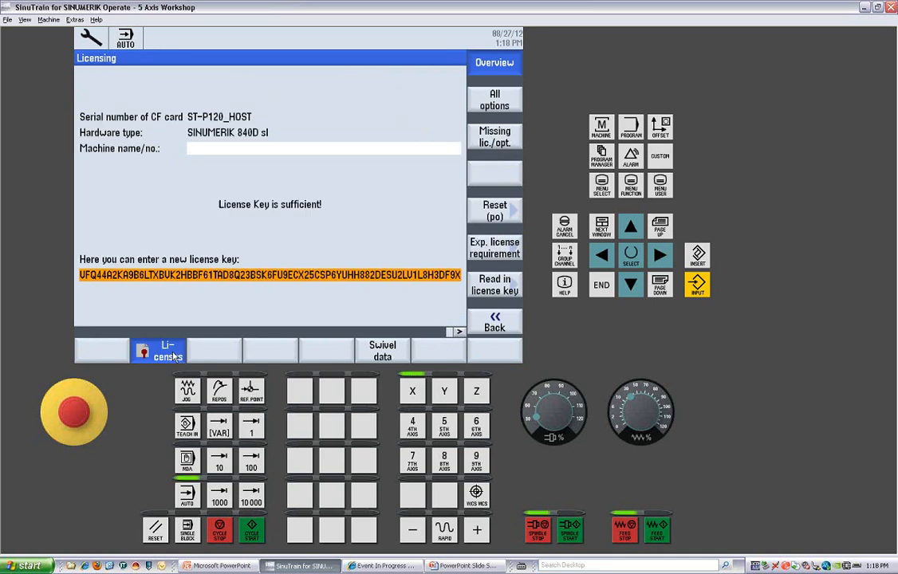
mouse_move(511, 101)
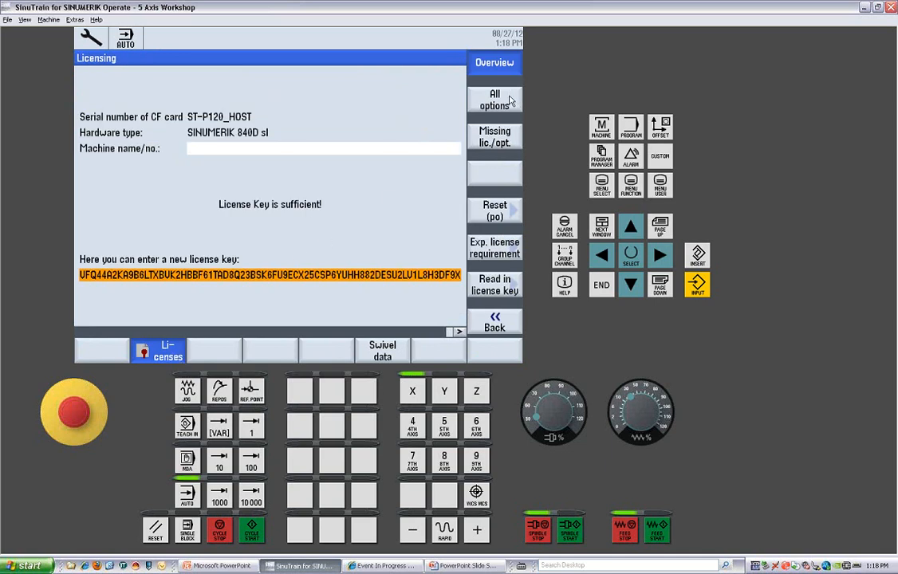
left_click(494, 99)
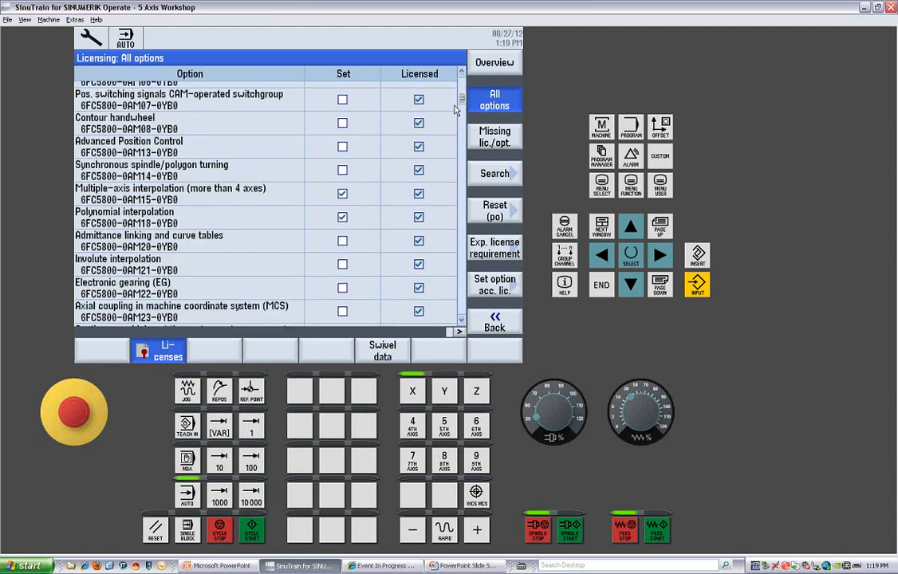
scroll("down", 3)
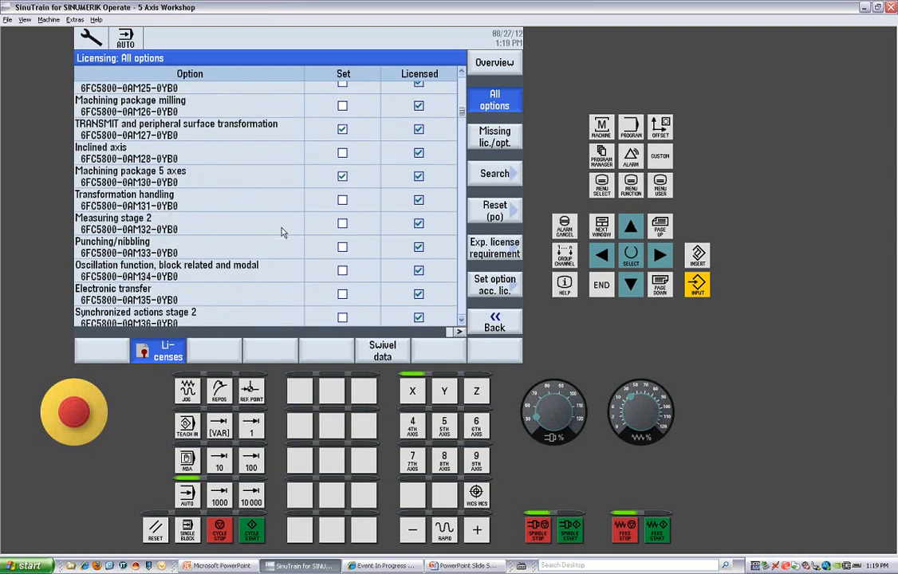
mouse_move(203, 198)
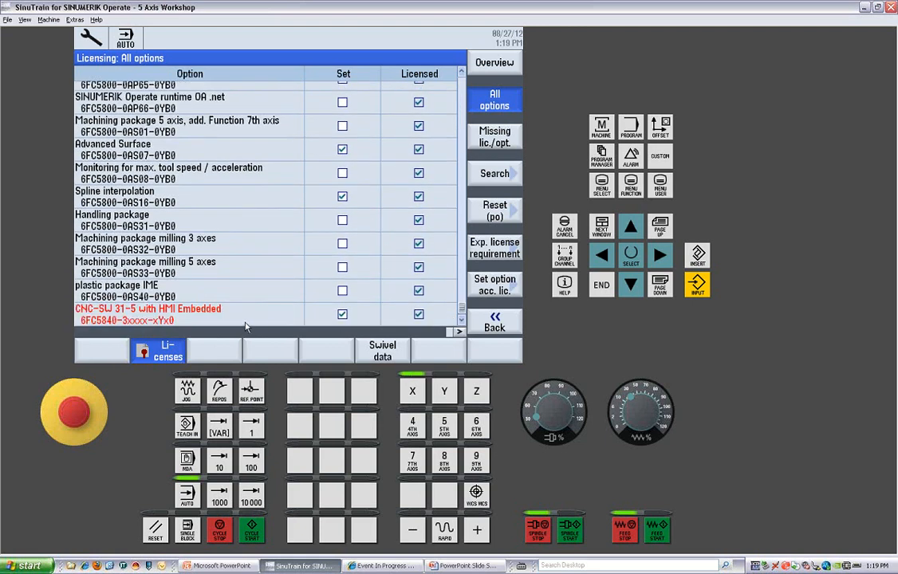
mouse_move(348, 129)
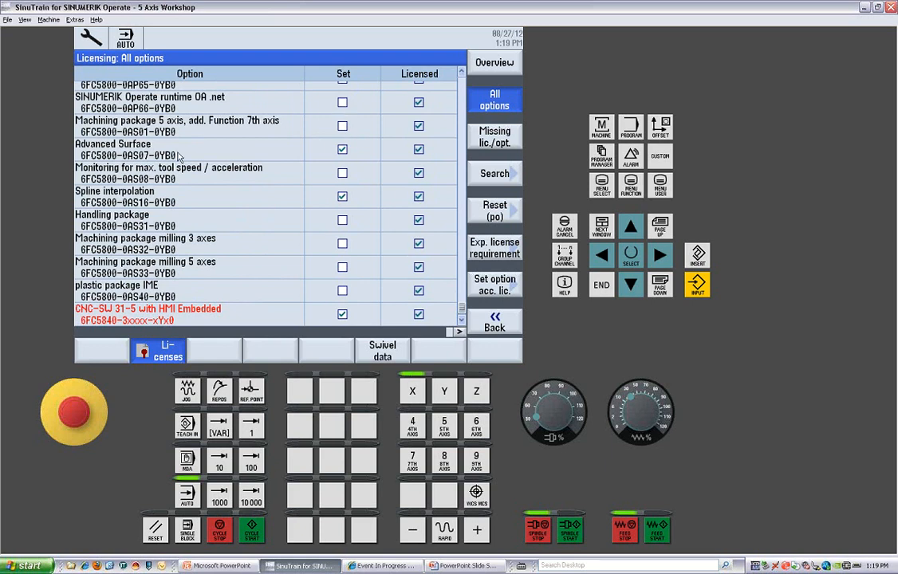
mouse_move(405, 142)
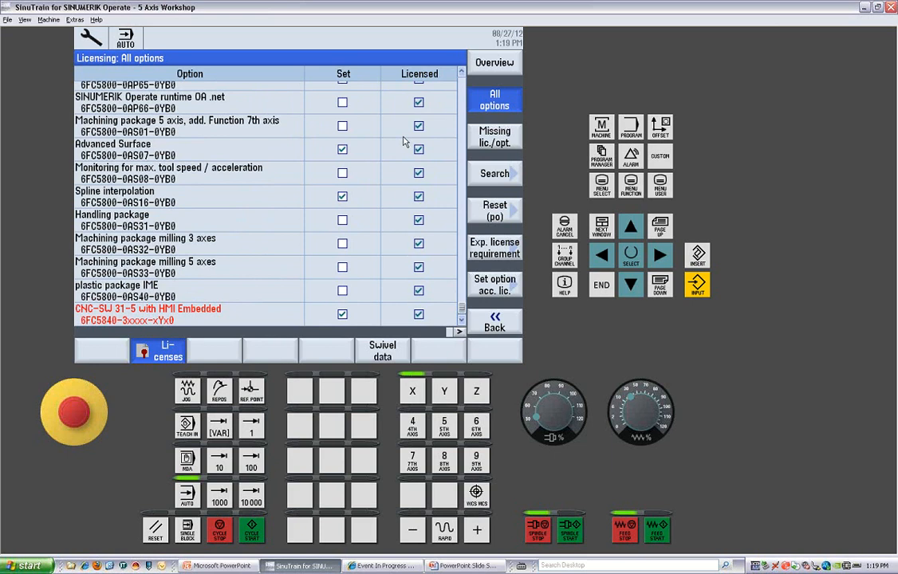
mouse_move(471, 335)
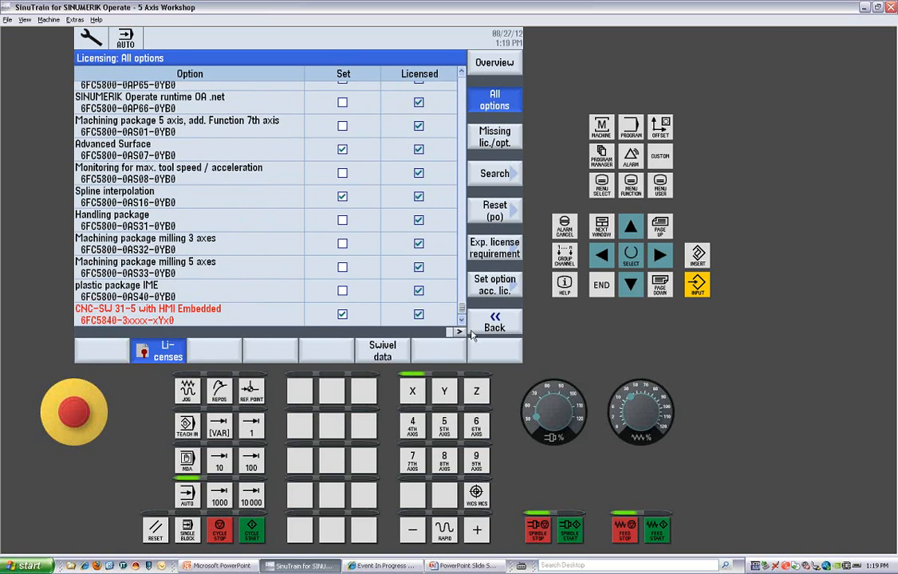
left_click(495, 62)
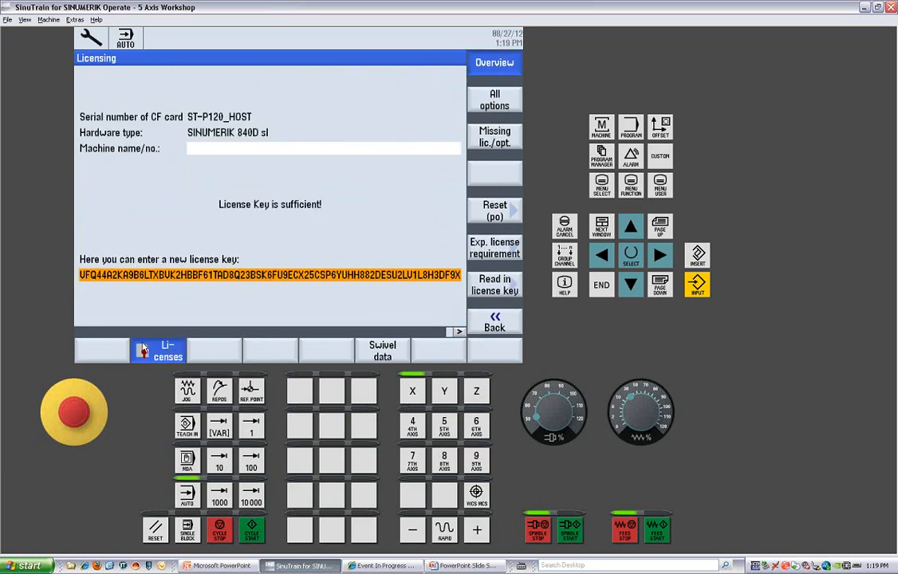
mouse_move(409, 295)
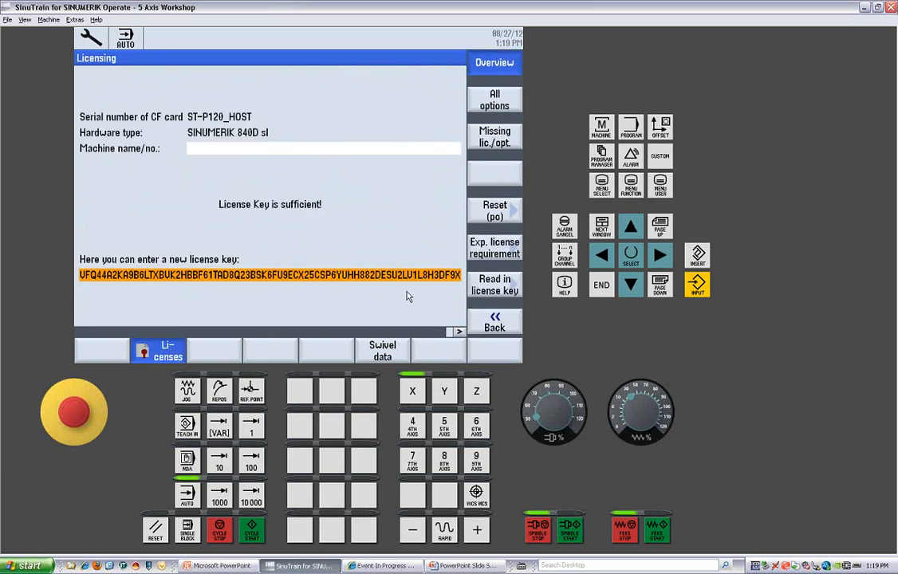
mouse_move(421, 290)
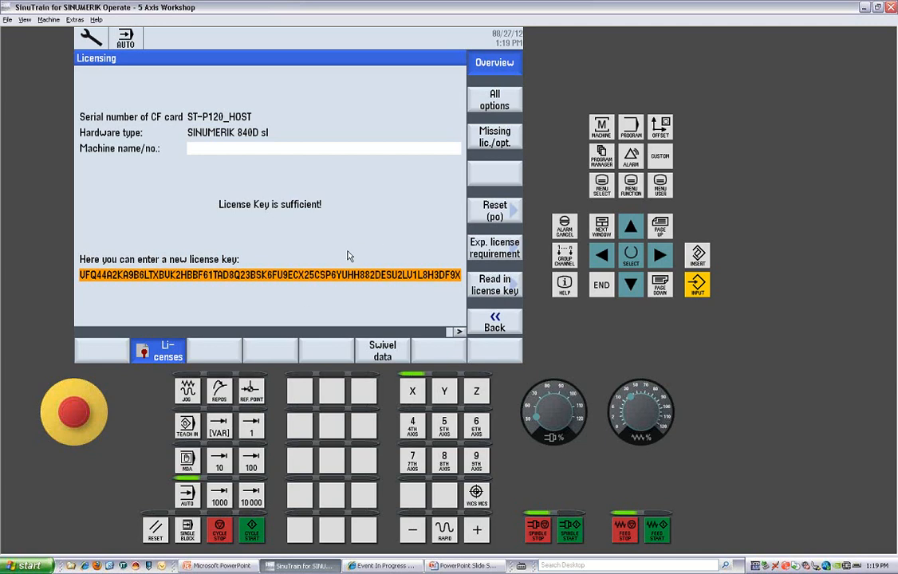
mouse_move(332, 354)
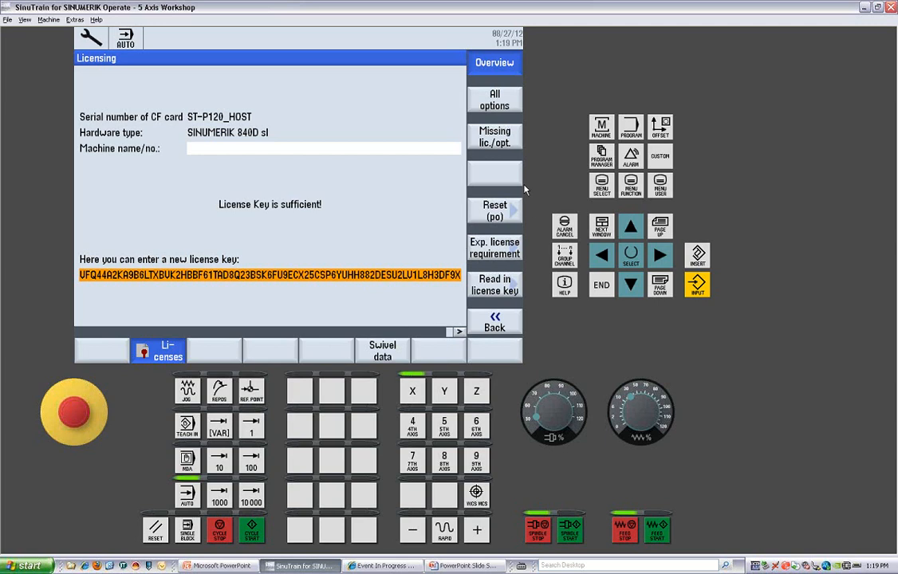
List the missing licences/options, headed by the red CNC-SW 31-5 entry with quantities 255
left_click(495, 99)
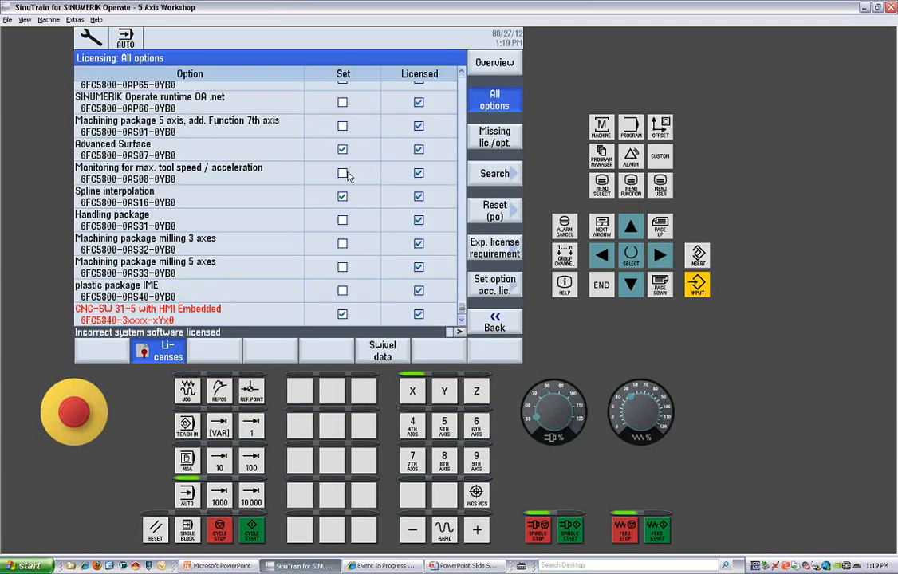
mouse_move(493, 140)
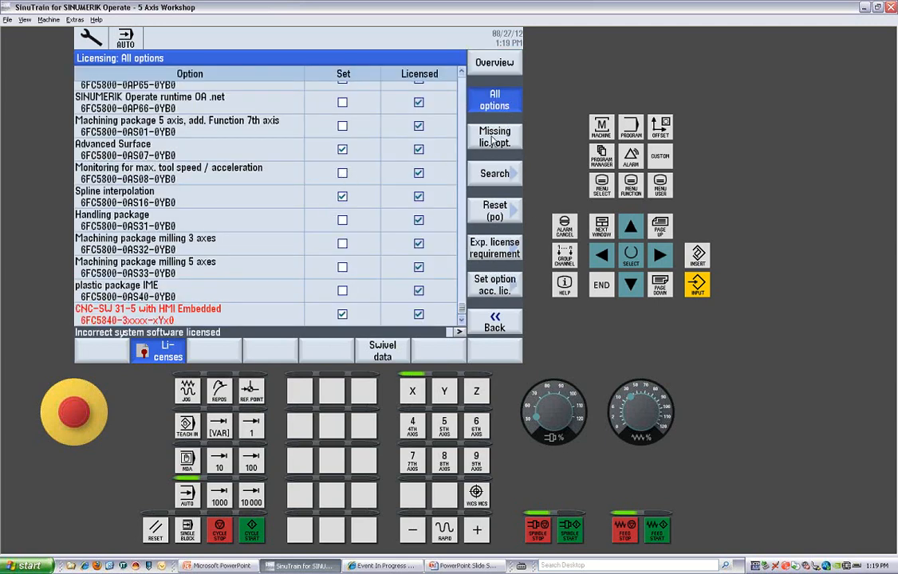
left_click(495, 134)
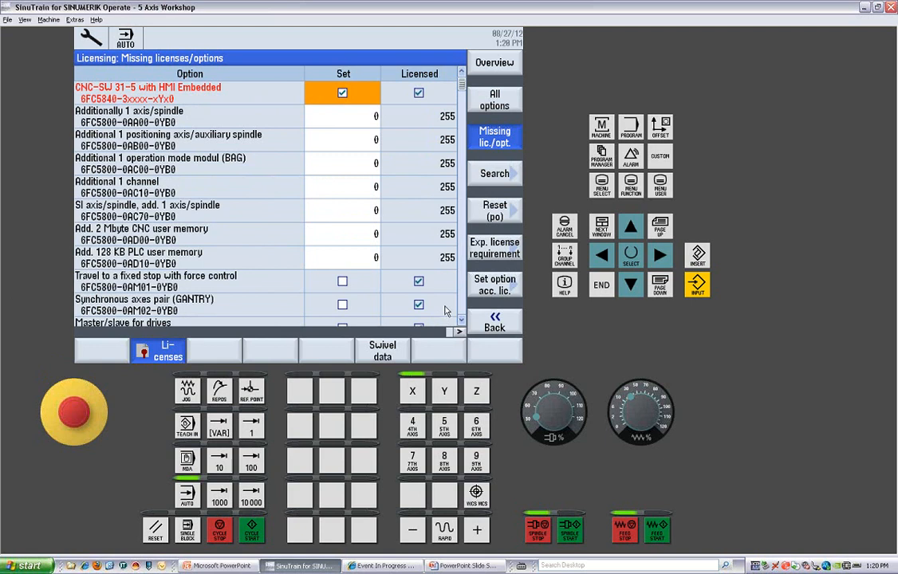
mouse_move(604, 174)
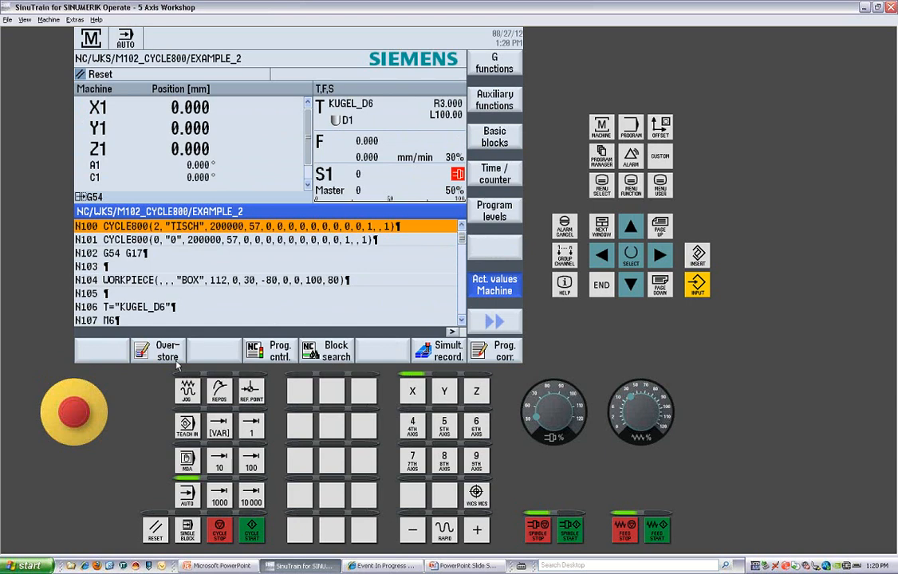
mouse_move(469, 205)
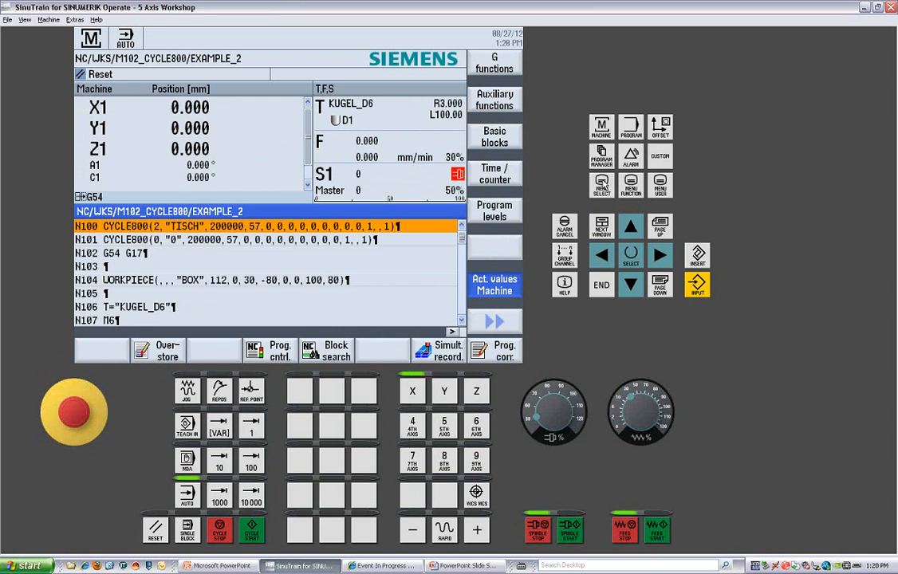
mouse_move(520, 364)
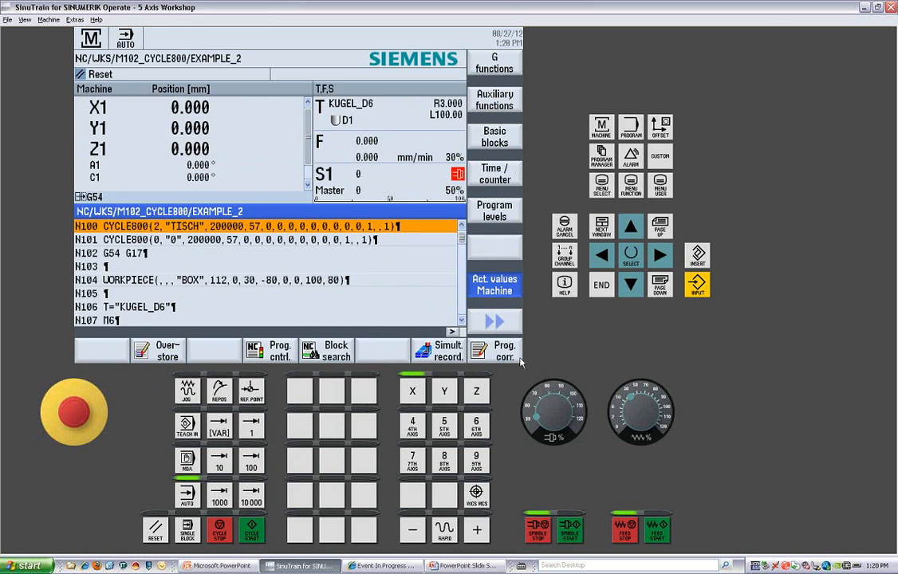
mouse_move(497, 469)
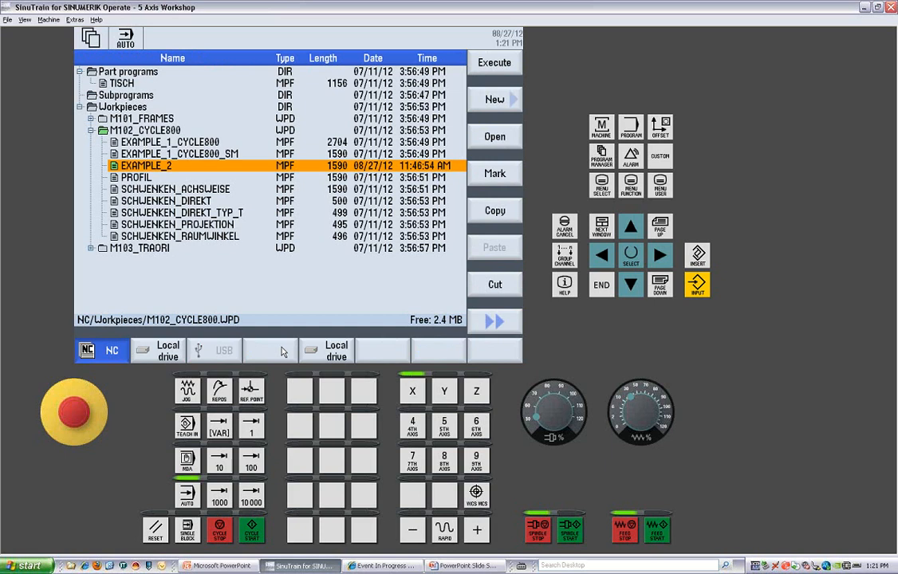
mouse_move(249, 328)
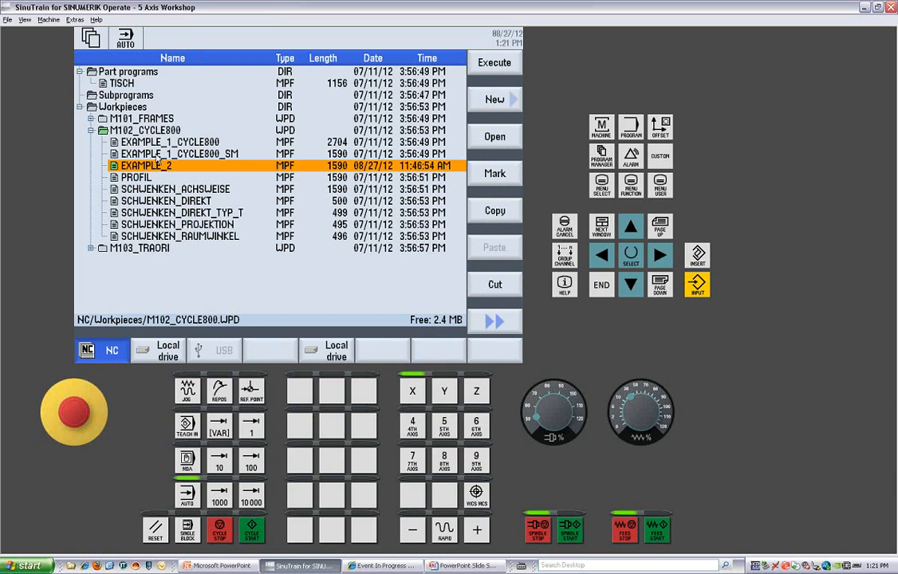
mouse_move(201, 268)
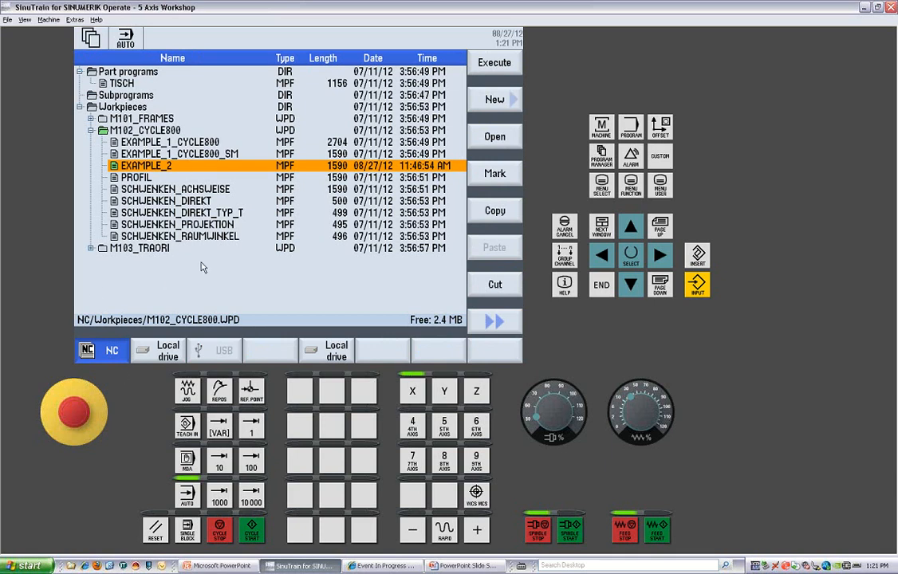
mouse_move(198, 255)
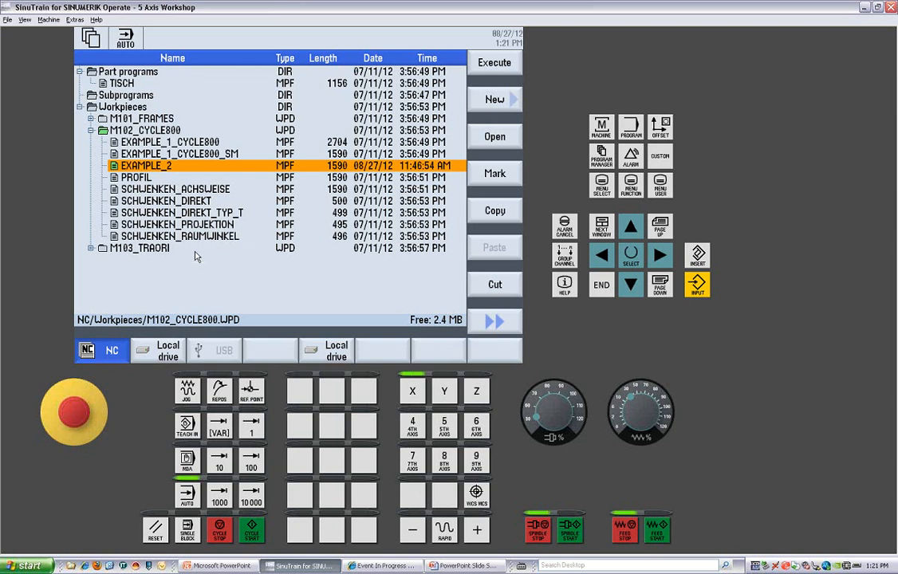
mouse_move(198, 256)
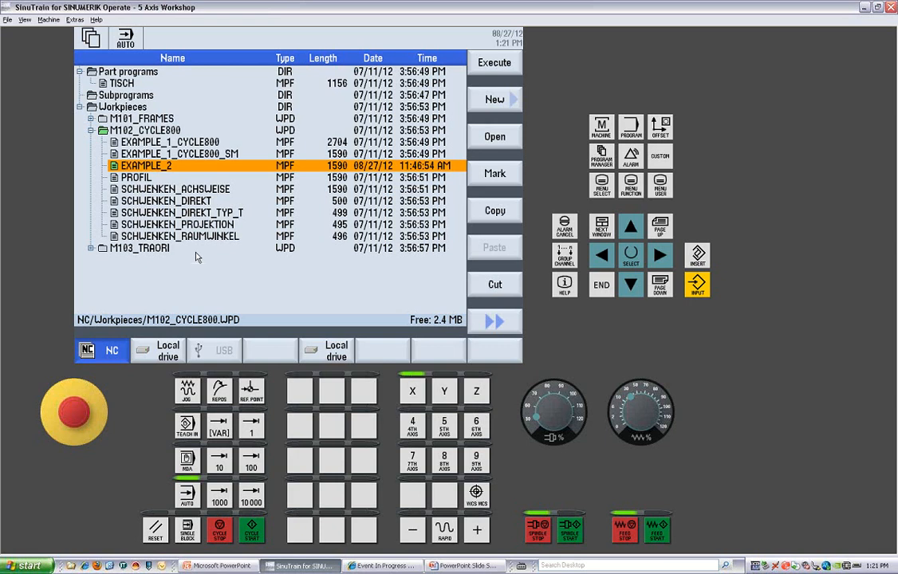
mouse_move(310, 265)
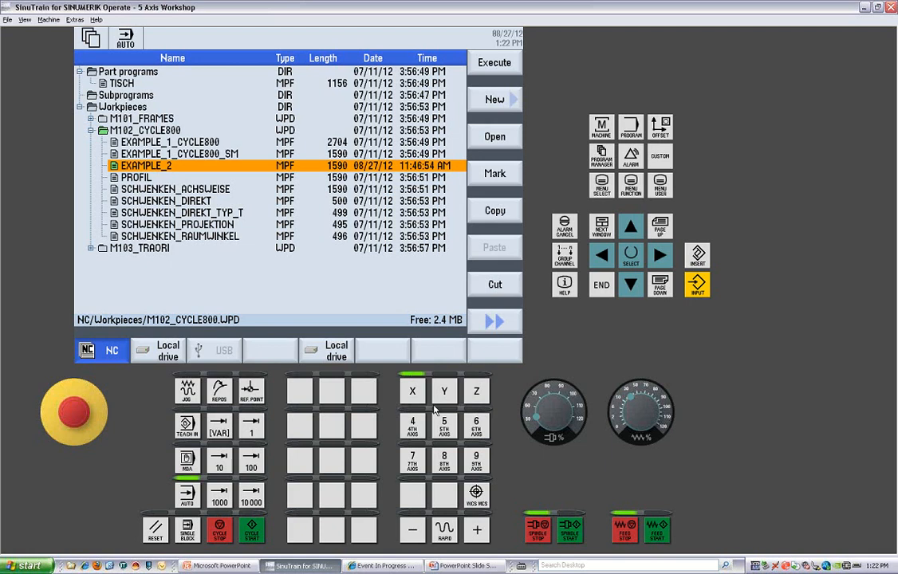
mouse_move(567, 343)
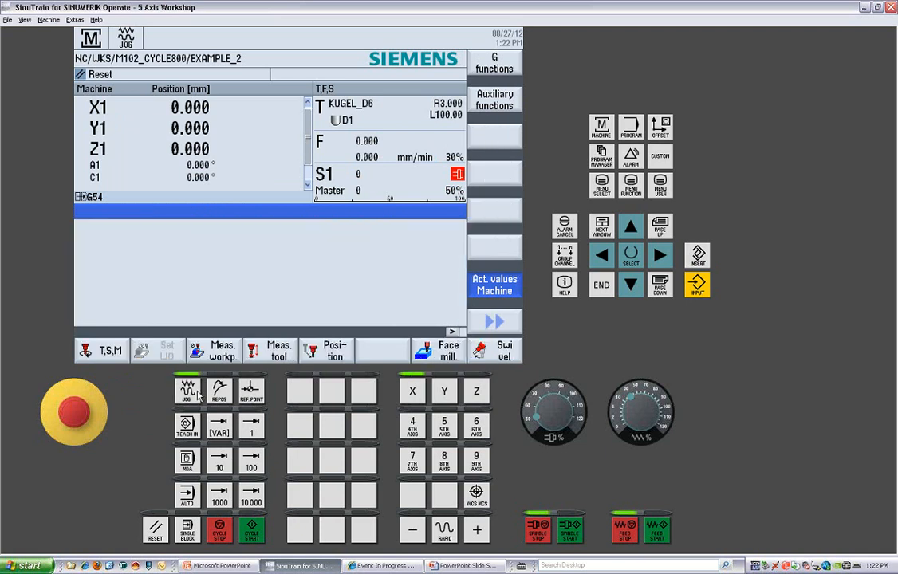
mouse_move(457, 327)
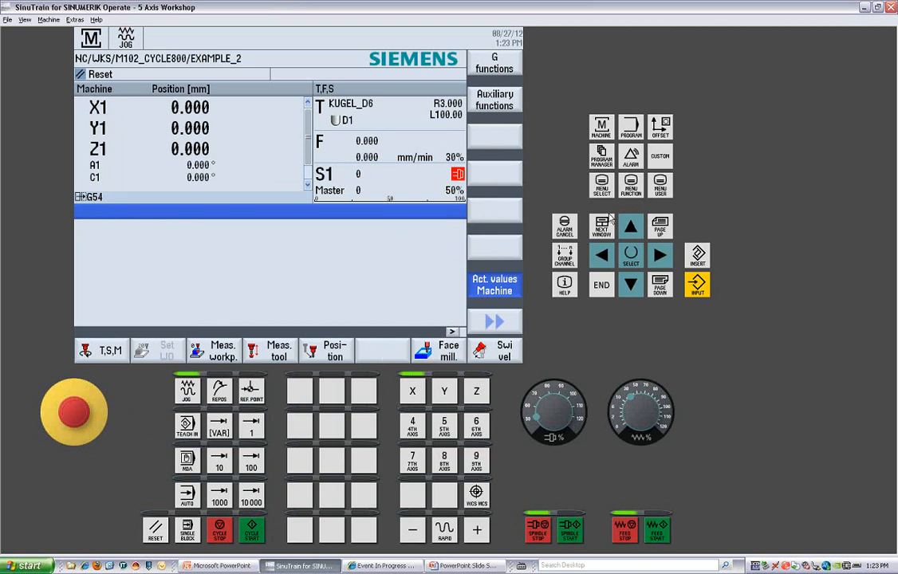
mouse_move(645, 40)
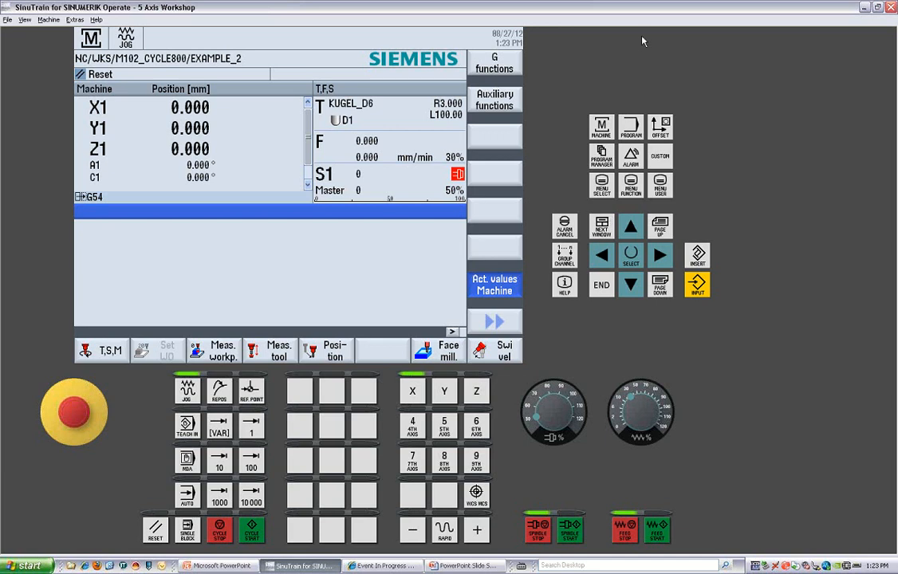
mouse_move(603, 134)
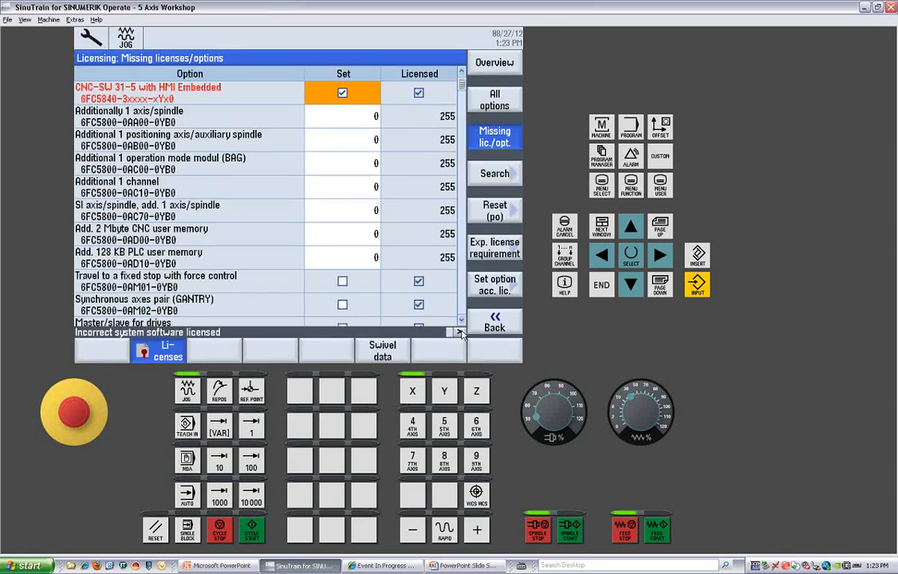
Show the general machine data list with the machine axis names via Mach. data > General MD
left_click(270, 351)
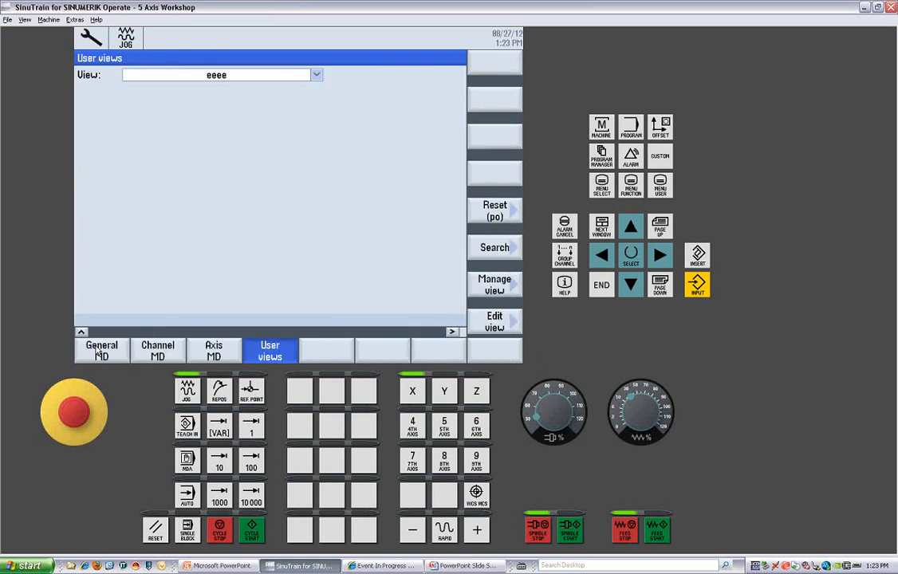
left_click(102, 351)
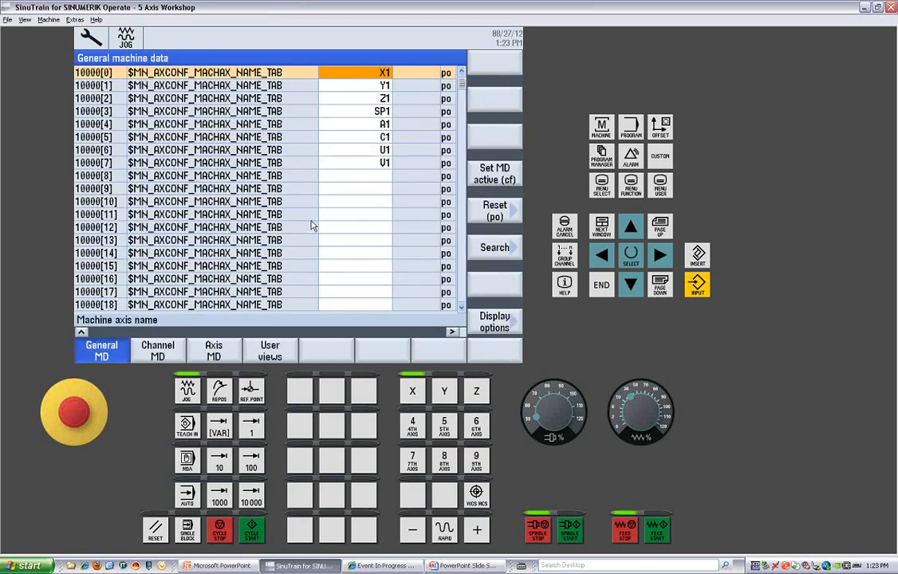
mouse_move(615, 121)
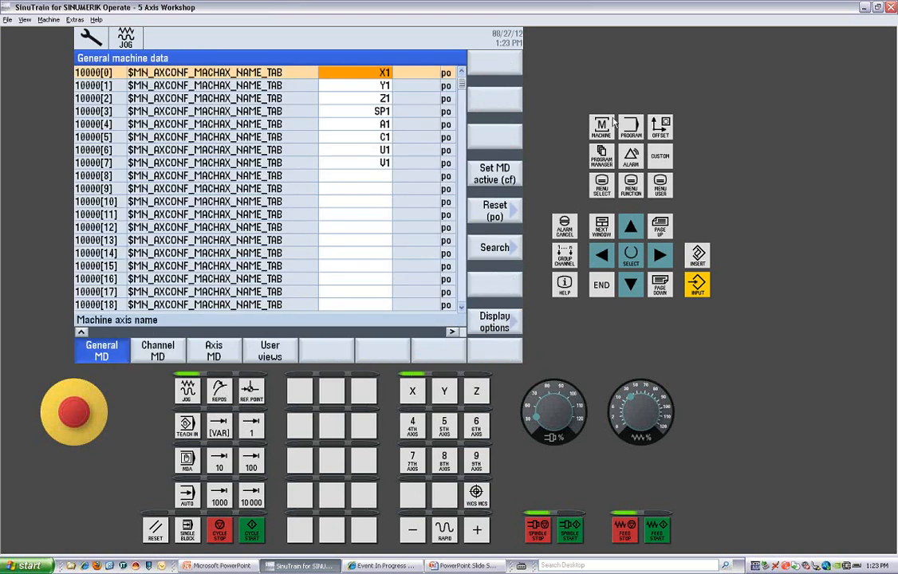
left_click(600, 128)
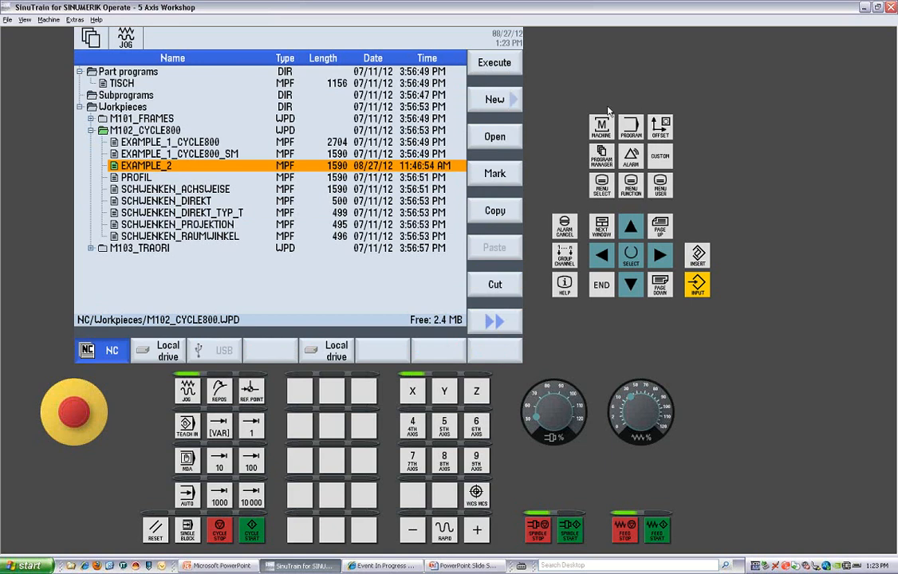
mouse_move(608, 128)
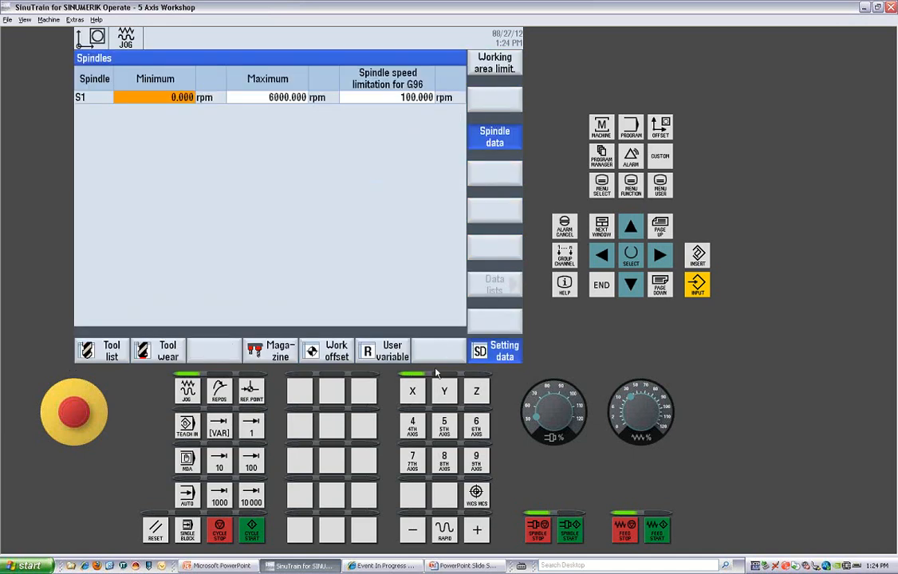
View the spindle data, then show the tool list of milling cutters
left_click(102, 351)
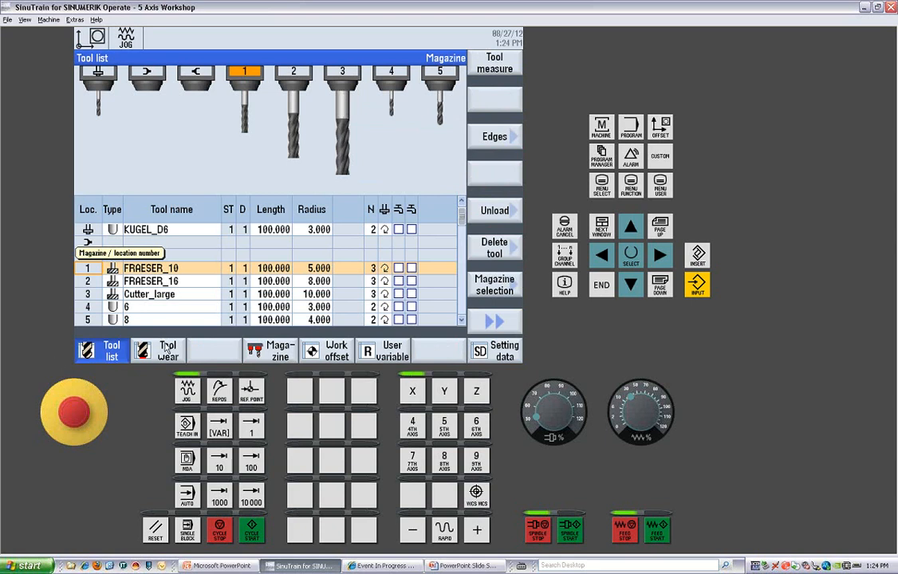
left_click(168, 351)
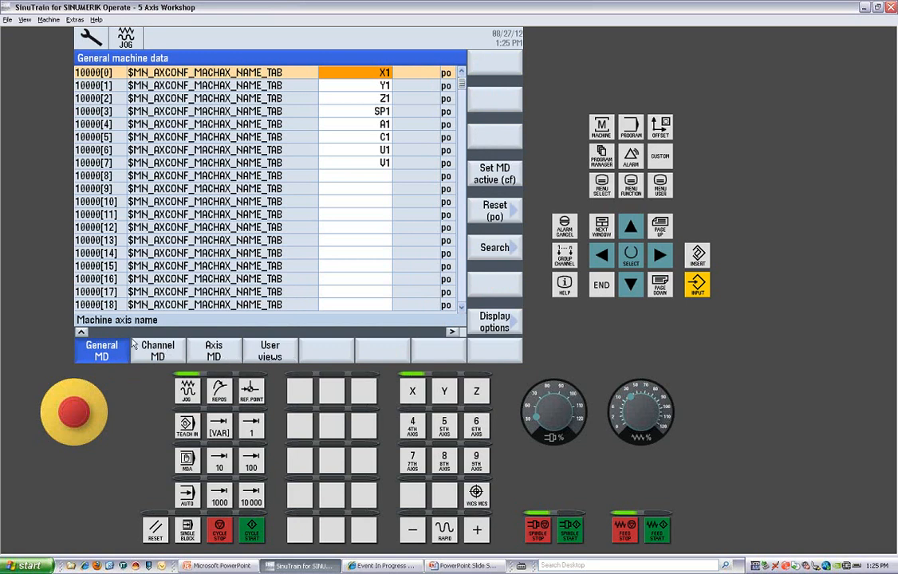
Delete the Manufacturer password in Machine configuration, confirming with OK so access drops to key switch 0
left_click(102, 351)
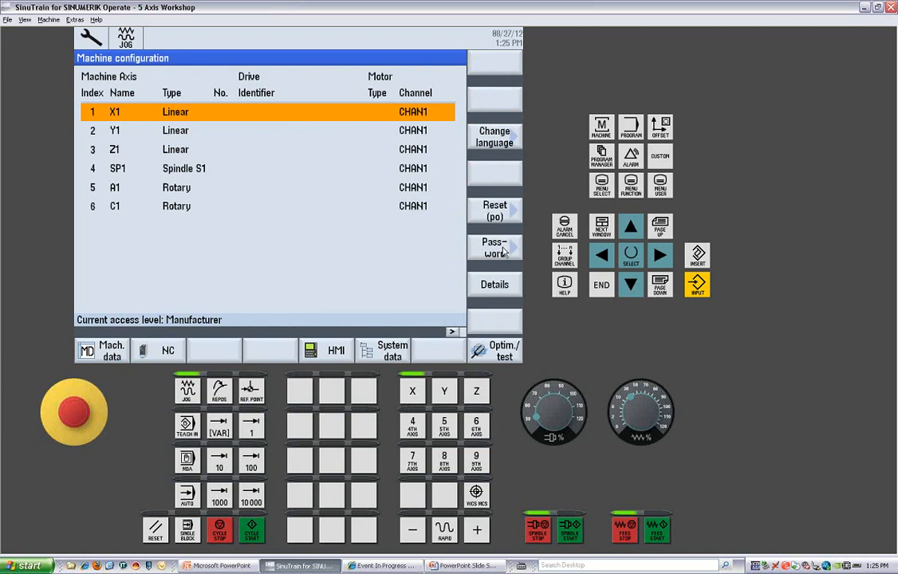
left_click(495, 247)
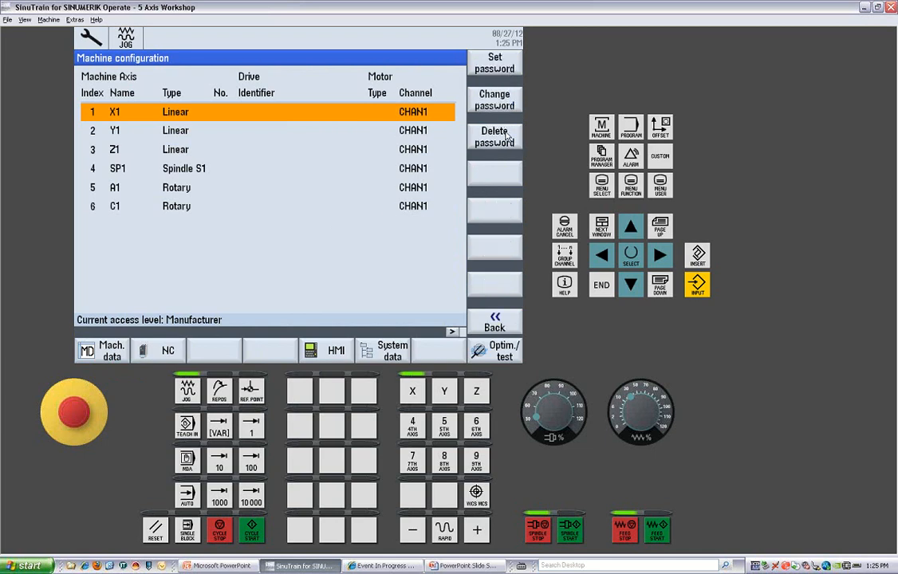
left_click(494, 137)
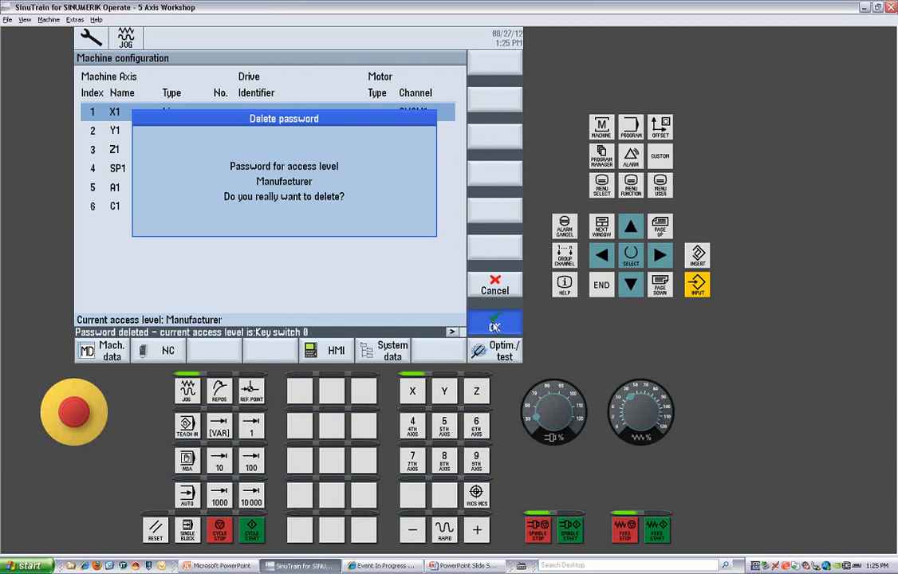
left_click(494, 323)
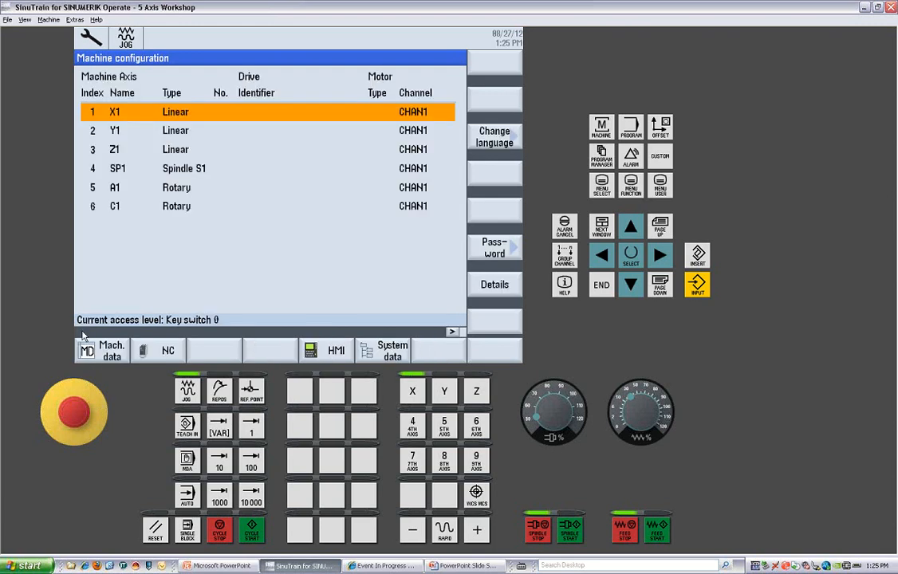
mouse_move(300, 249)
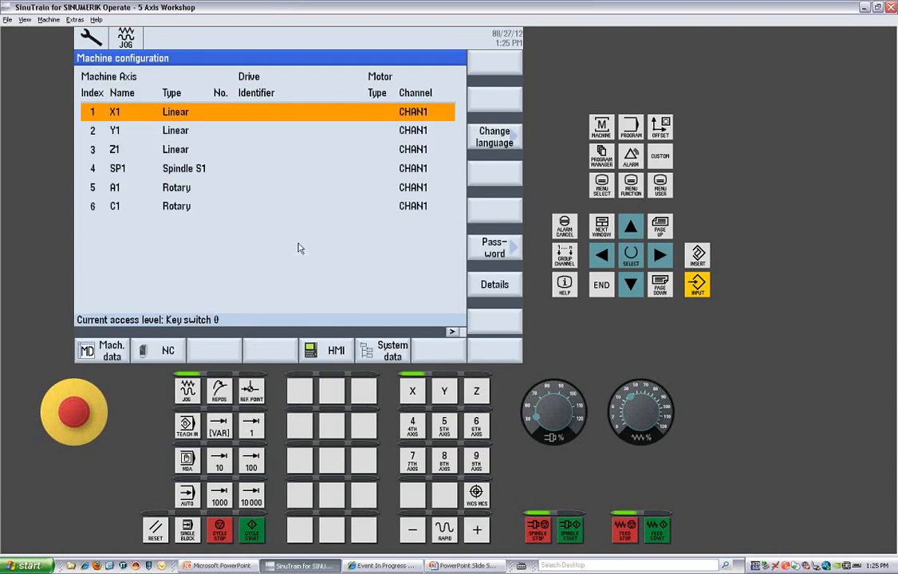